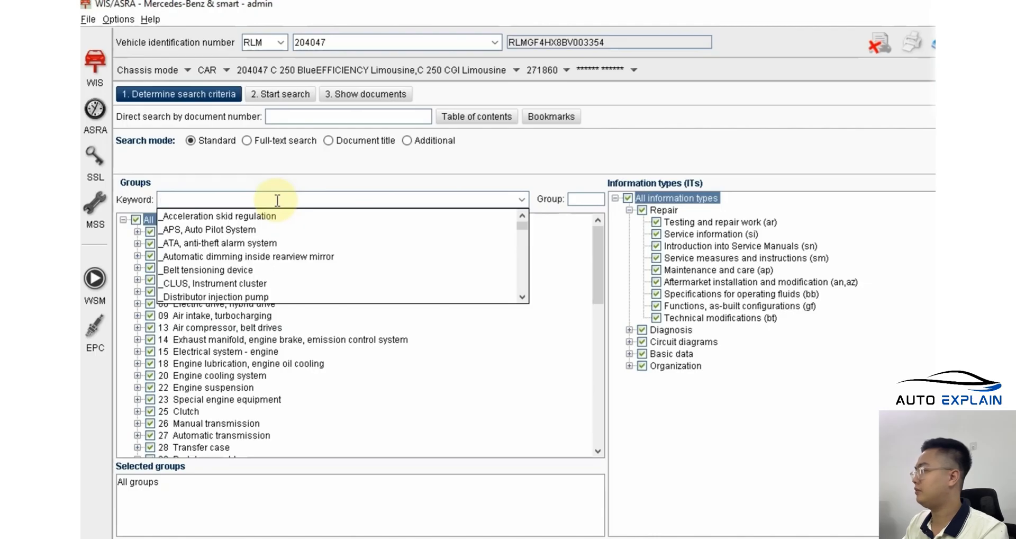
Step: Search group keywords 'thermo' and 'coo' to select only group 20 Engine cooling system
text(ht)
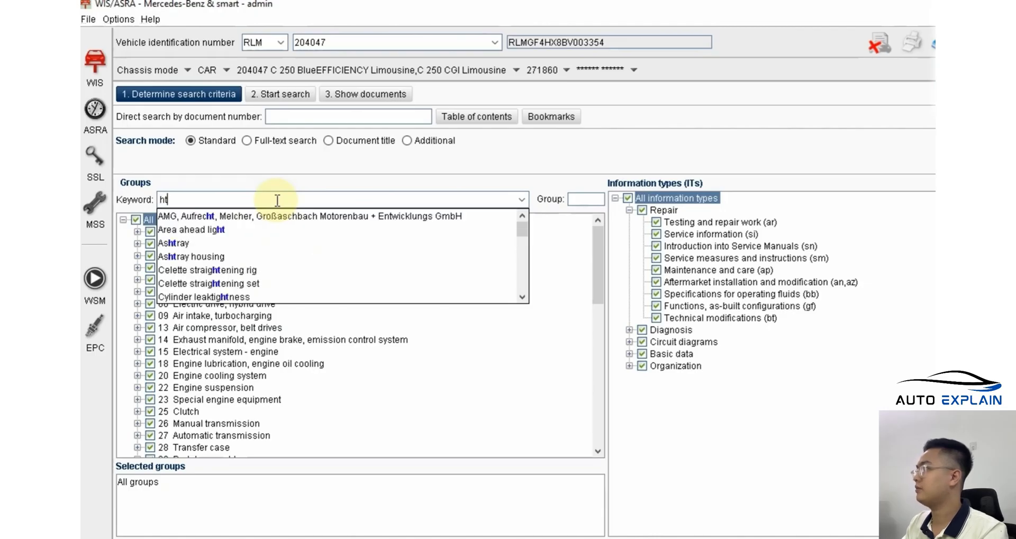
text(thermo)
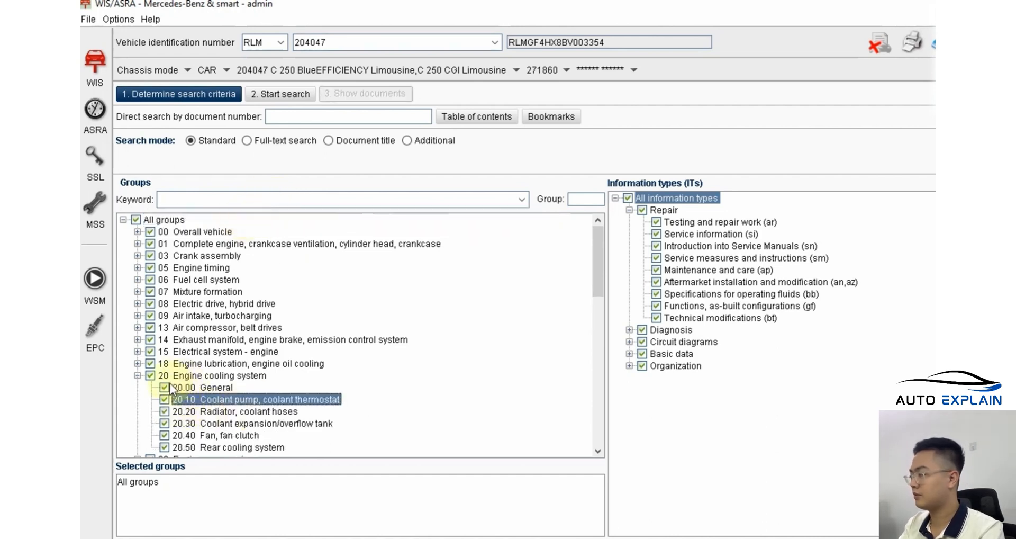
mouse_move(245, 385)
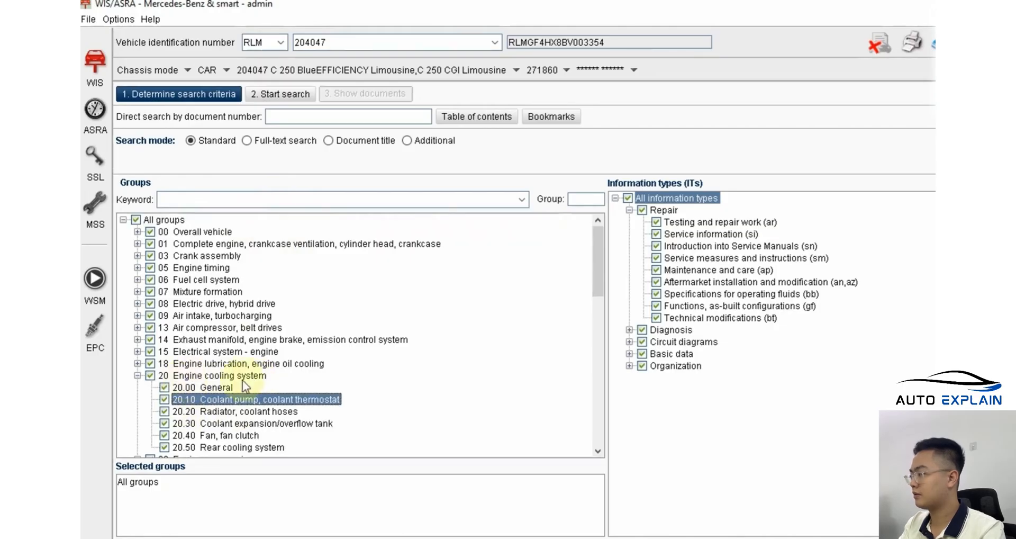
click(343, 199)
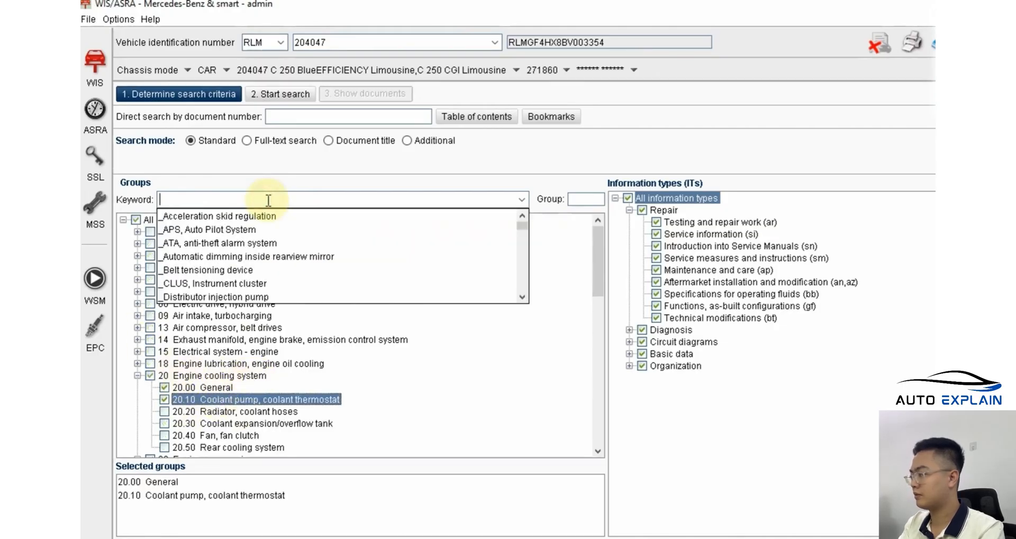
text(coo)
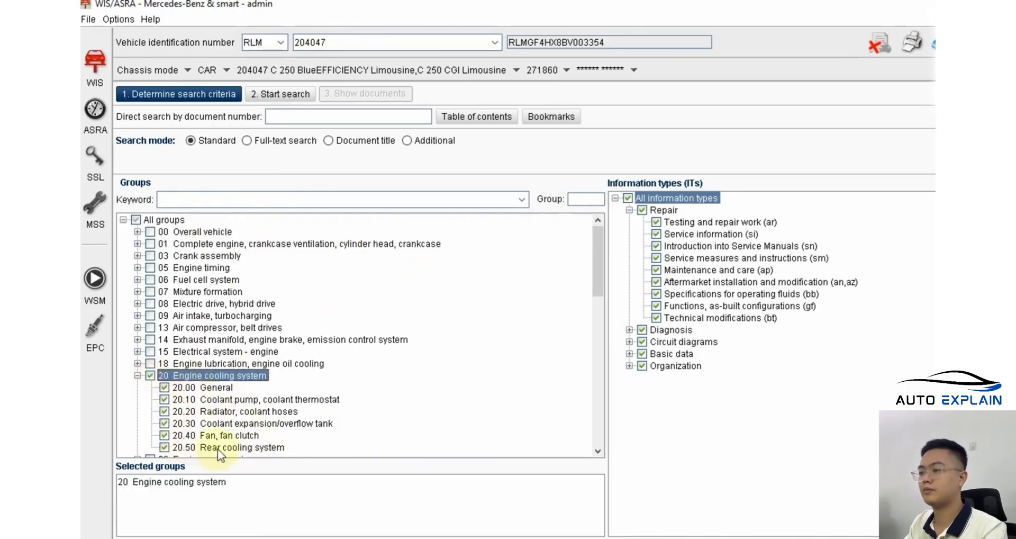
mouse_move(732, 266)
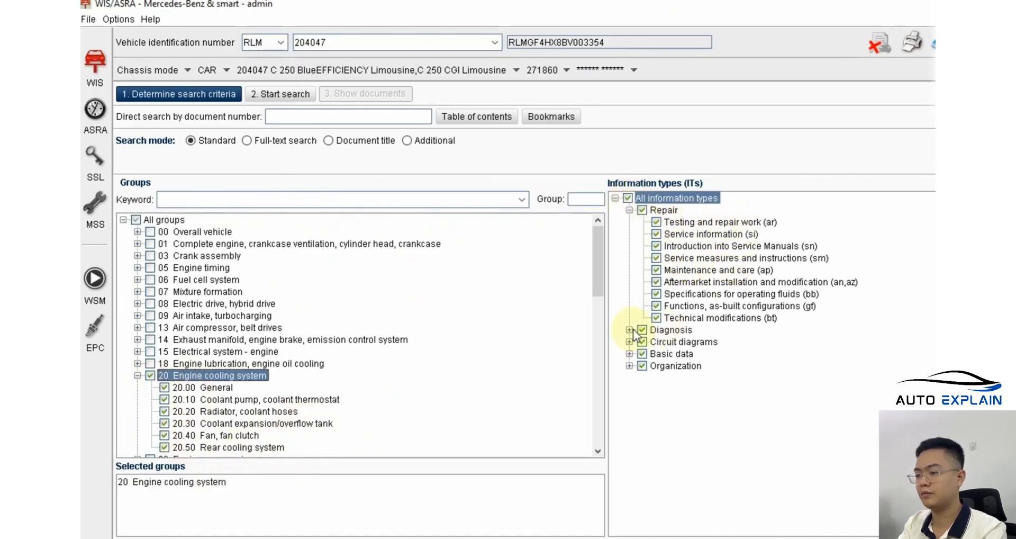
Step: Expand the Diagnosis and Basic data types, keep only Testing and repair work, and list documents
click(628, 329)
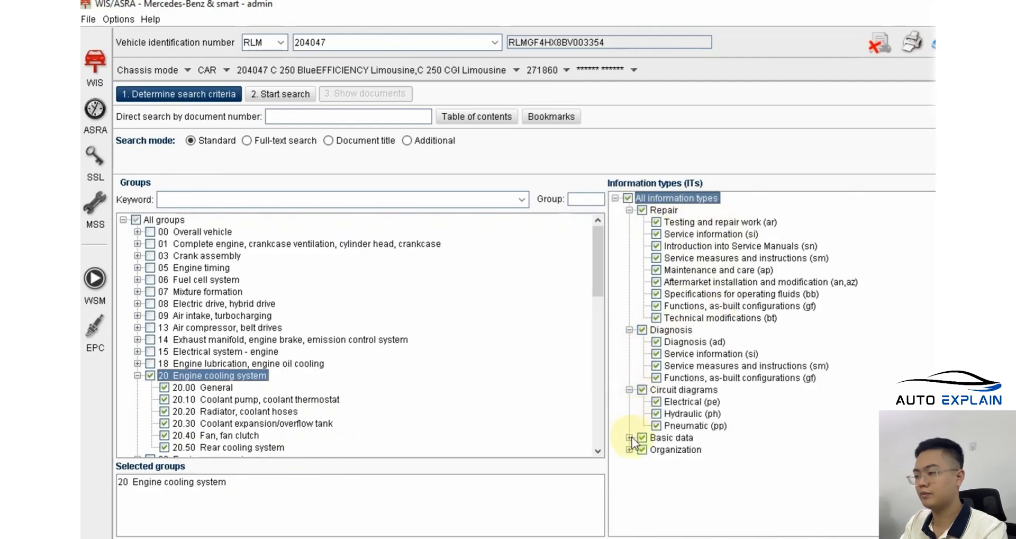
click(627, 438)
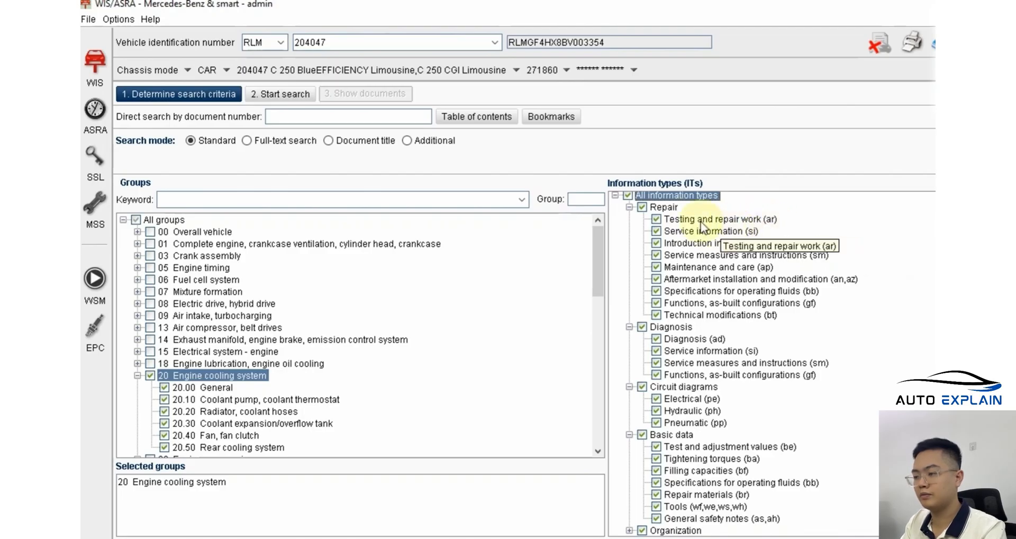
mouse_move(739, 240)
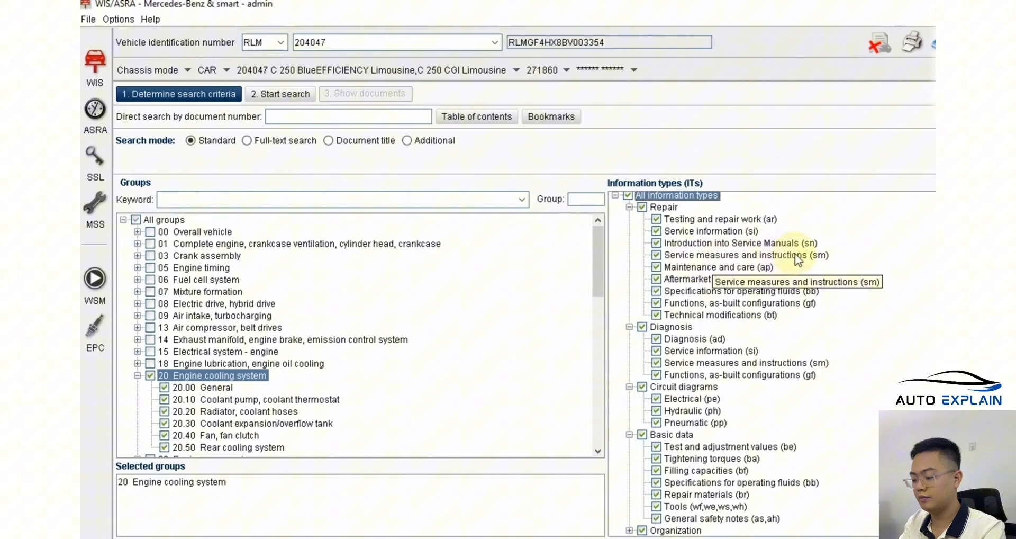
mouse_move(700, 259)
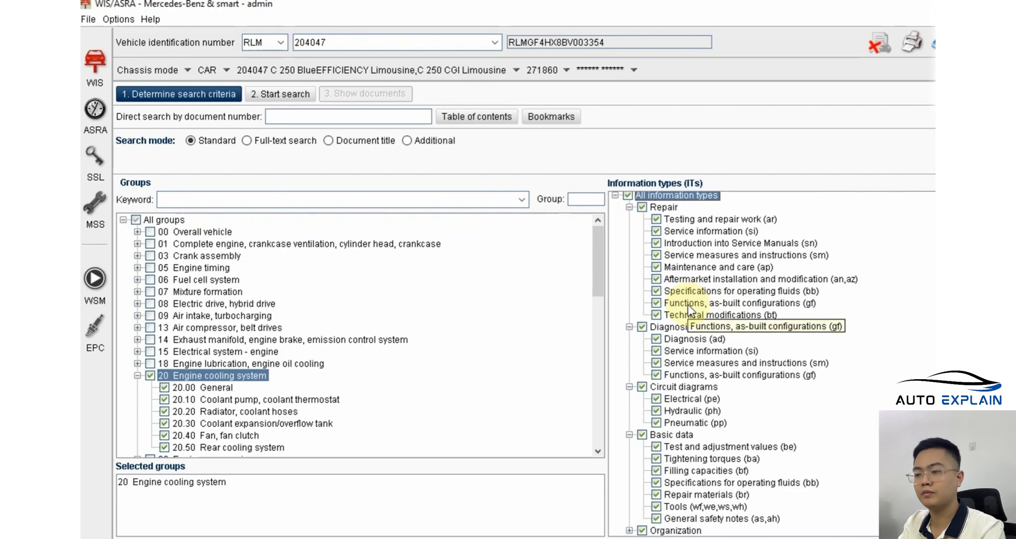
mouse_move(774, 316)
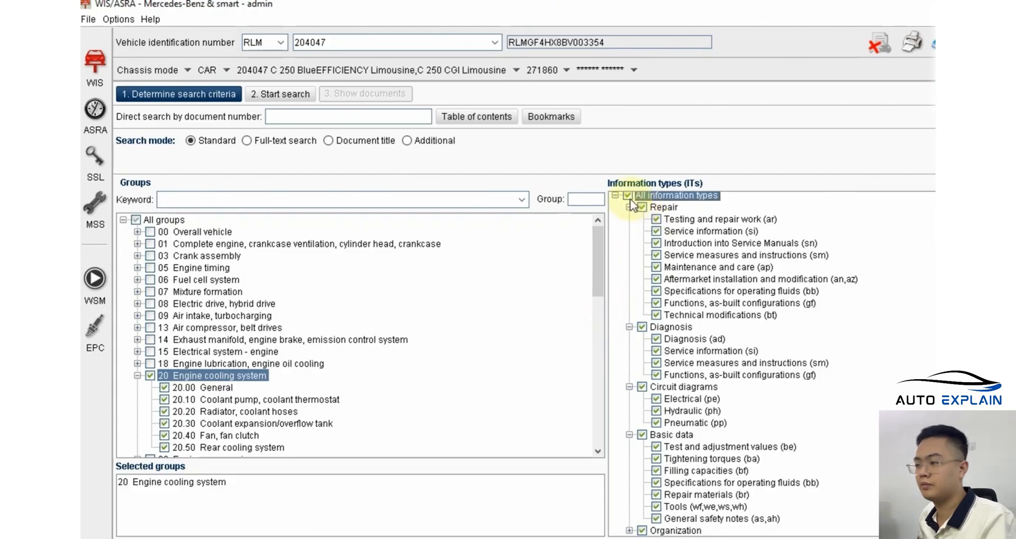
click(627, 196)
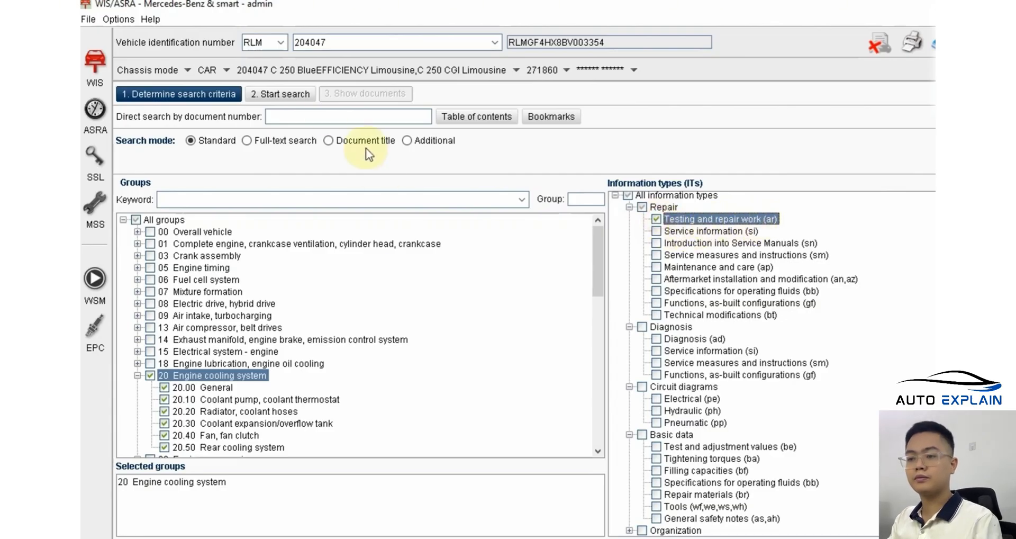
click(280, 93)
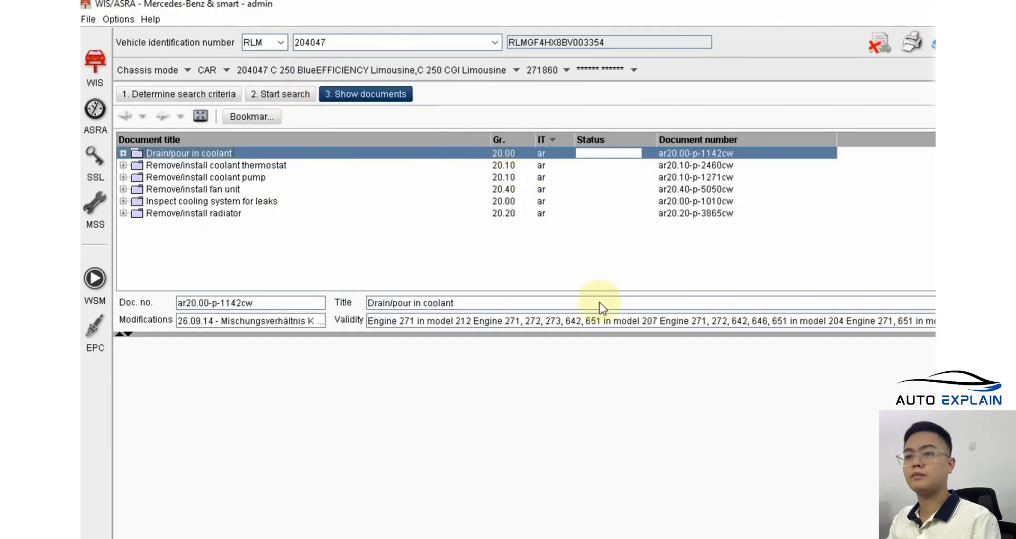
Step: Preview the coolant pump, fan unit, leak inspection and radiator entries, then open the thermostat document
click(203, 177)
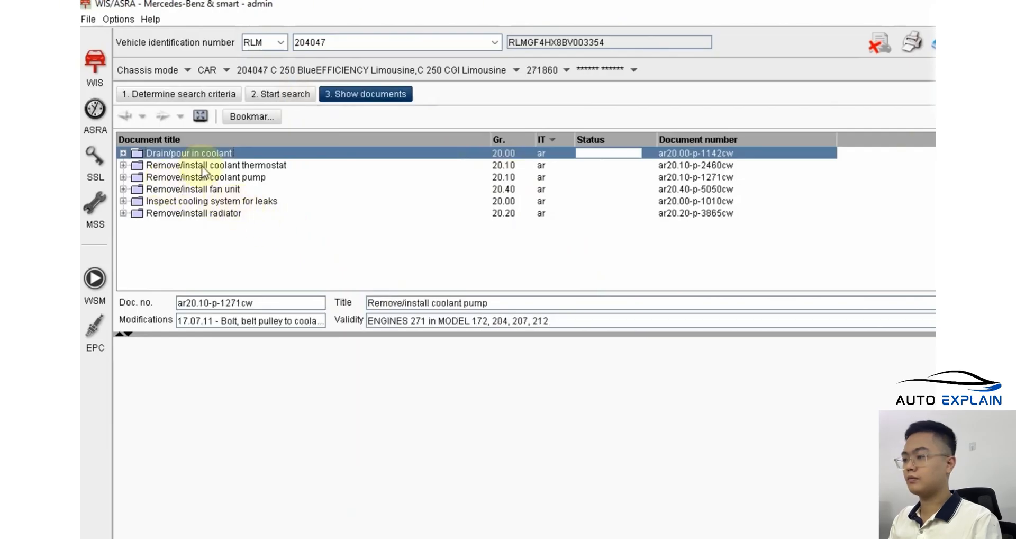
click(206, 164)
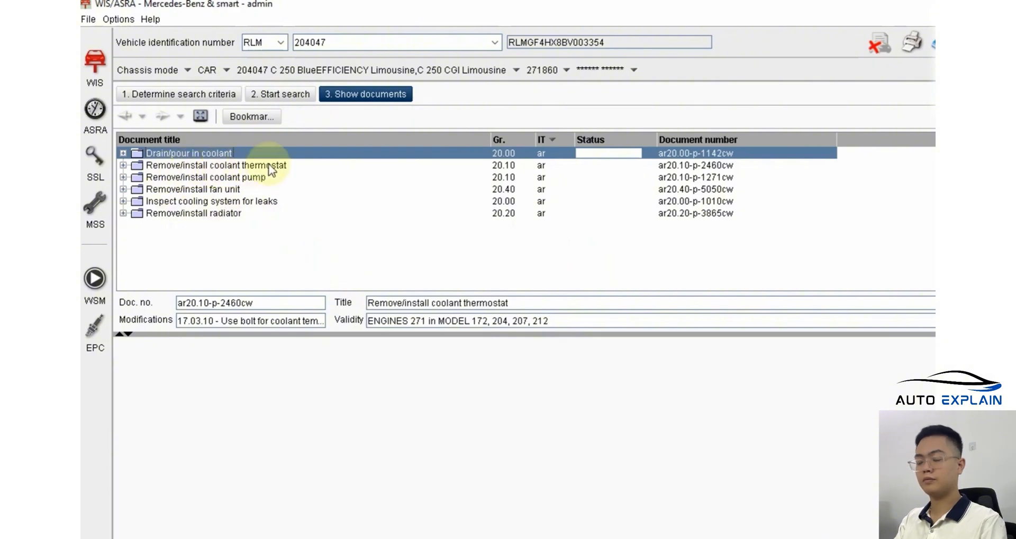
click(205, 177)
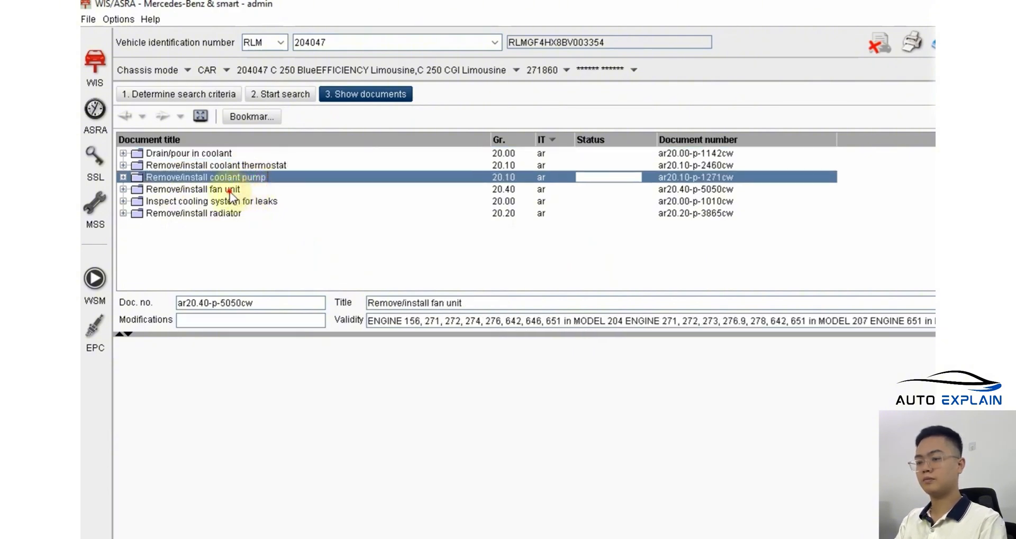
click(192, 188)
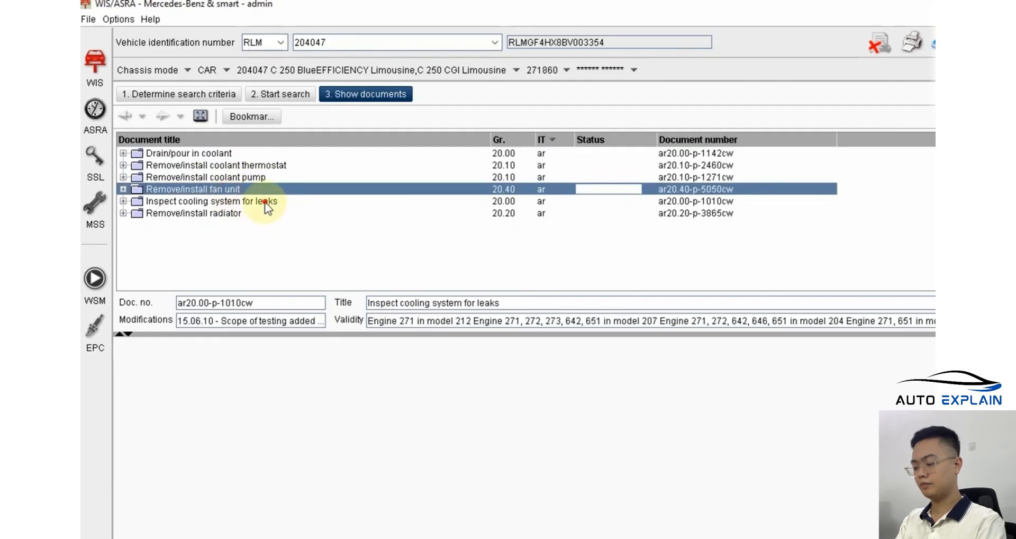
click(207, 200)
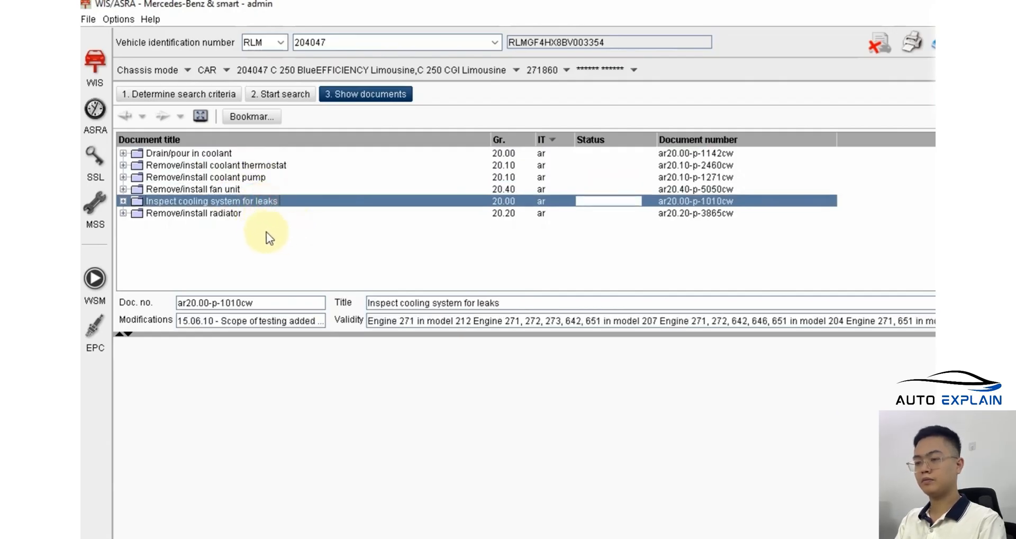
click(194, 213)
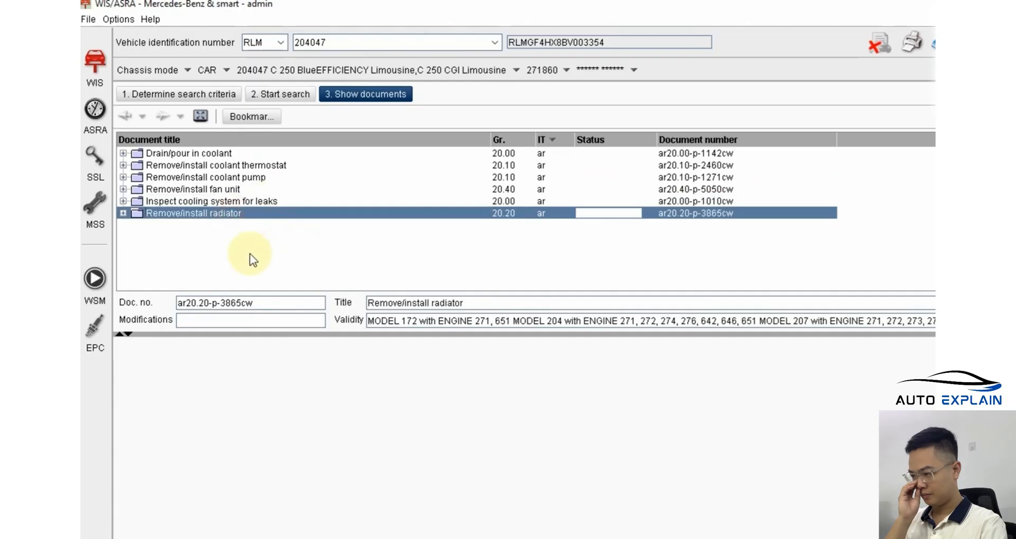
mouse_move(237, 225)
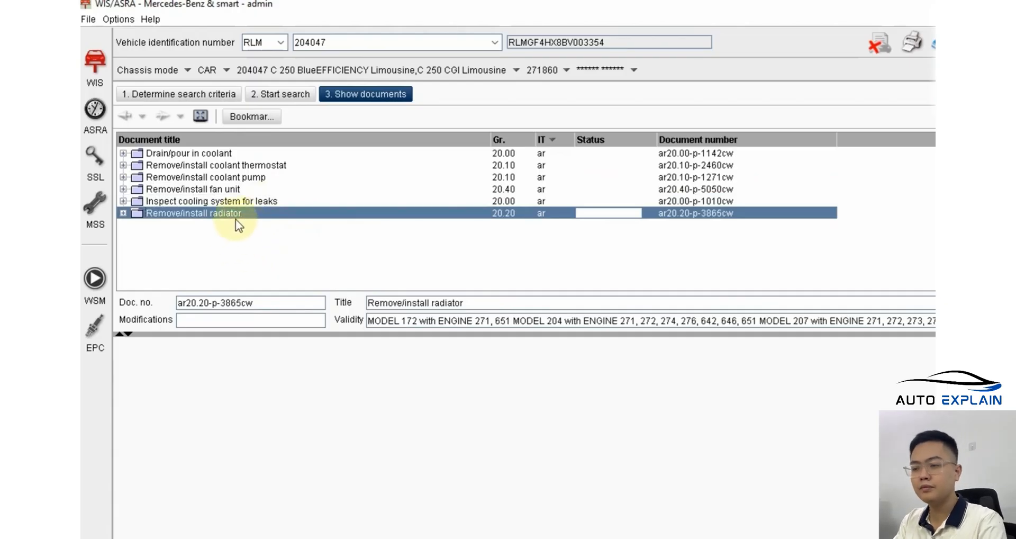
mouse_move(297, 265)
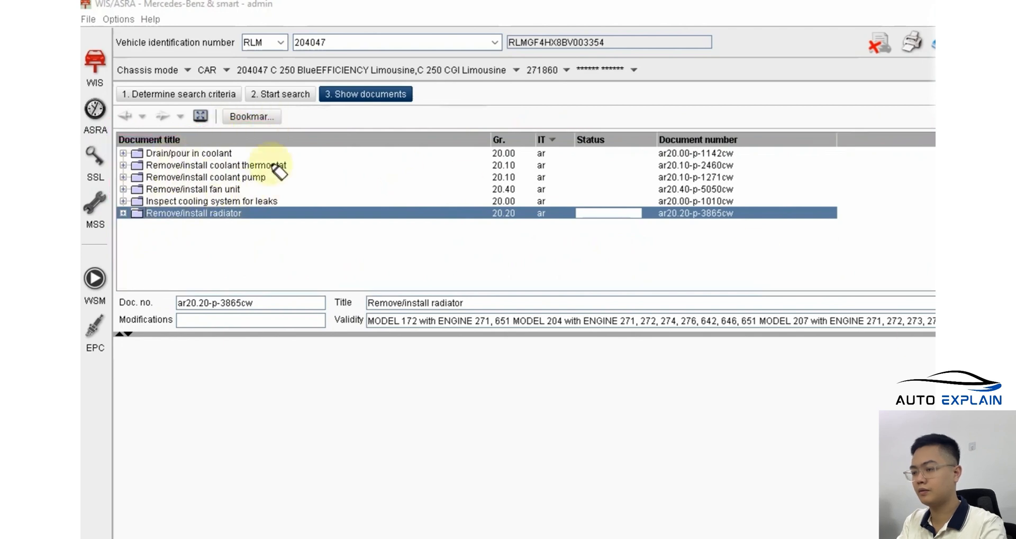
click(204, 177)
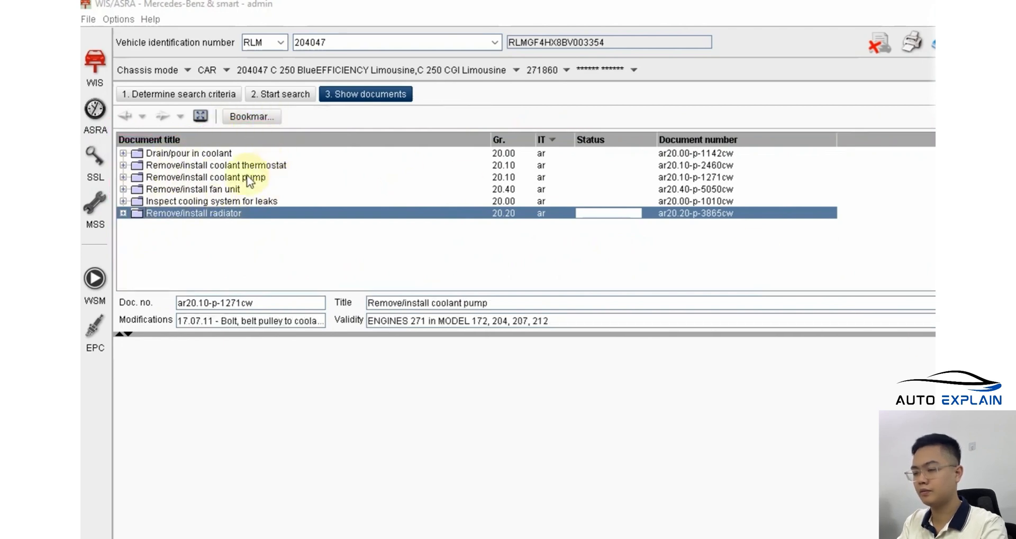
click(215, 165)
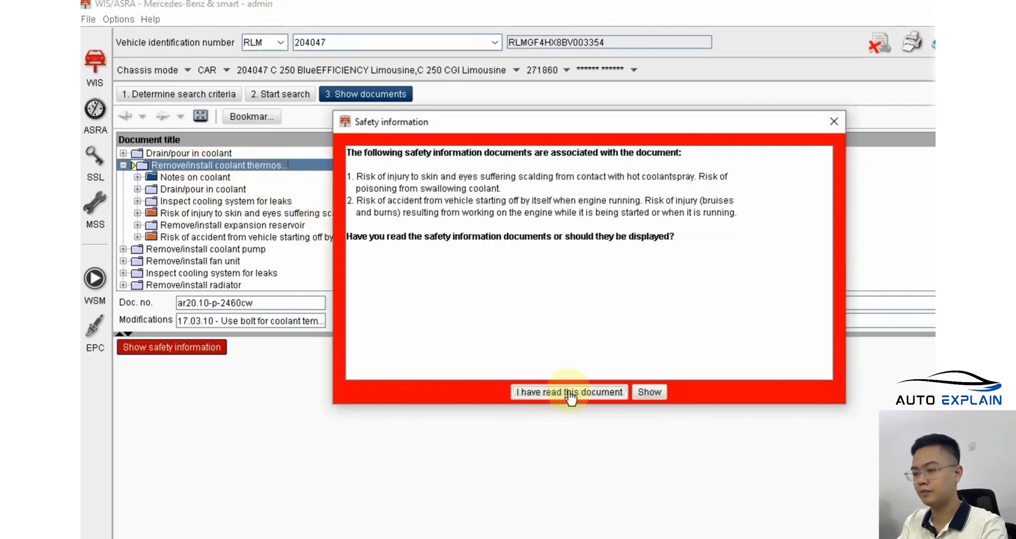
Step: Acknowledge the safety notice, browse the coolant sub-documents, and view the thermostat document information
click(568, 392)
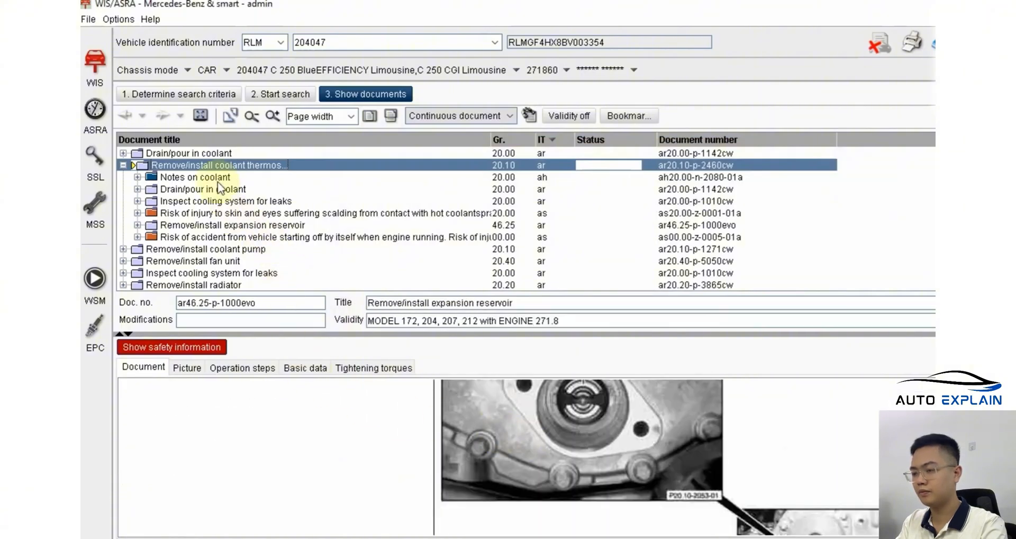
click(196, 177)
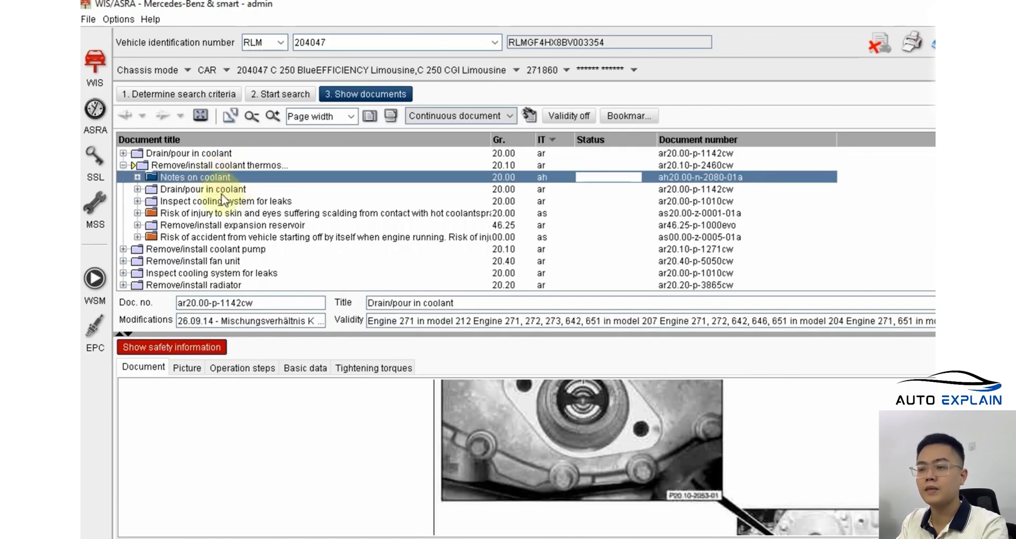
click(206, 189)
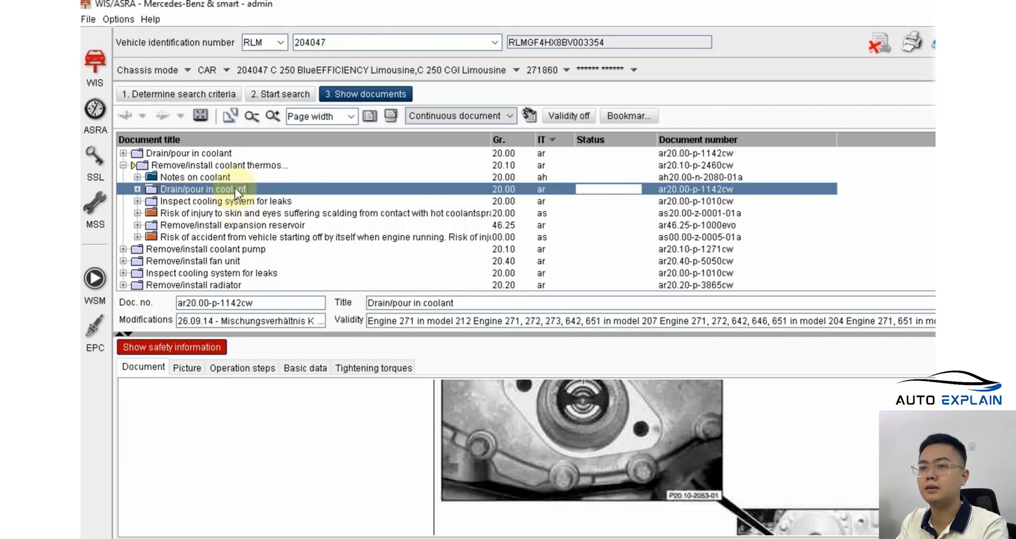
click(224, 200)
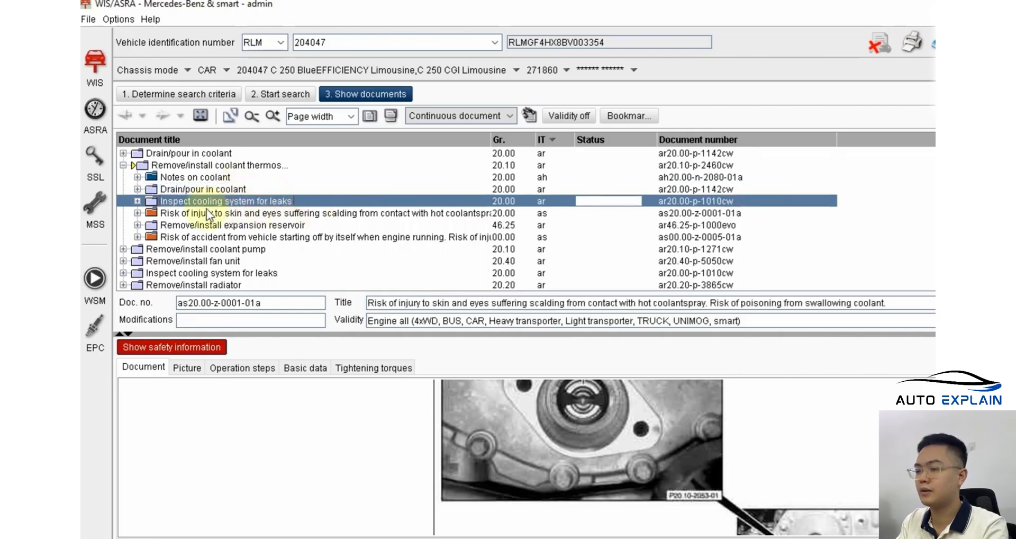
click(220, 165)
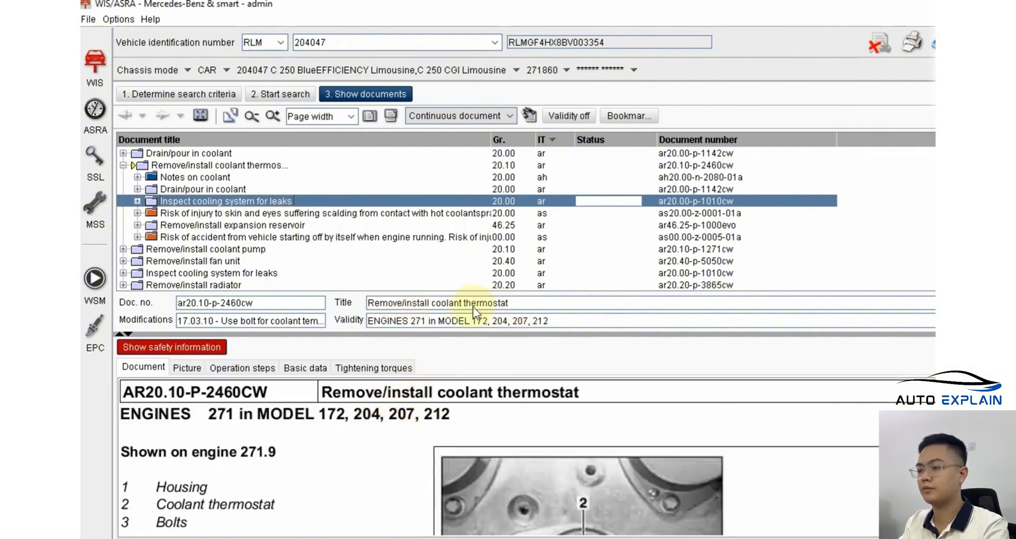
click(473, 303)
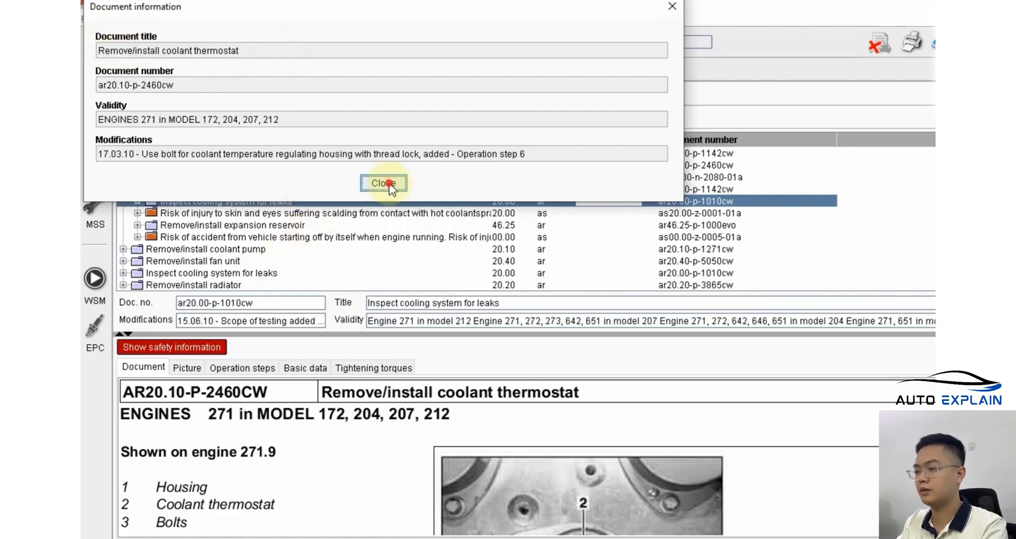
Step: Close the thermostat Document information dialog
click(382, 183)
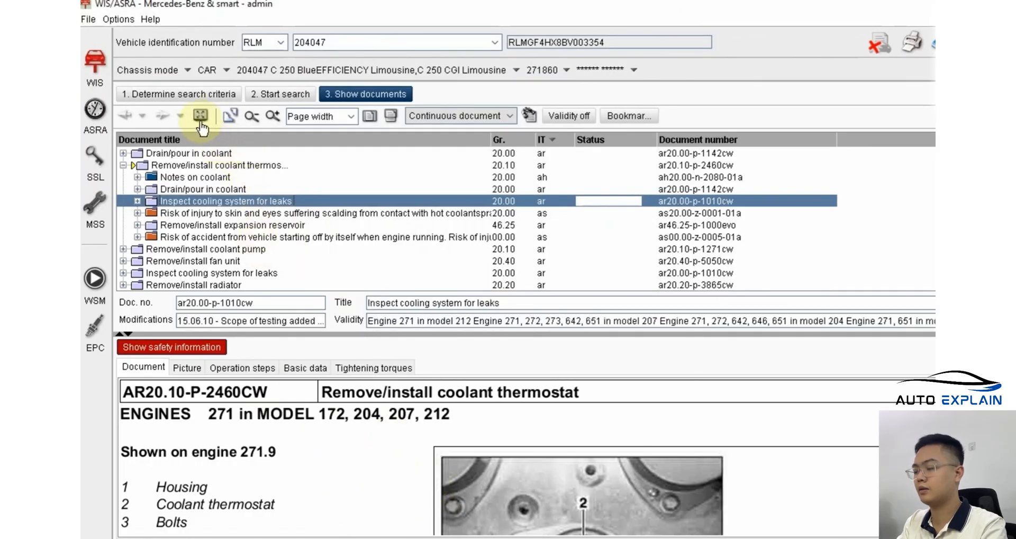
mouse_move(215, 116)
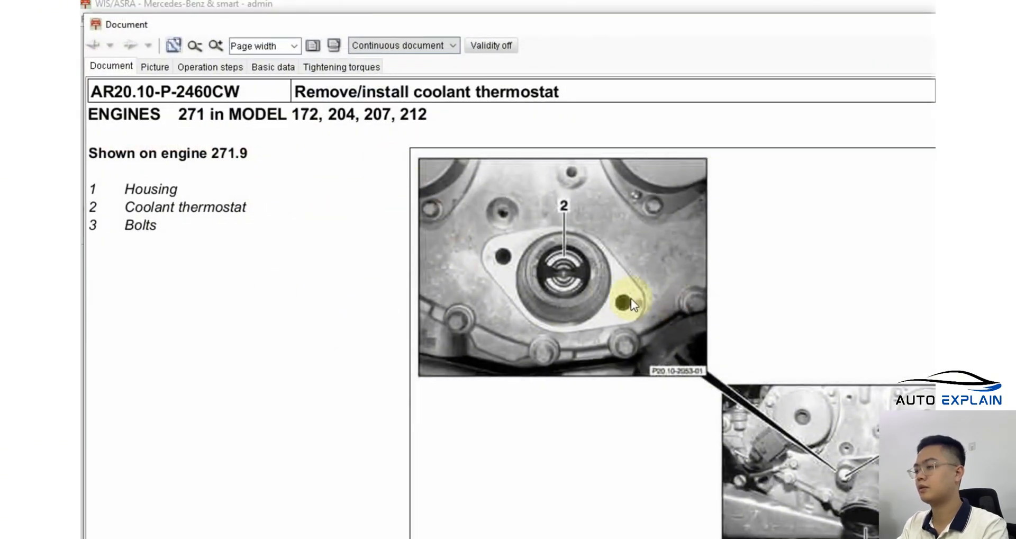
mouse_move(356, 269)
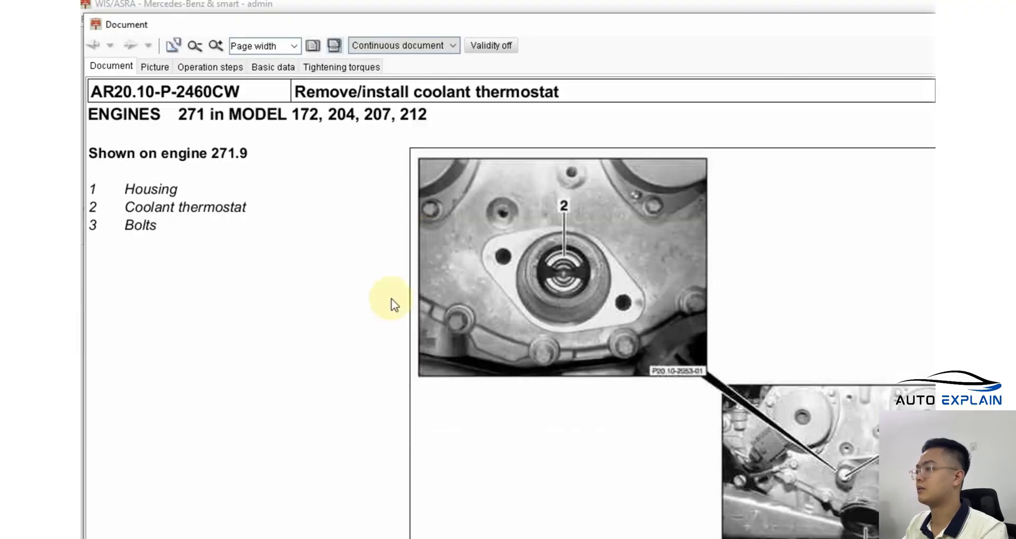
mouse_move(439, 137)
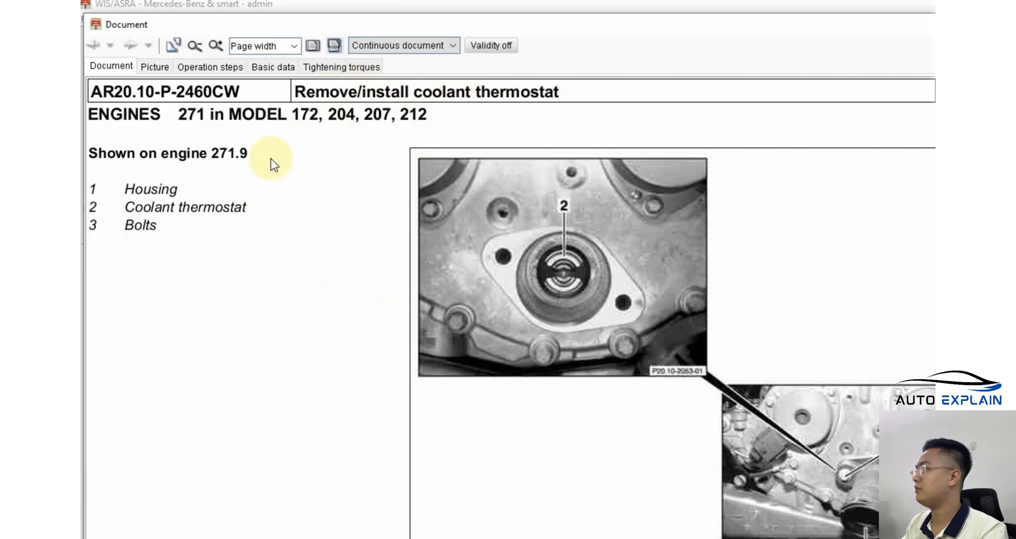
mouse_move(258, 230)
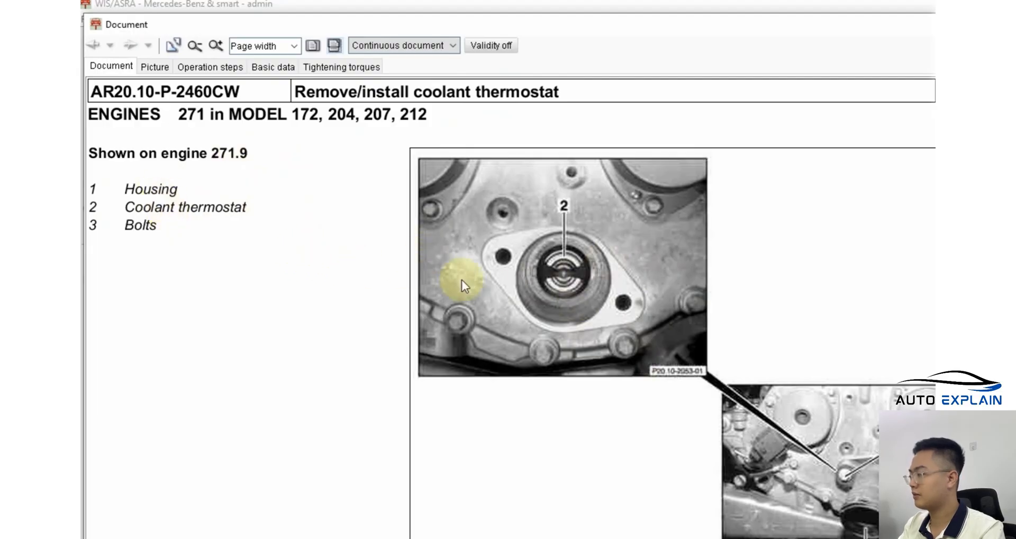
scroll(down, 3)
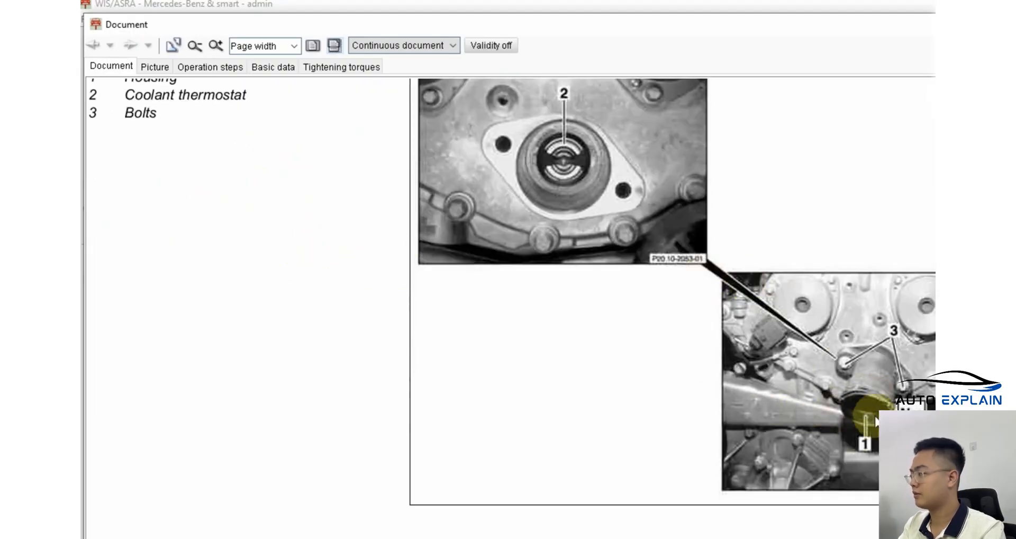
mouse_move(695, 280)
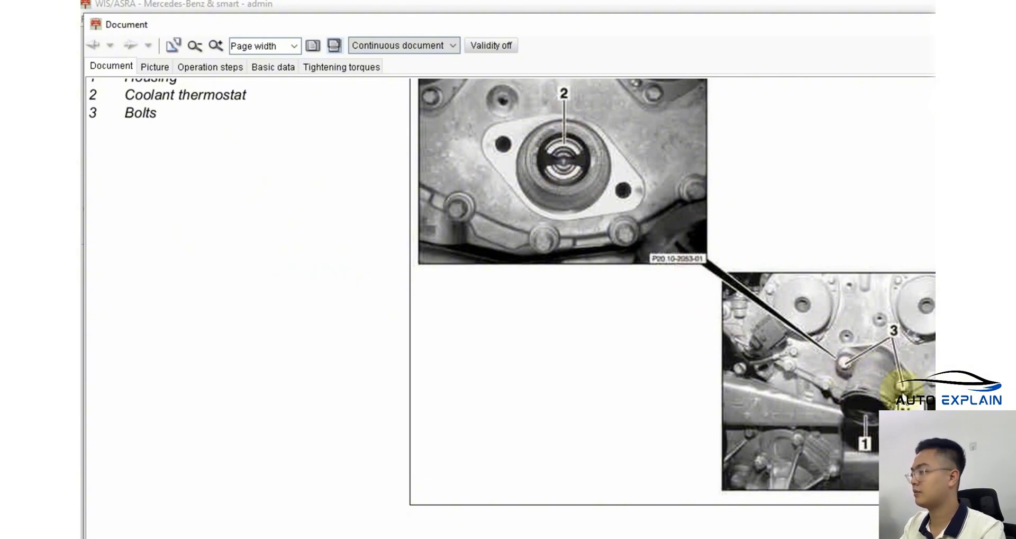
scroll(down, 3)
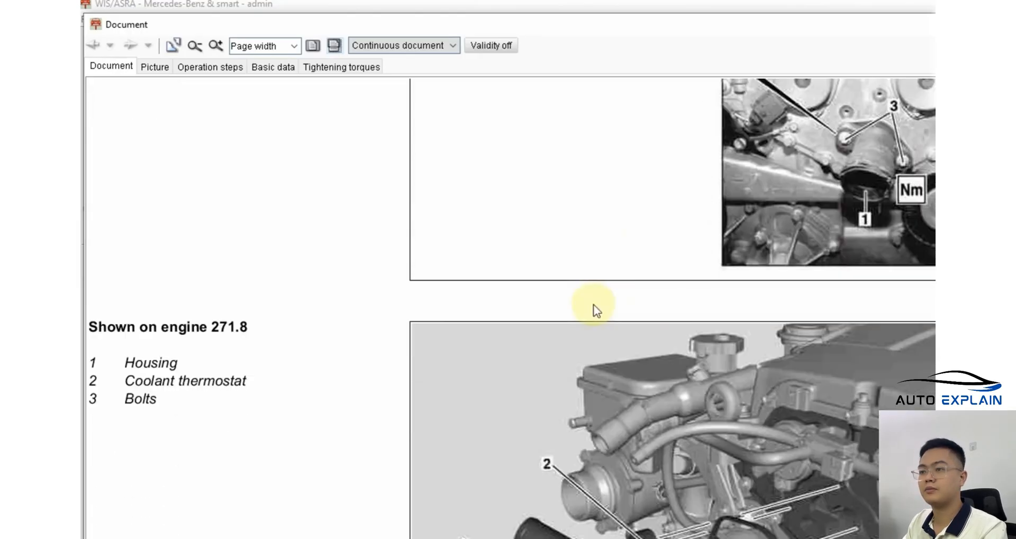
scroll(down, 3)
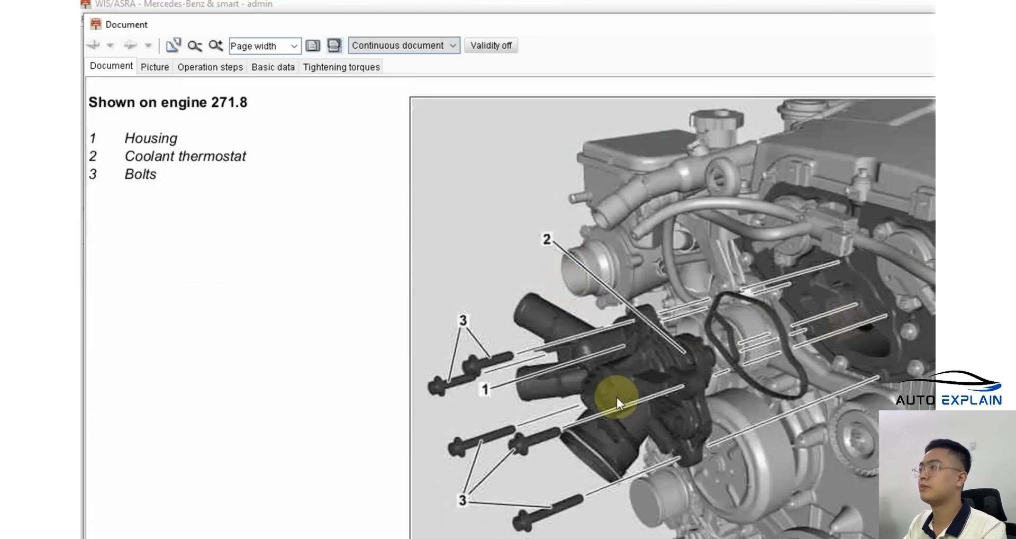
scroll(down, 3)
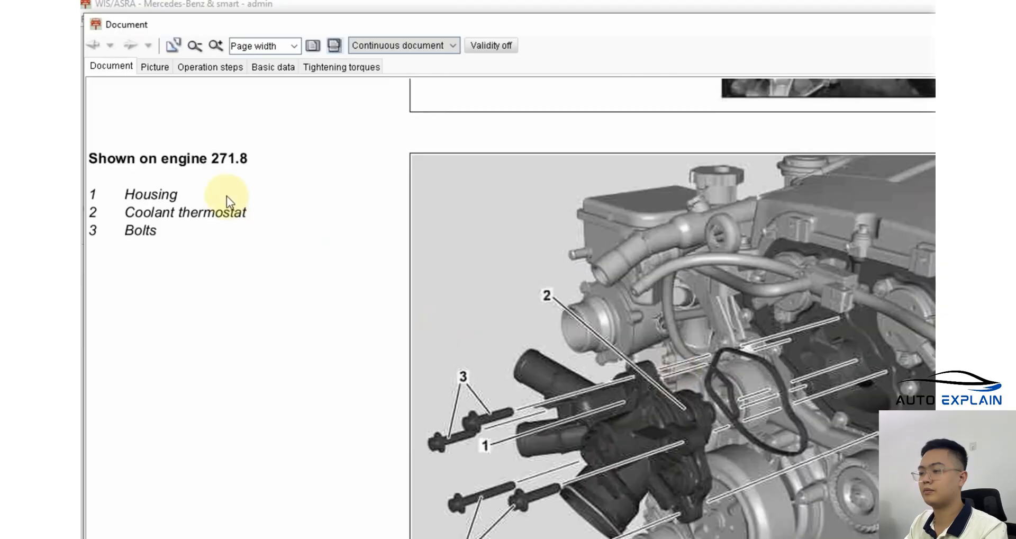
scroll(down, 3)
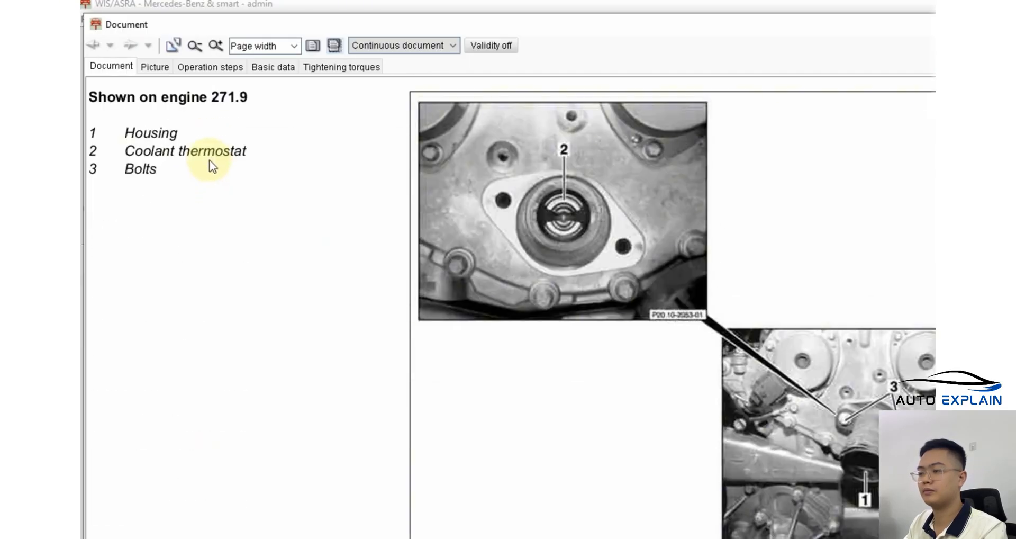
scroll(down, 3)
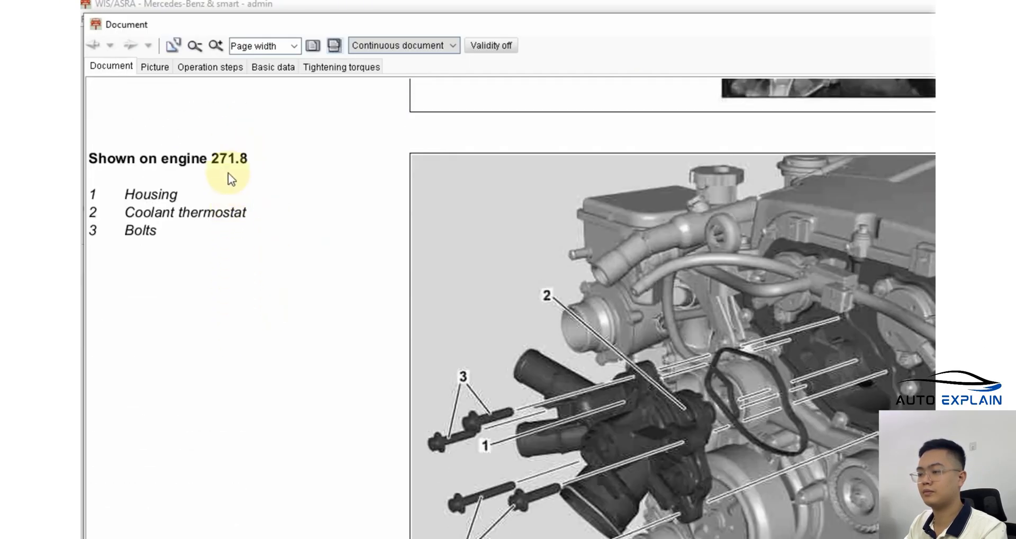
scroll(down, 3)
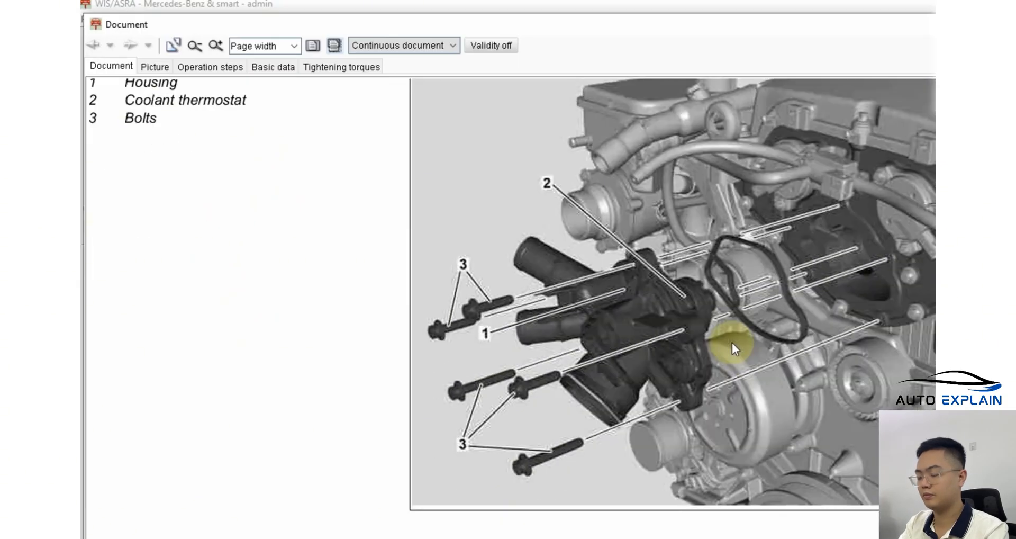
mouse_move(706, 291)
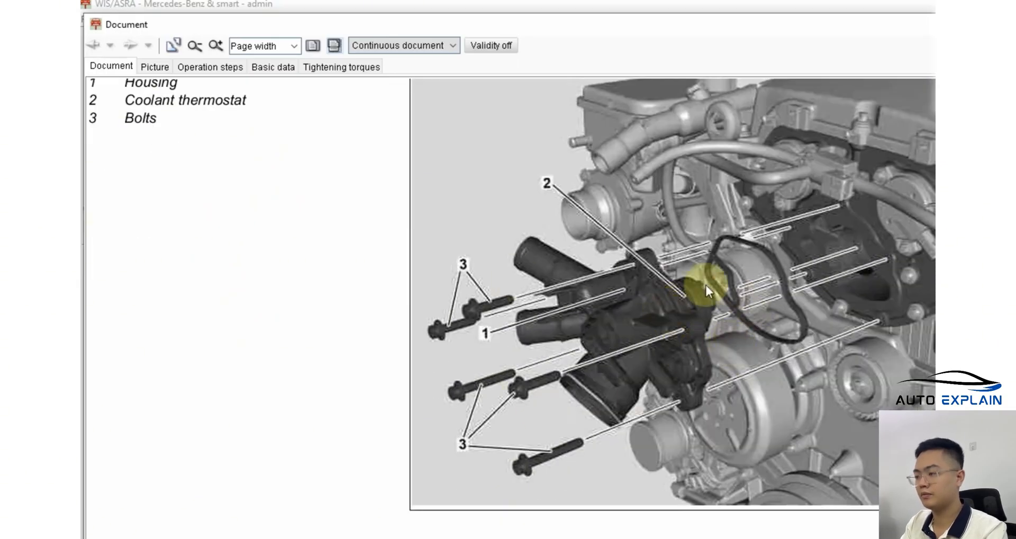
scroll(down, 3)
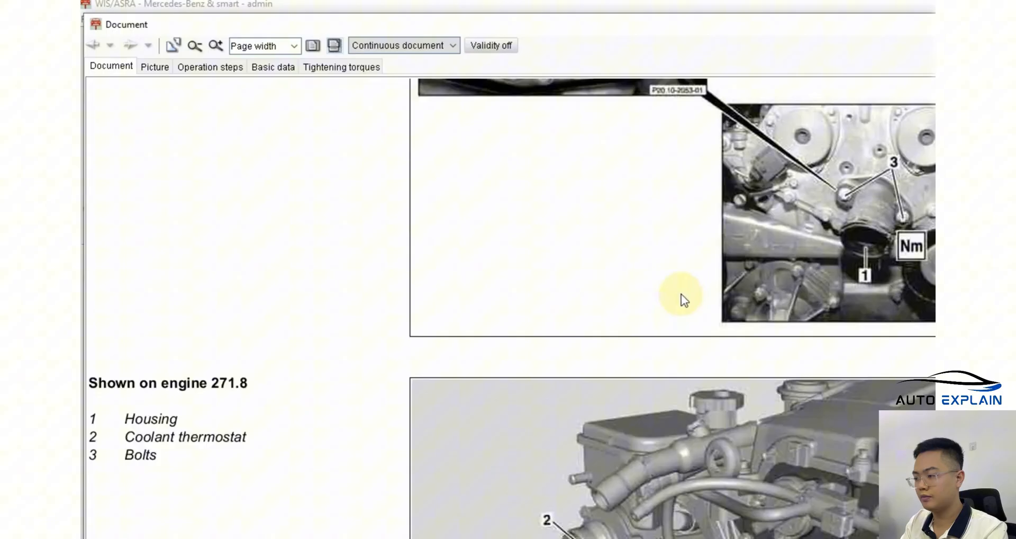
scroll(down, 3)
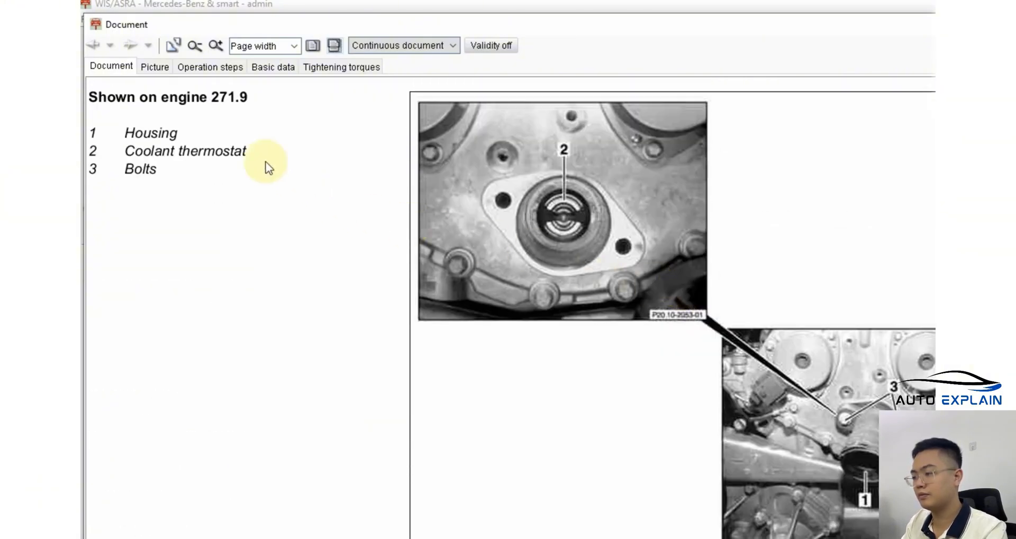
scroll(down, 3)
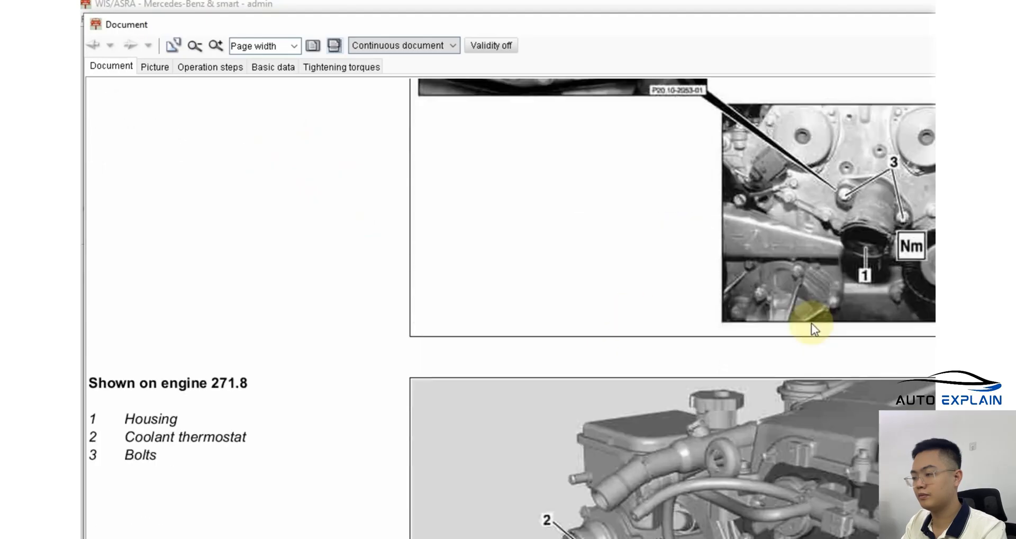
scroll(down, 3)
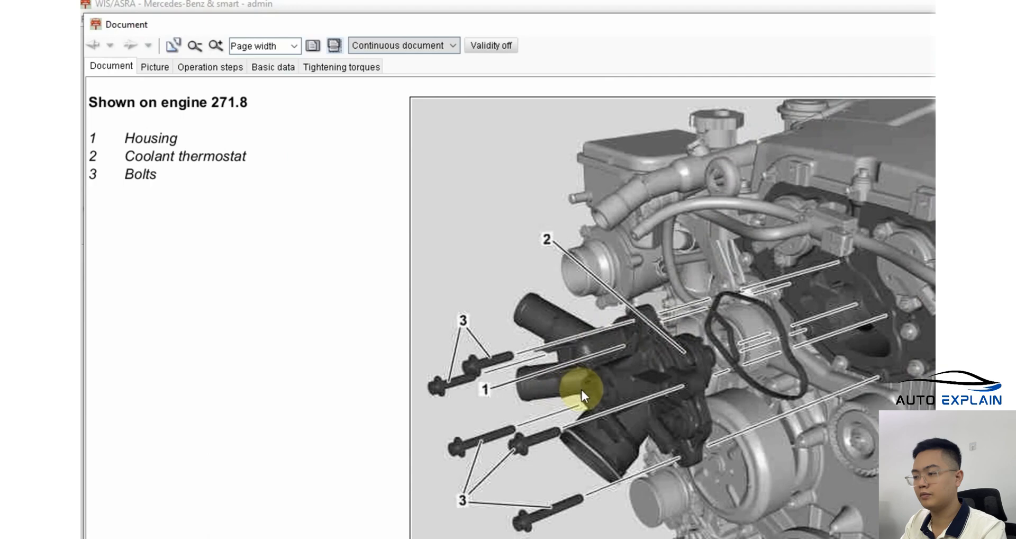
scroll(down, 3)
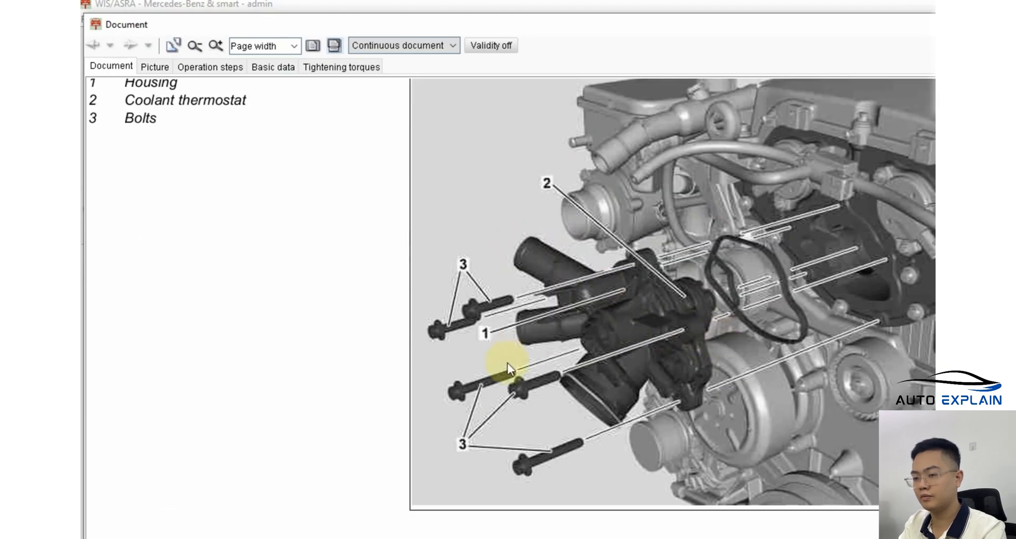
mouse_move(519, 383)
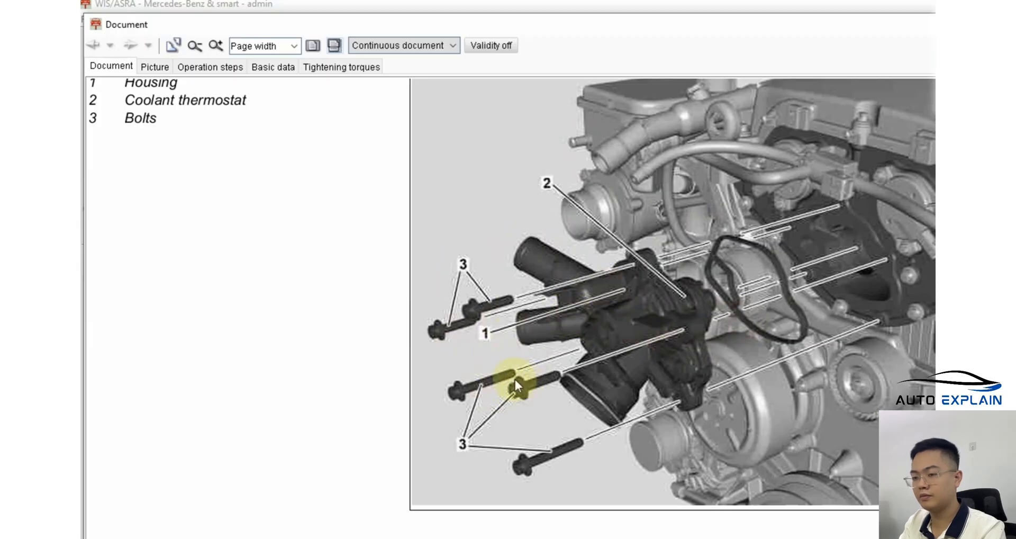
mouse_move(807, 336)
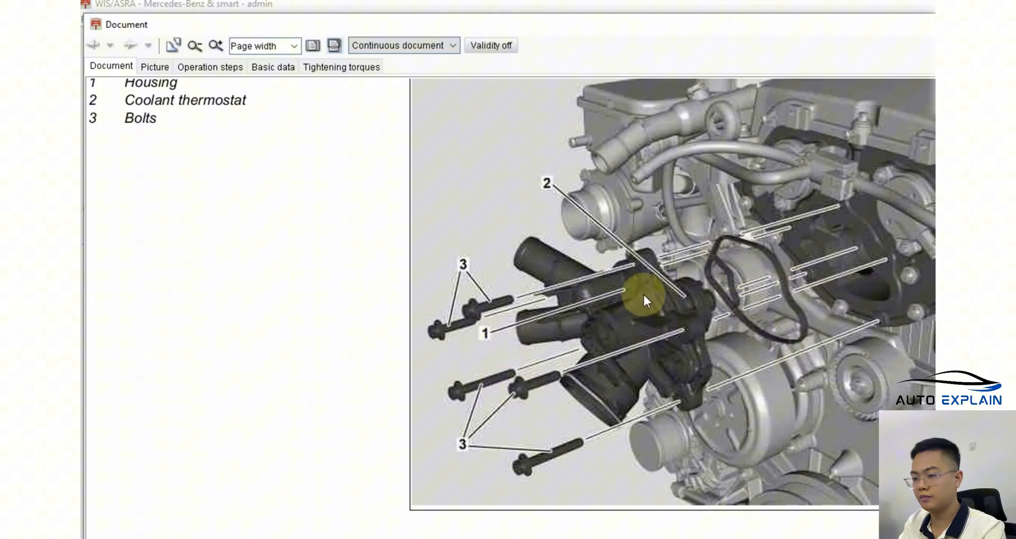
scroll(down, 3)
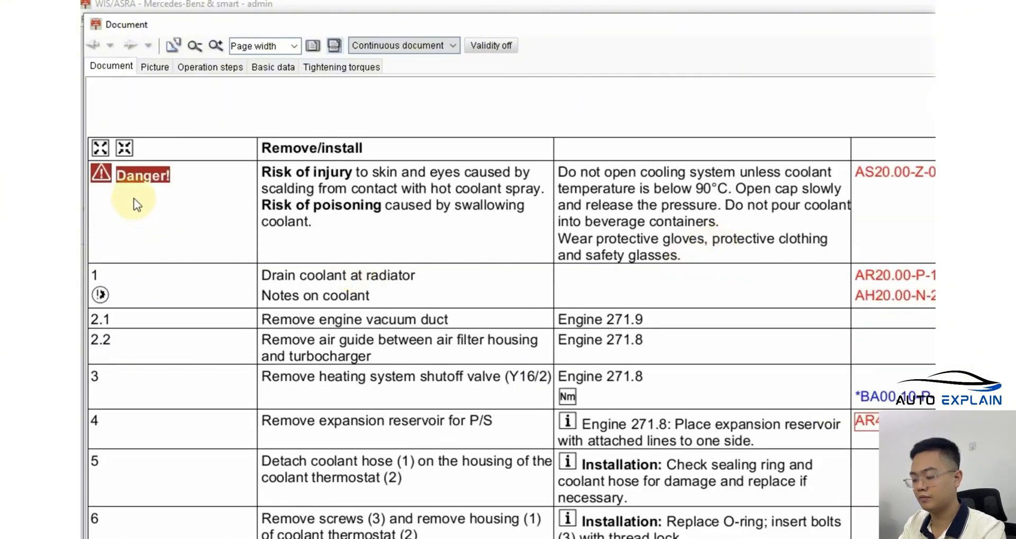
Step: Scroll the thermostat operation steps down to the 'Drain coolant at radiator' AR20.00-P link
scroll(down, 3)
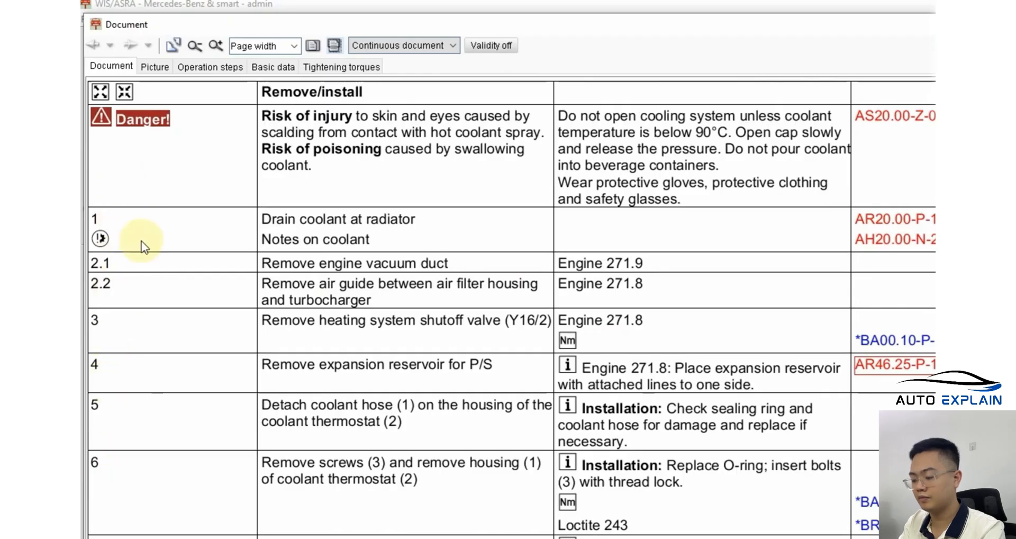
mouse_move(139, 363)
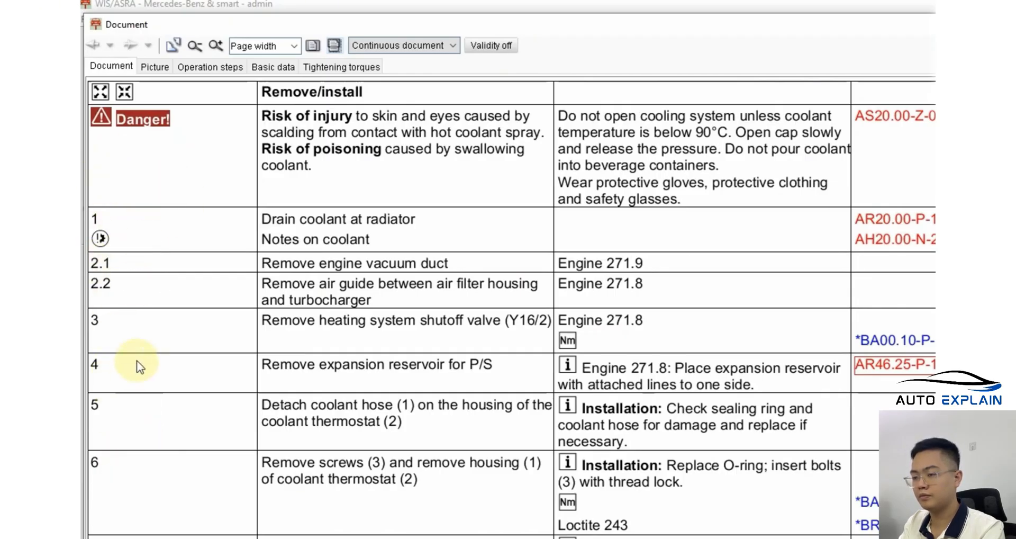
mouse_move(245, 229)
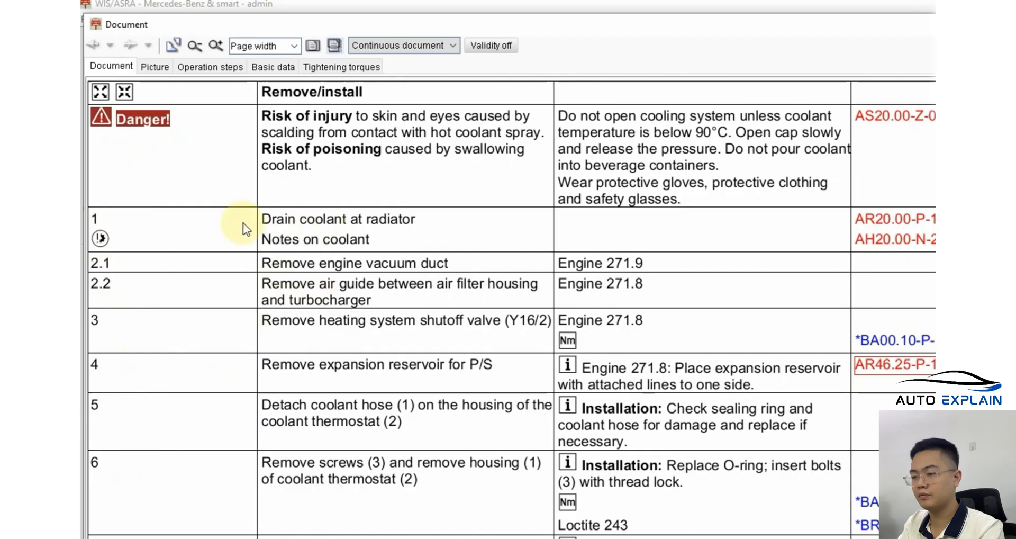
mouse_move(315, 317)
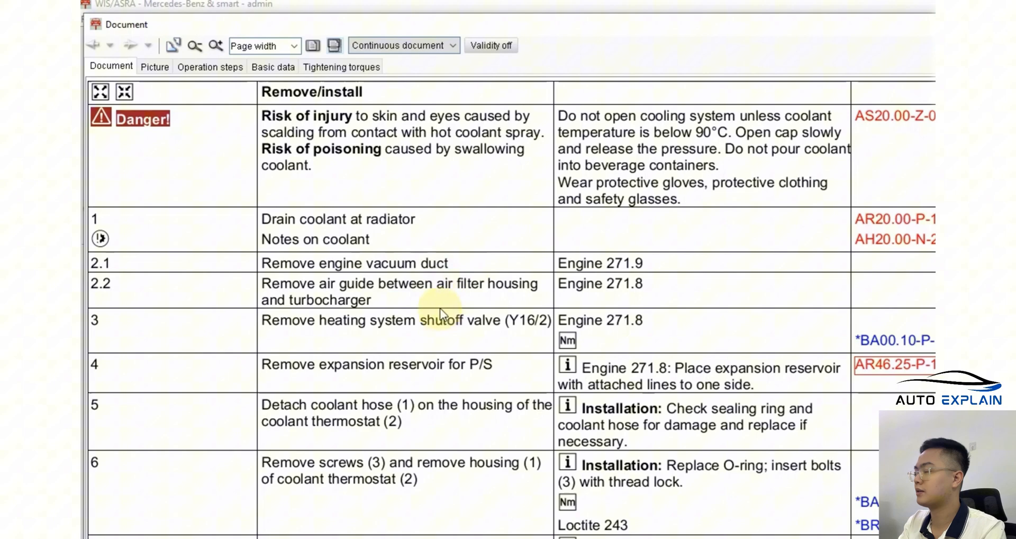
mouse_move(373, 214)
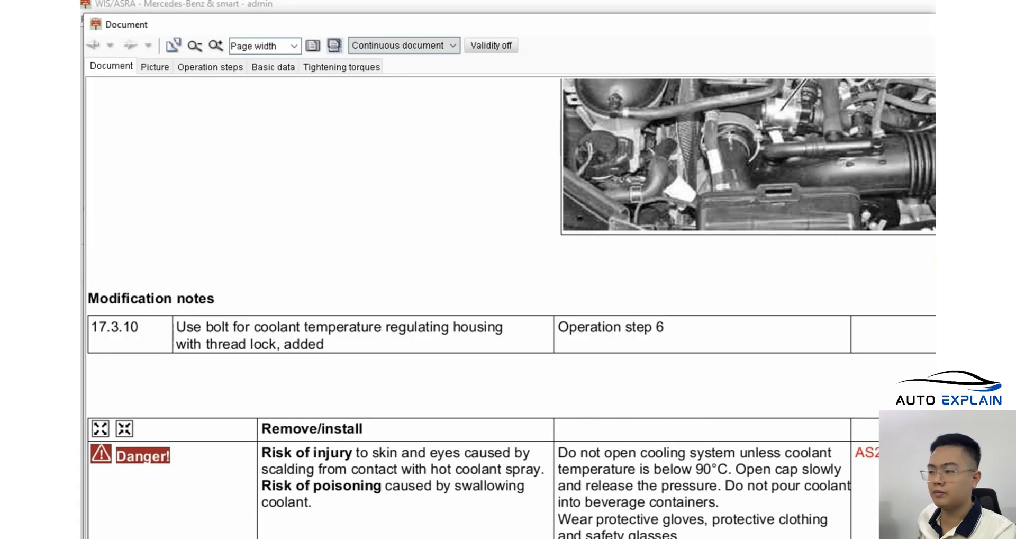
scroll(down, 3)
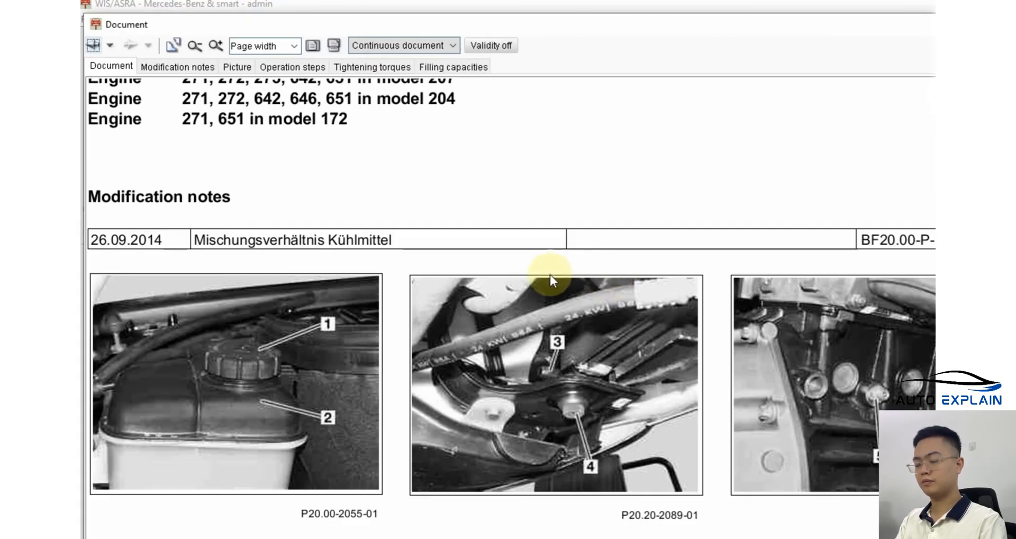
Step: Scroll through the drain coolant document's illustrations and steps
scroll(down, 3)
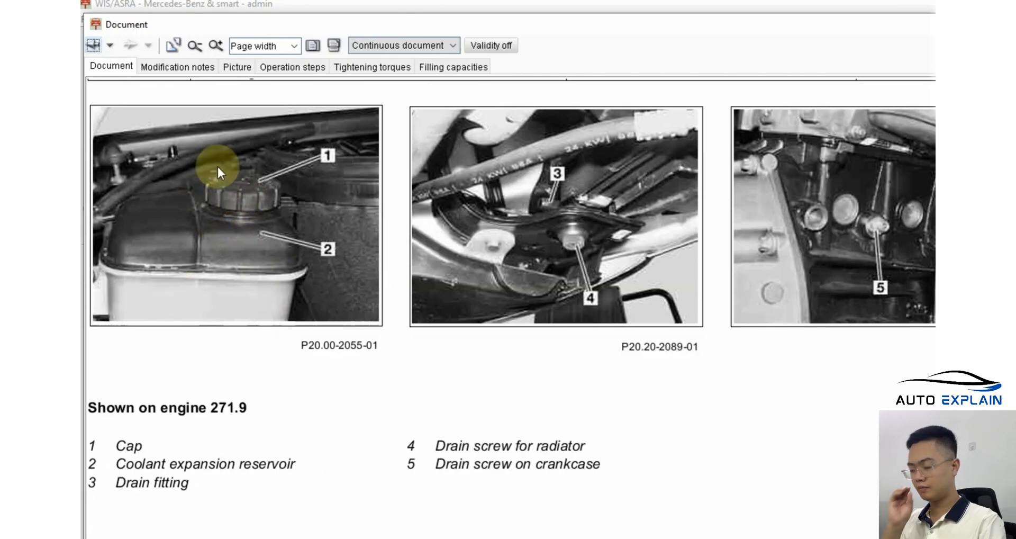
scroll(down, 3)
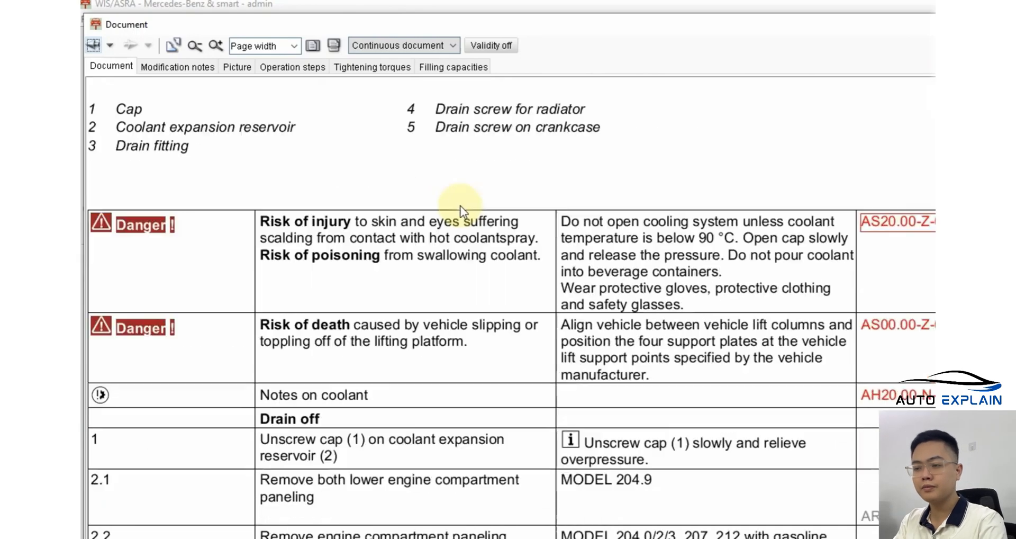
scroll(down, 3)
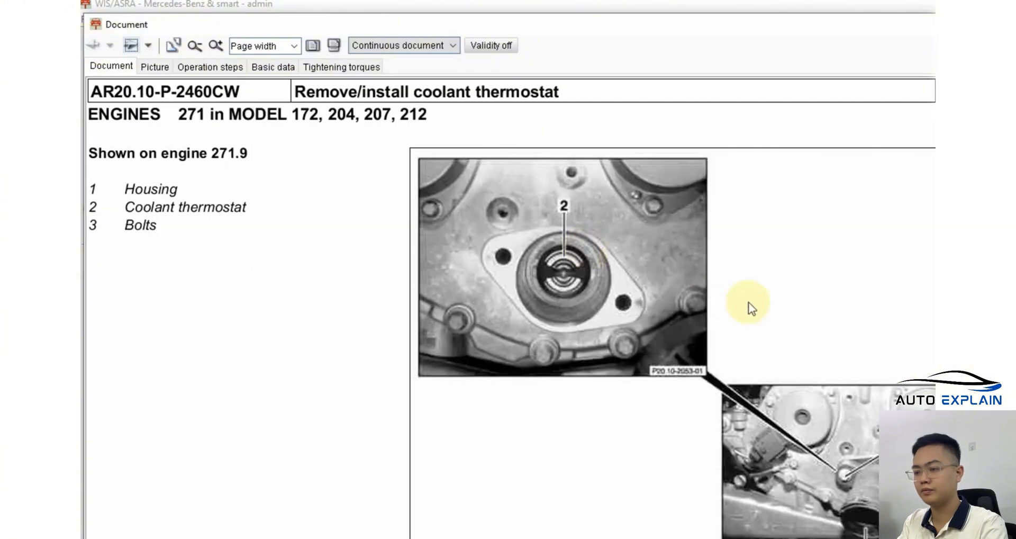
click(210, 67)
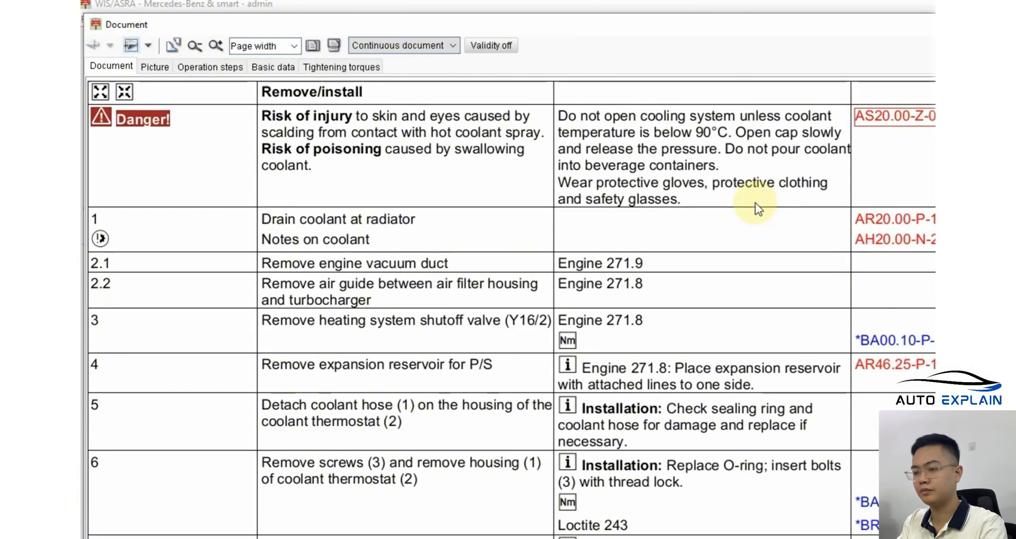
scroll(down, 3)
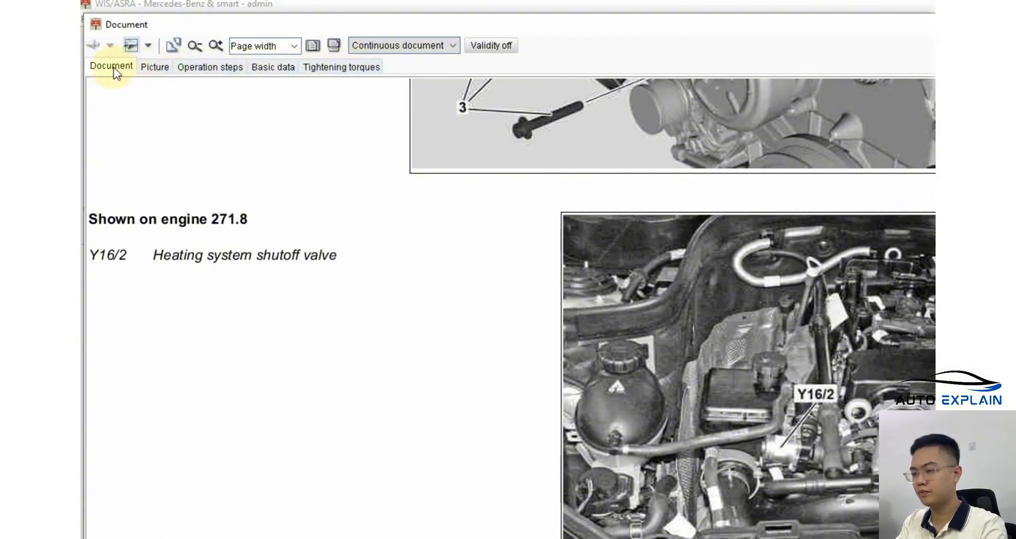
scroll(down, 3)
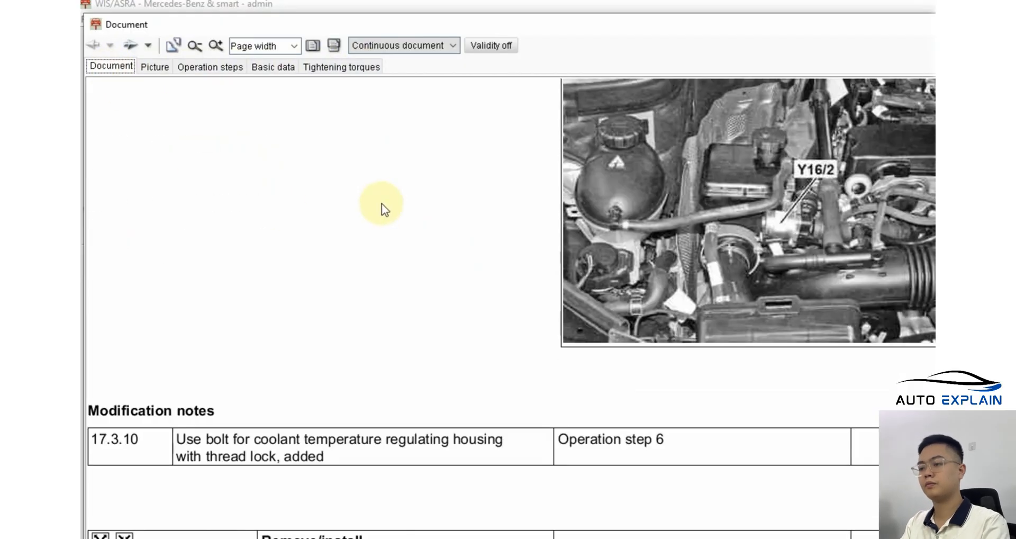
scroll(down, 3)
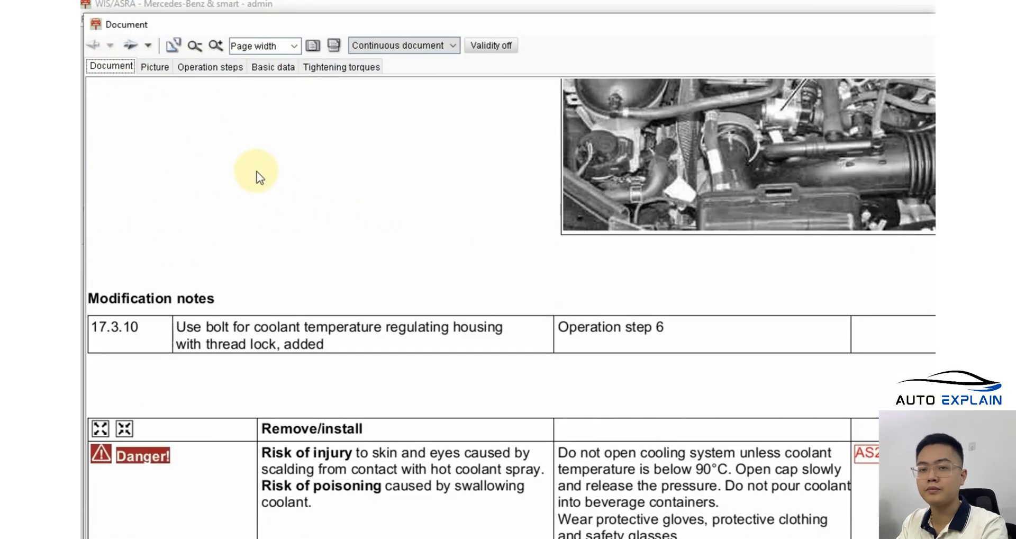
scroll(down, 3)
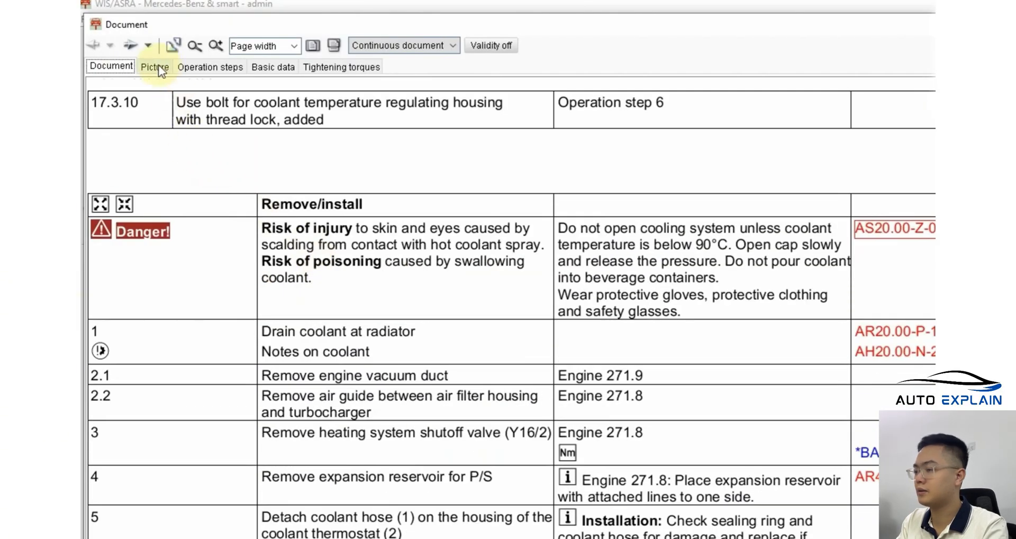
click(154, 66)
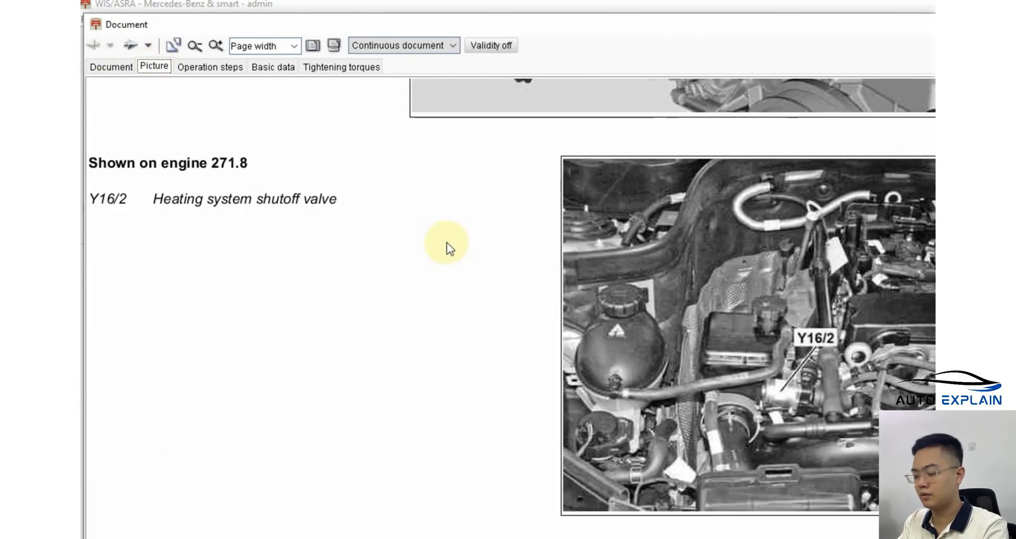
click(210, 66)
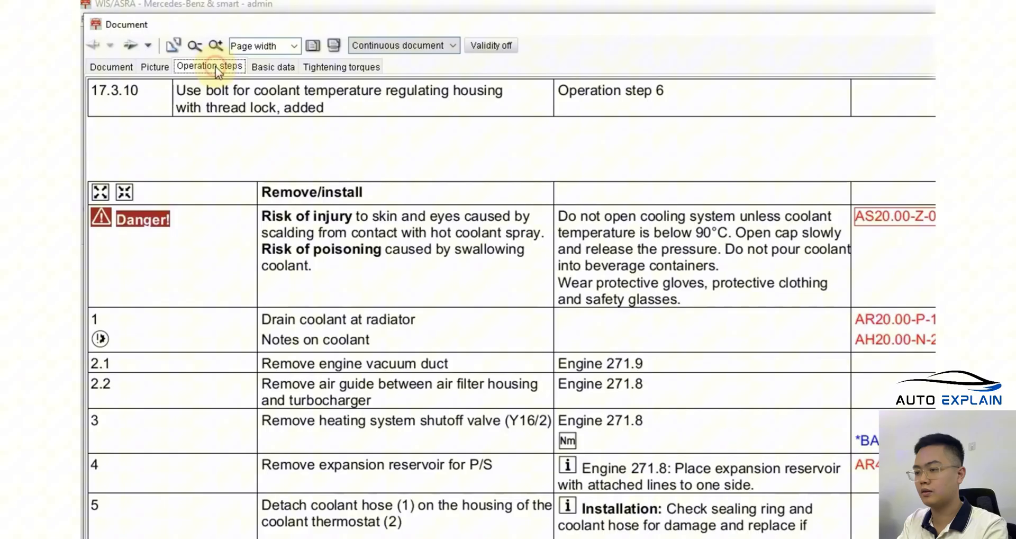
scroll(down, 3)
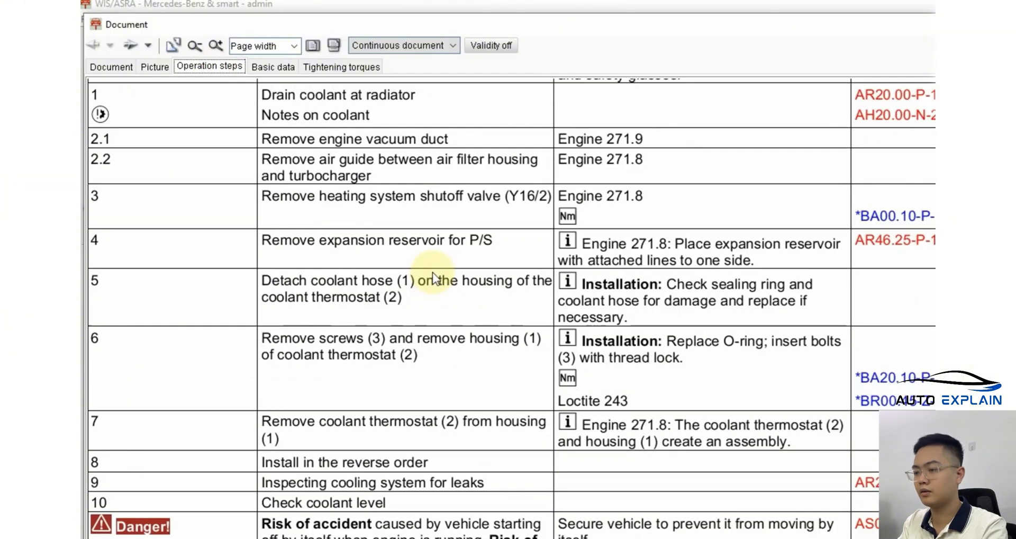
scroll(down, 3)
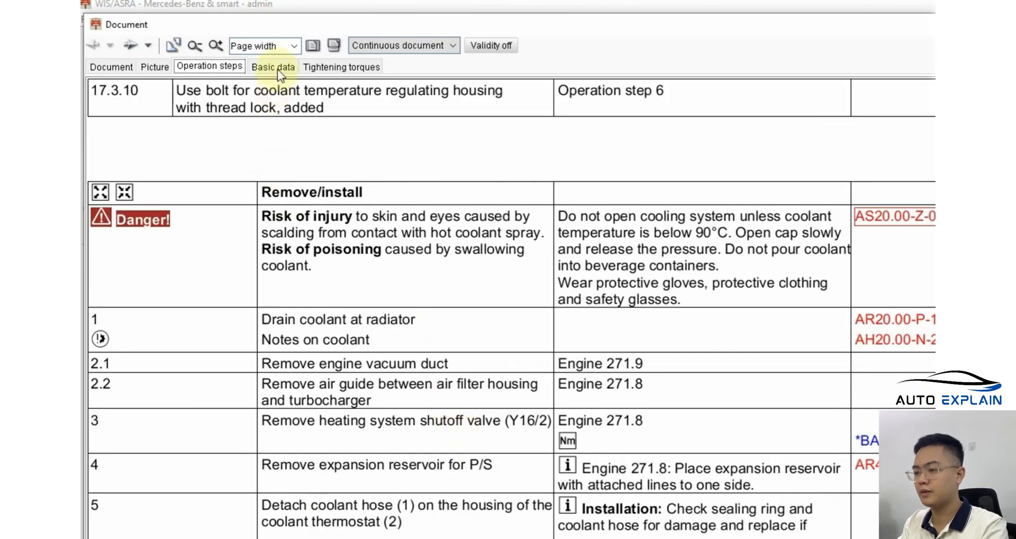
Step: Check the screws and nuts basic data and tightening torques, then return to the procedure
click(273, 66)
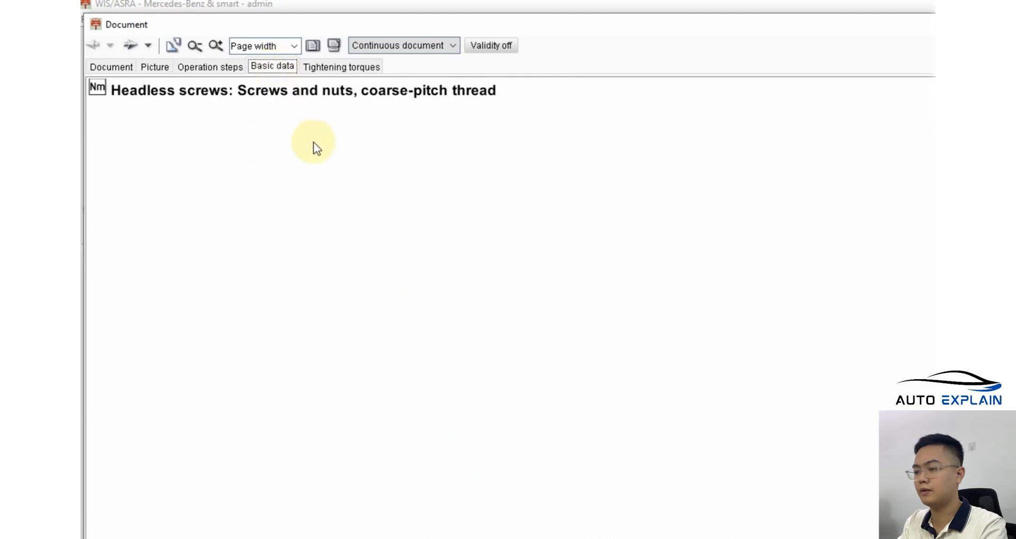
mouse_move(223, 108)
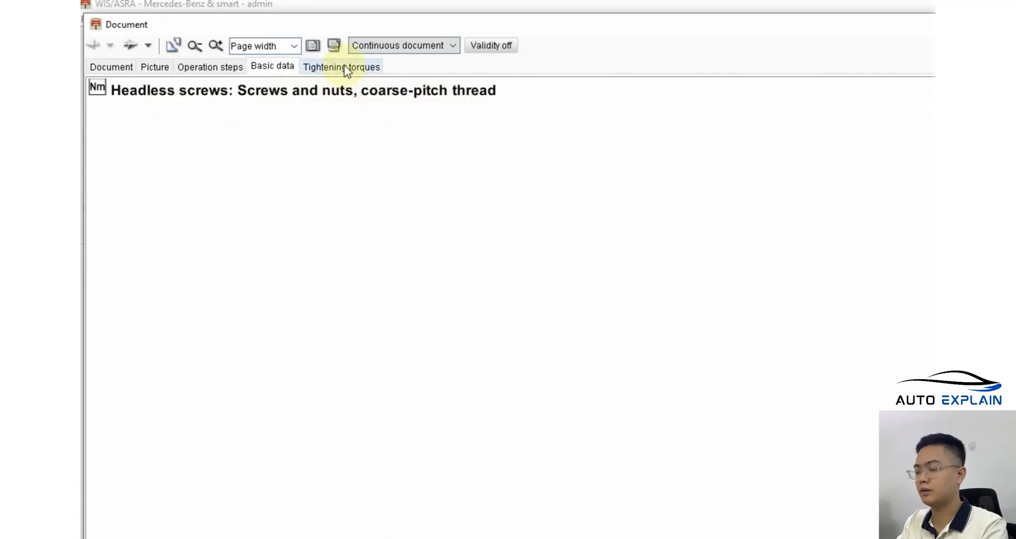
click(341, 66)
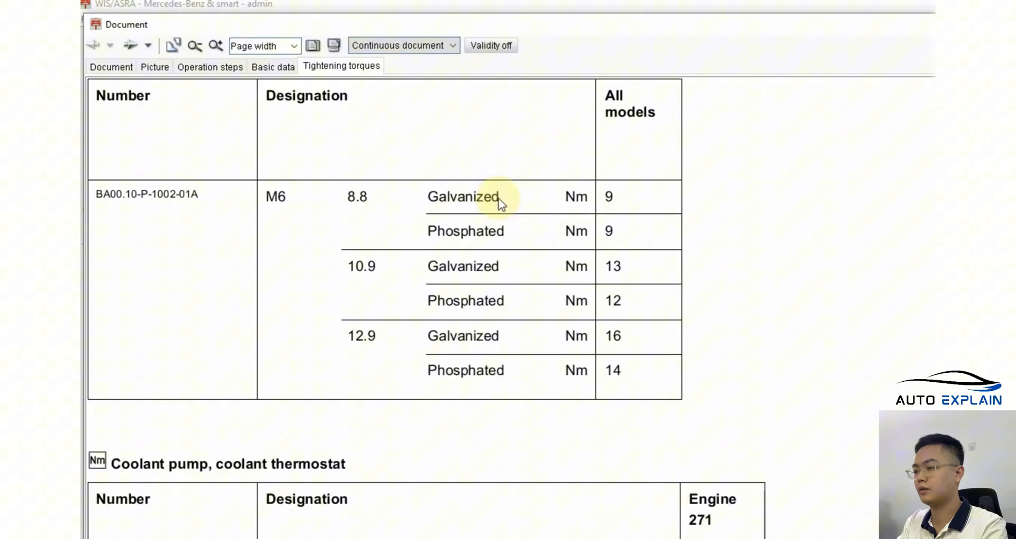
scroll(down, 3)
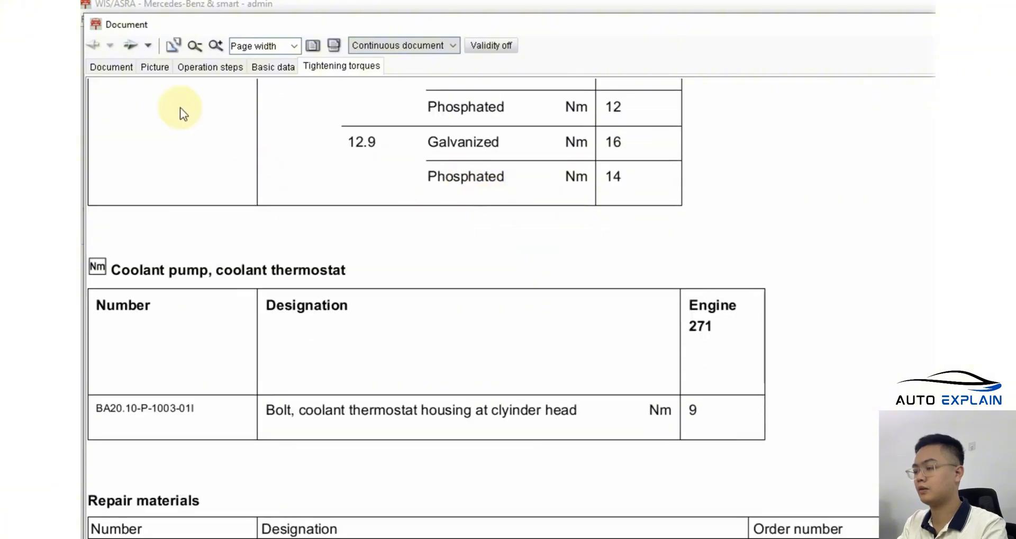
click(110, 66)
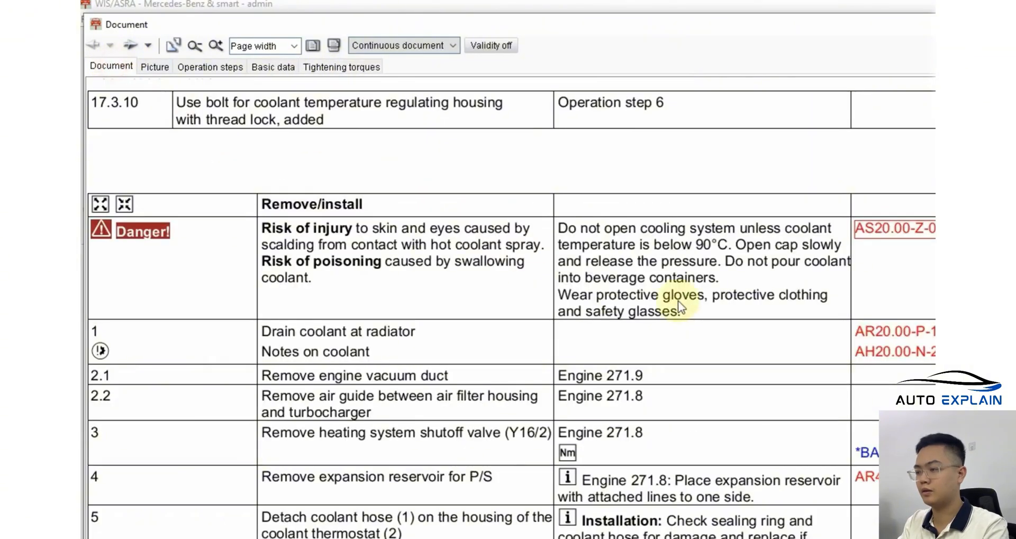
Step: Open the 9 Nm thermostat housing bolt torque spec and scroll to steps 7–11
scroll(down, 3)
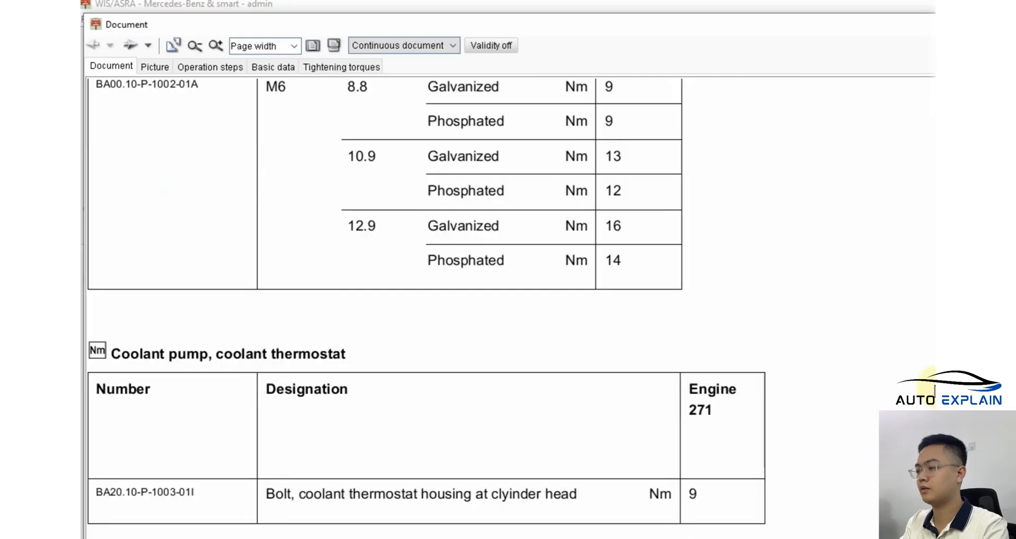
mouse_move(800, 342)
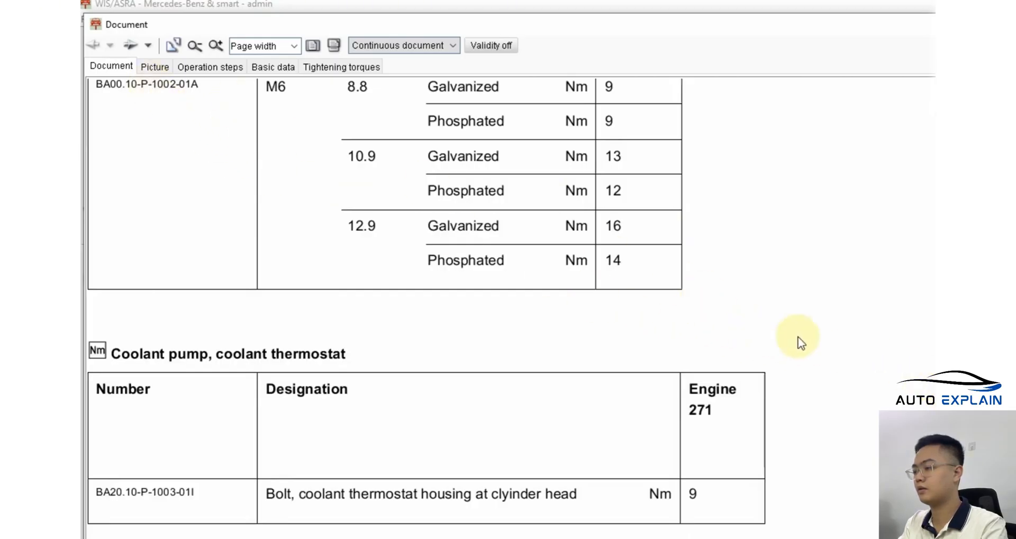
mouse_move(138, 103)
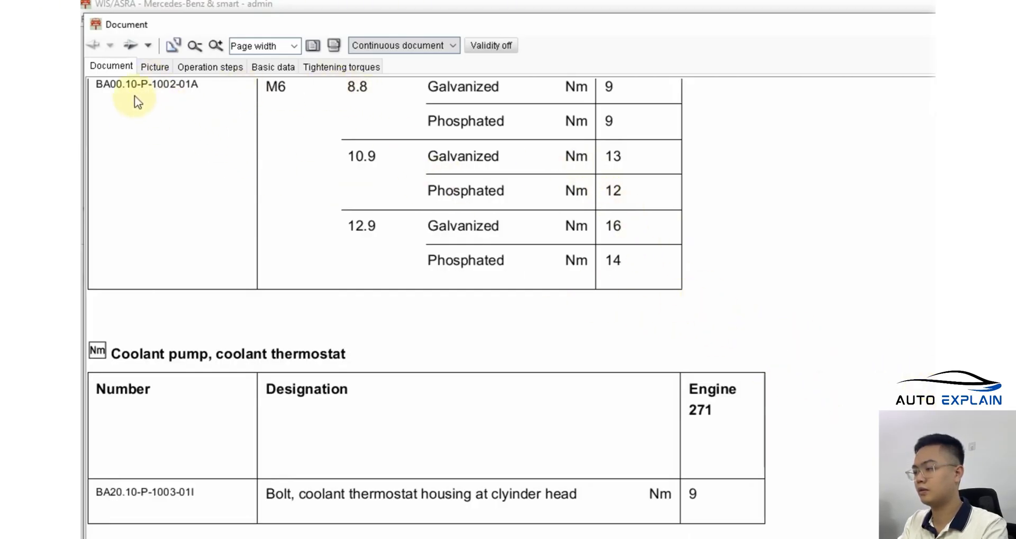
scroll(down, 3)
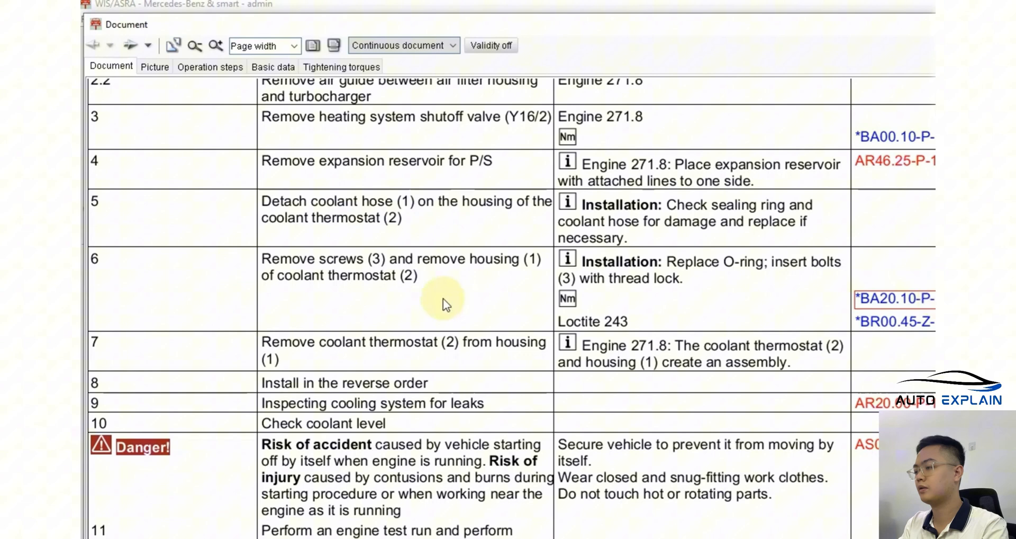
mouse_move(655, 308)
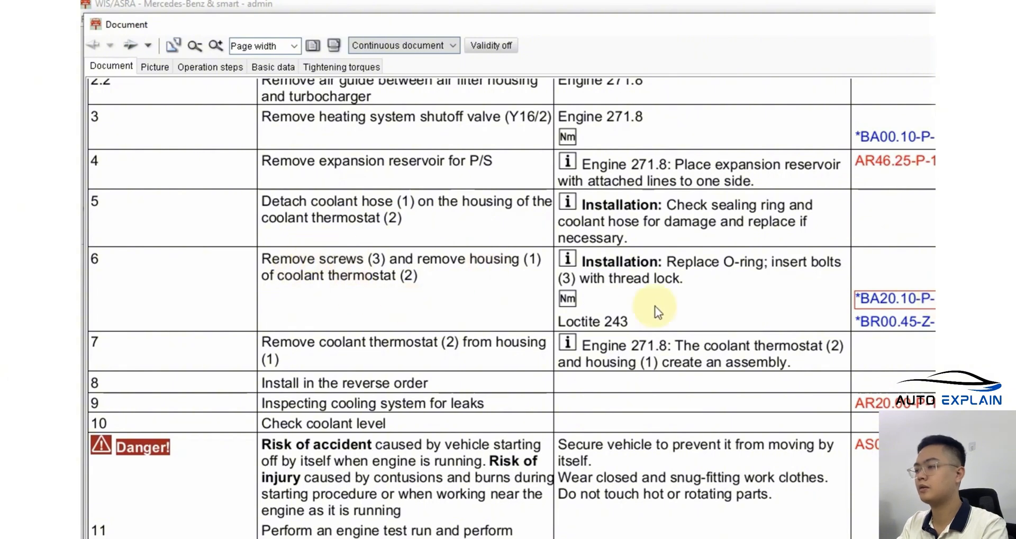
mouse_move(920, 321)
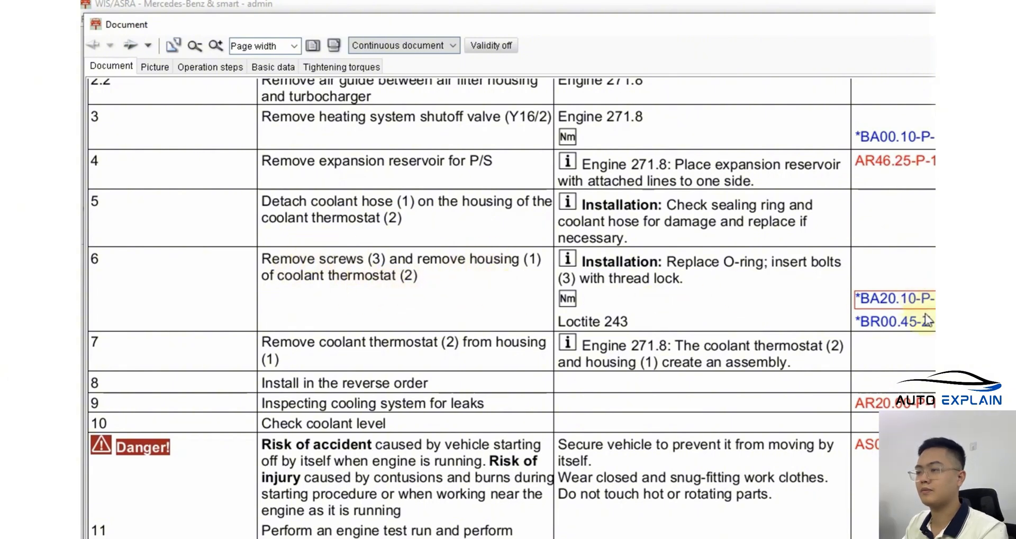
click(895, 298)
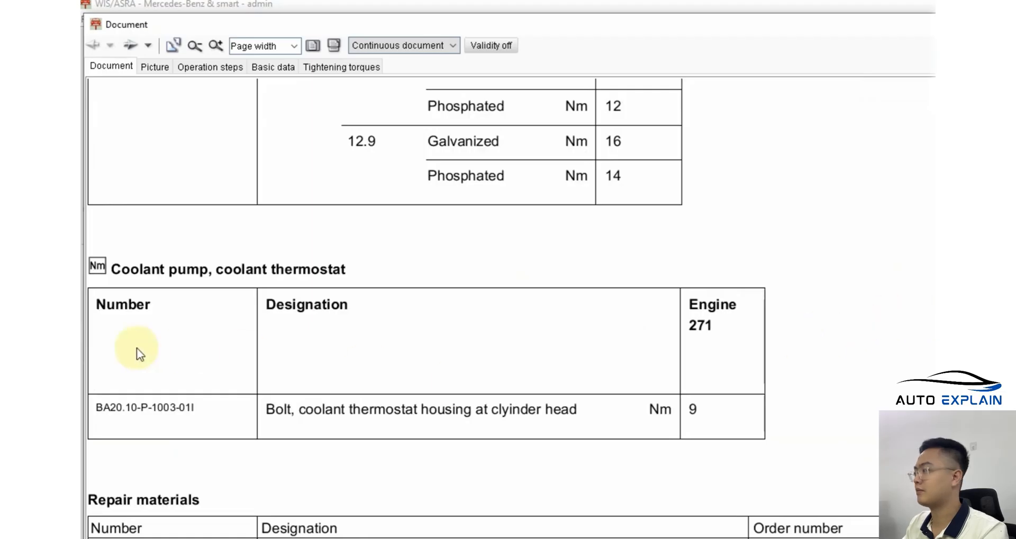
mouse_move(596, 432)
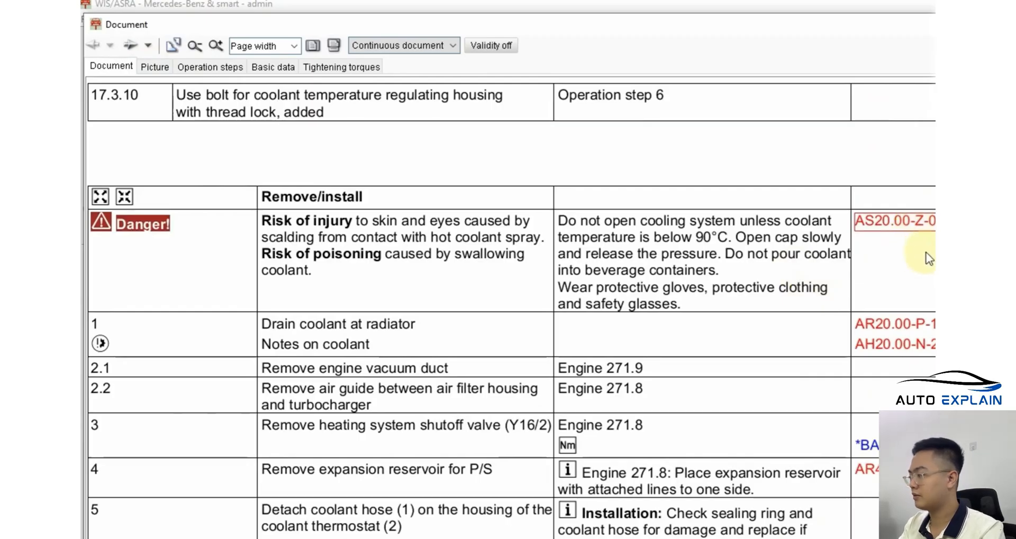
scroll(down, 3)
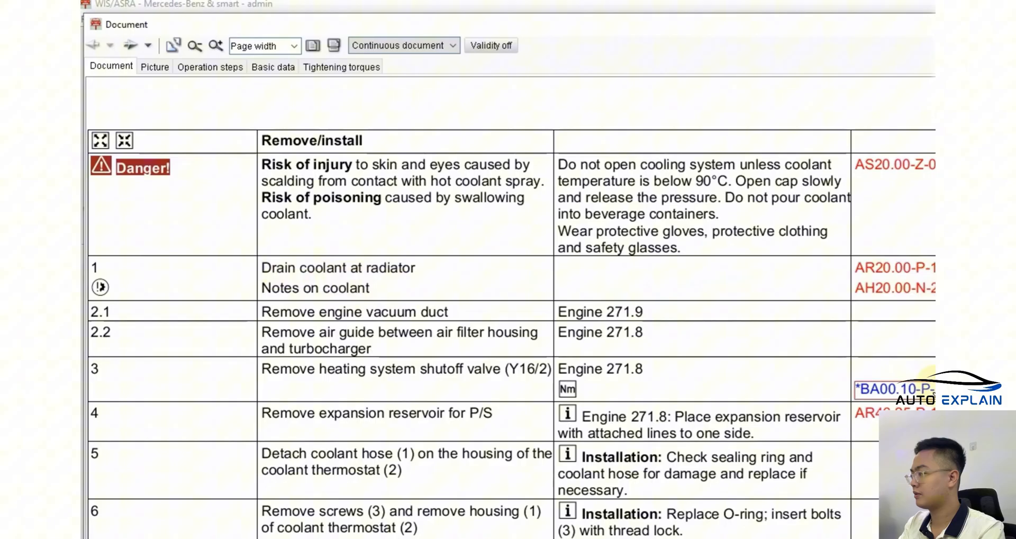
scroll(down, 3)
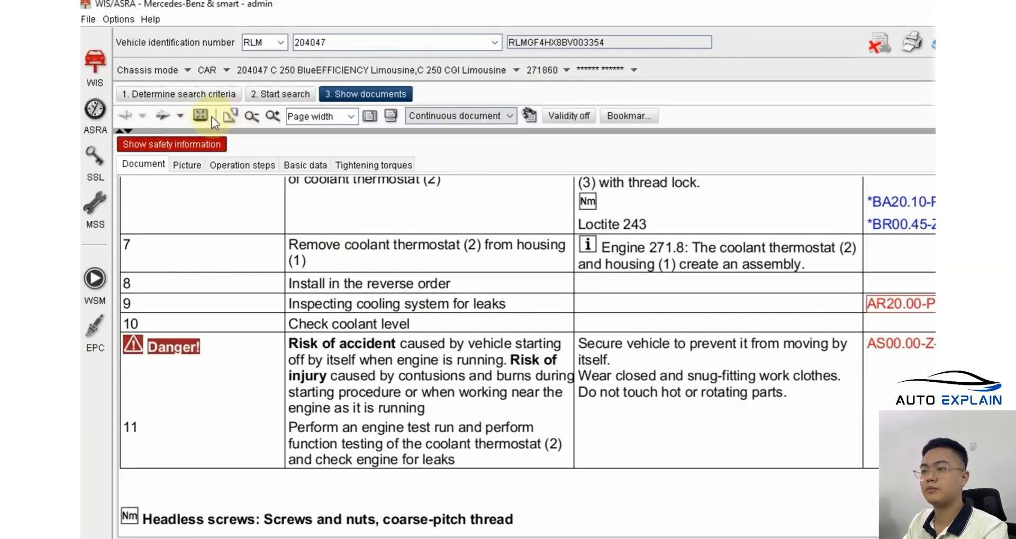
Step: Review the job's basic data (Loctite 243), operation steps and zoomed torque table, then reopen search criteria
click(200, 115)
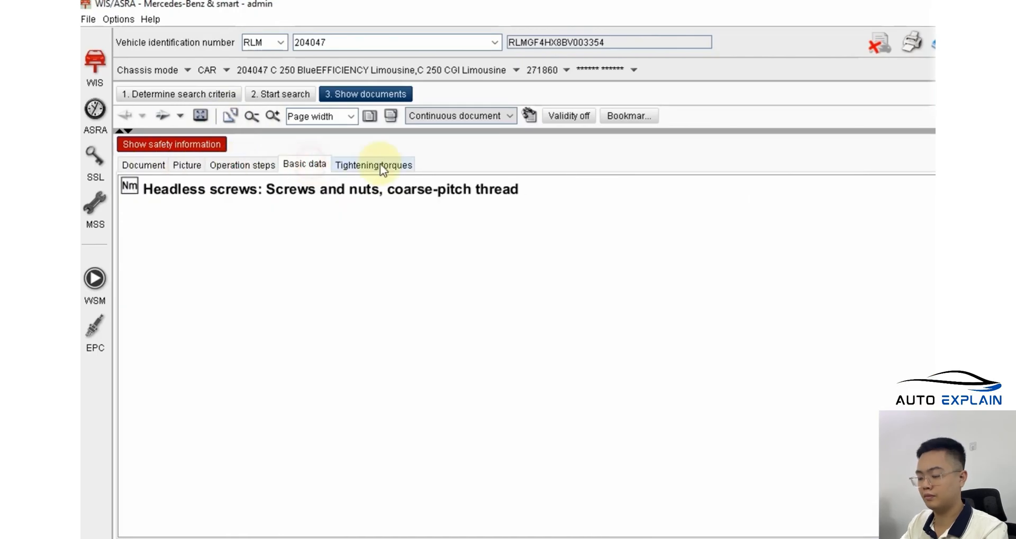
click(242, 164)
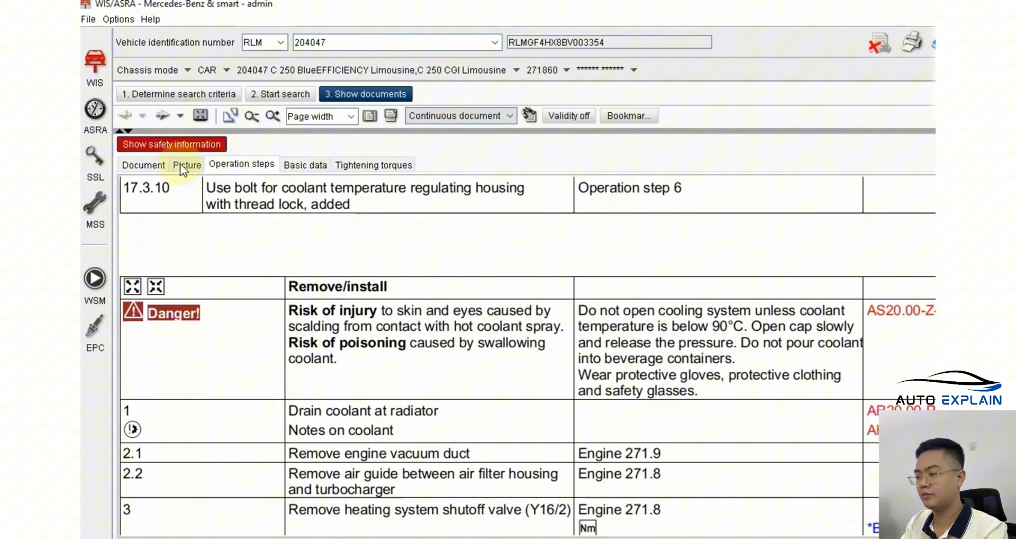
click(304, 164)
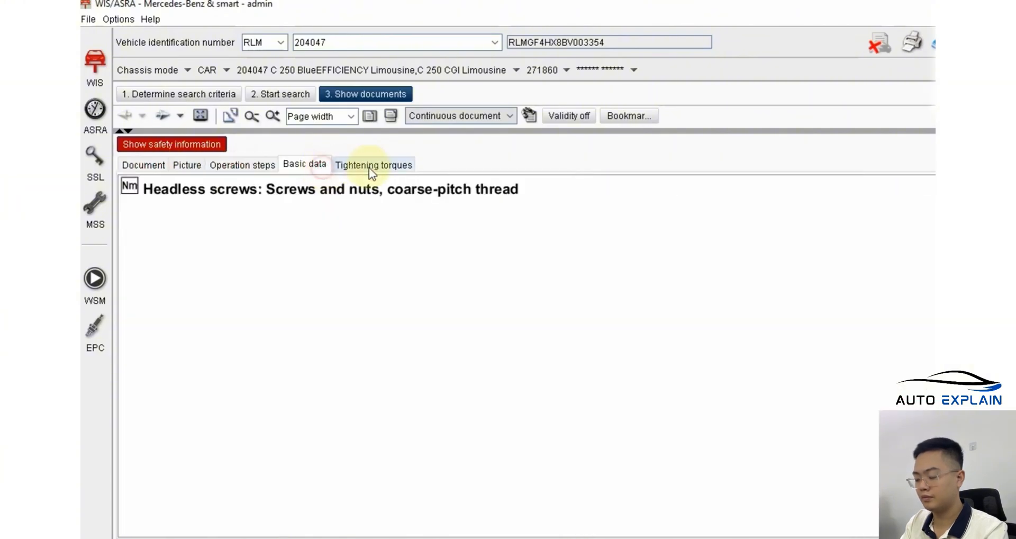
click(373, 164)
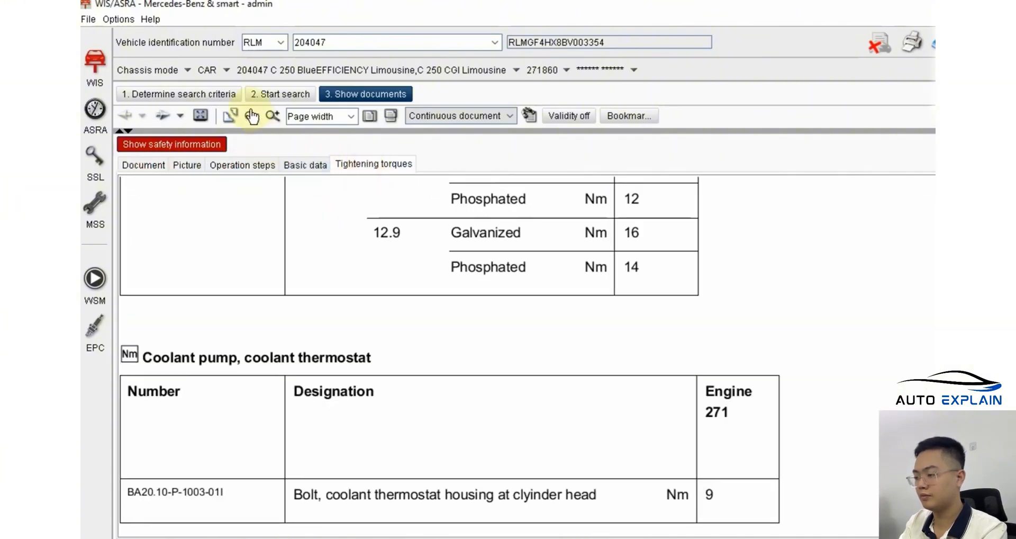
click(251, 116)
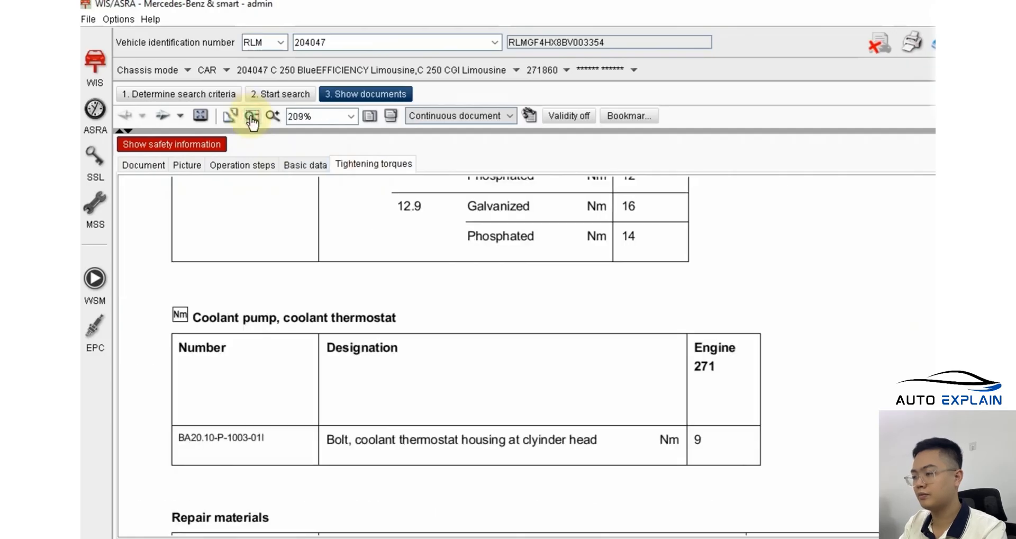
click(271, 116)
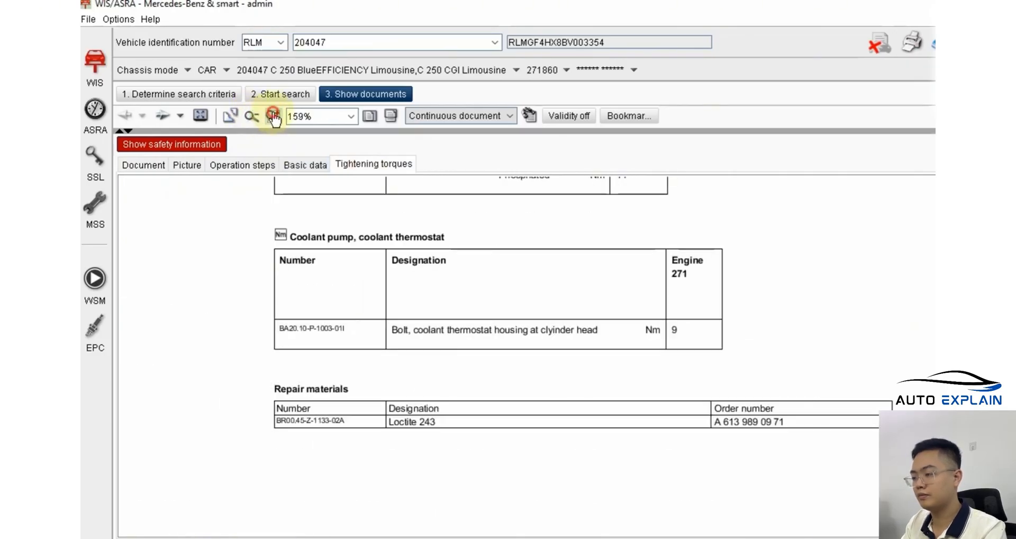
click(271, 116)
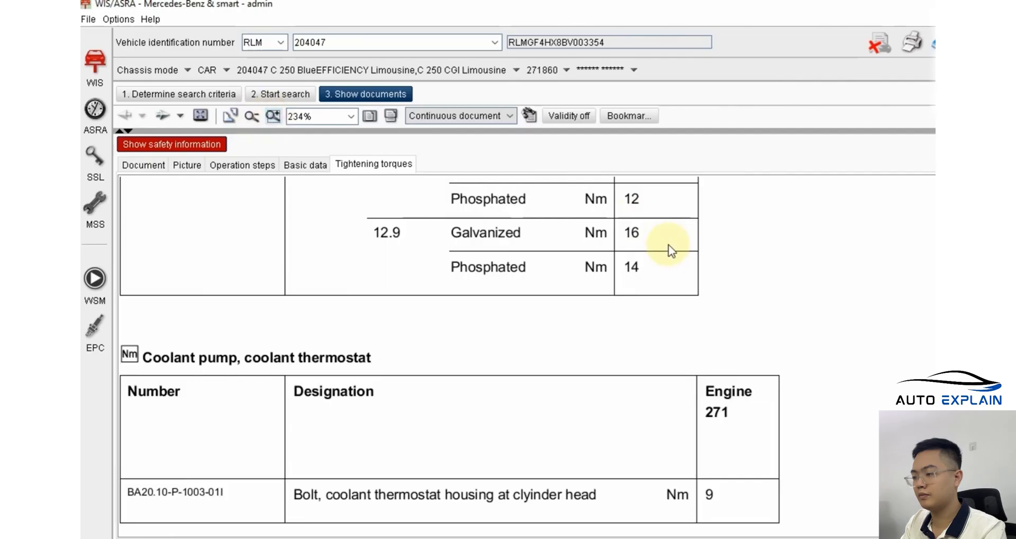
click(179, 93)
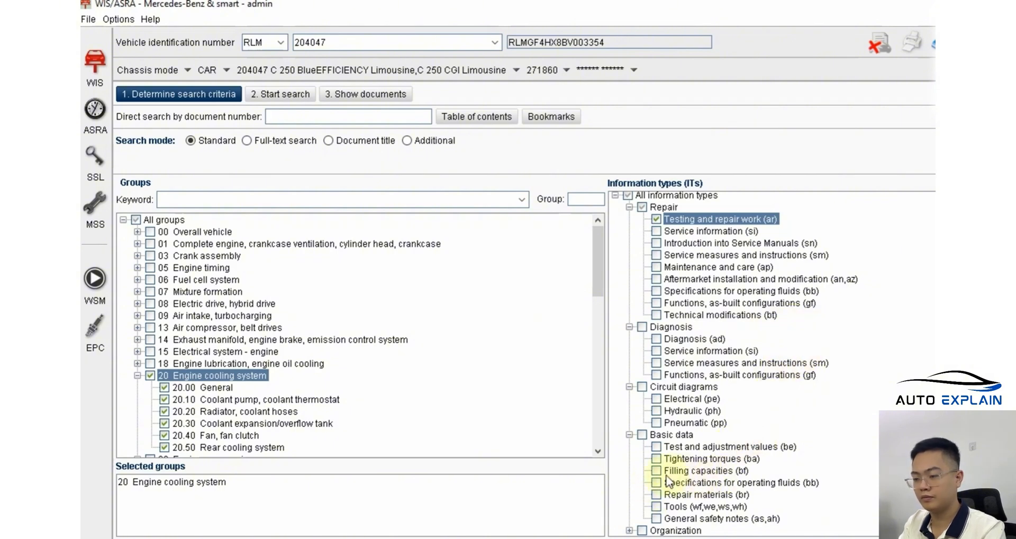
Step: Tick Filling capacities (bf) under Basic data
click(655, 470)
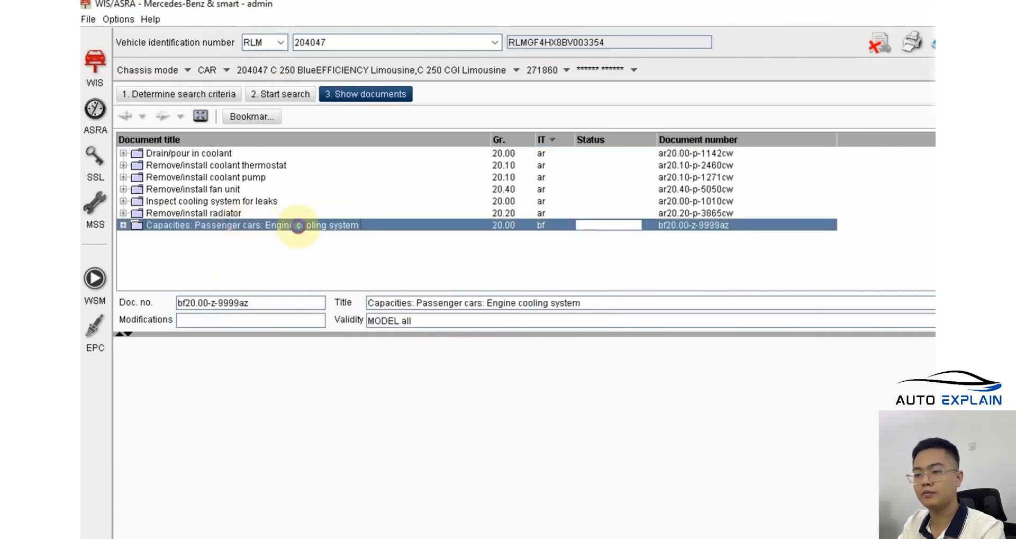
Step: Open Capacities: Passenger cars: Engine cooling system maximised and scroll to engine 271
click(124, 225)
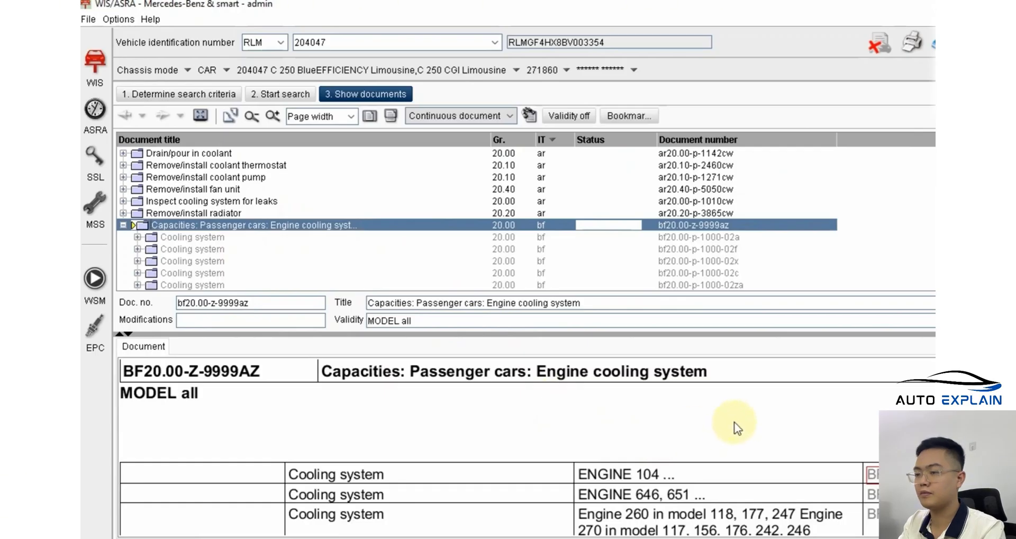
scroll(down, 3)
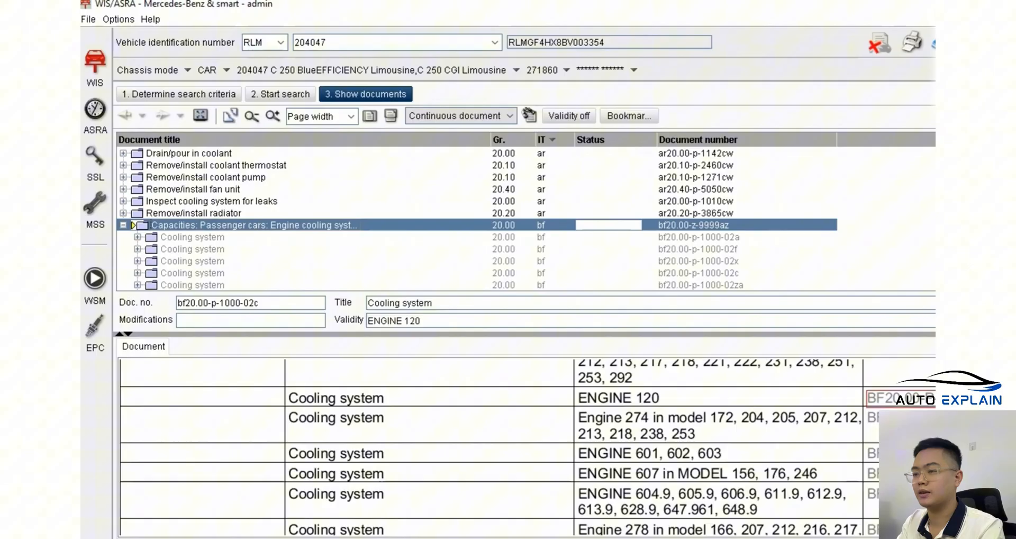
click(201, 116)
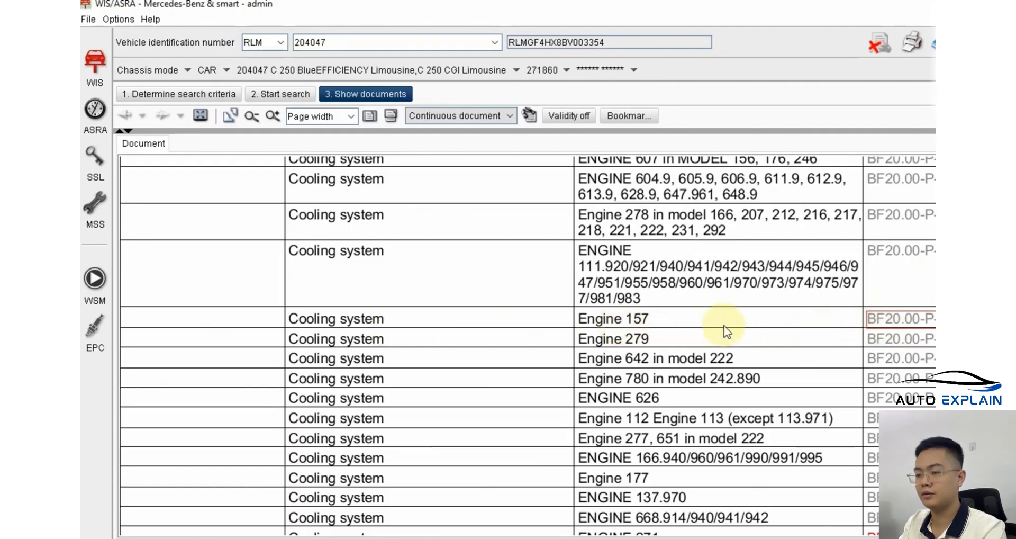
scroll(down, 3)
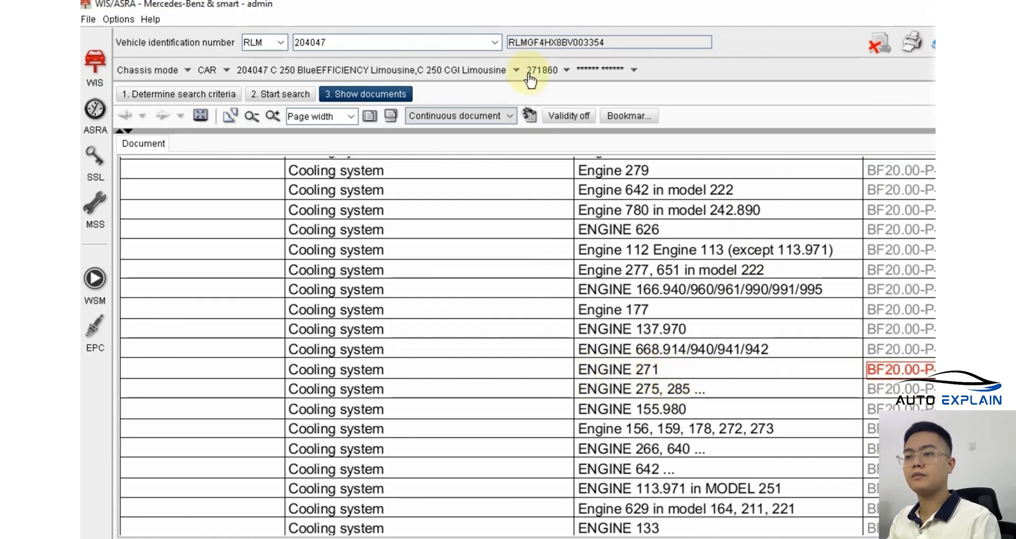
scroll(down, 3)
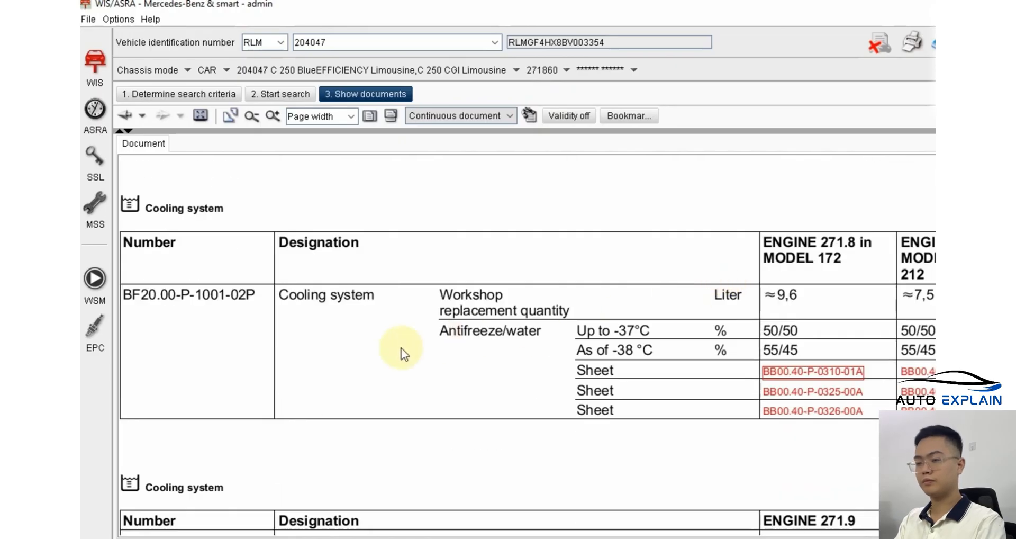
mouse_move(745, 321)
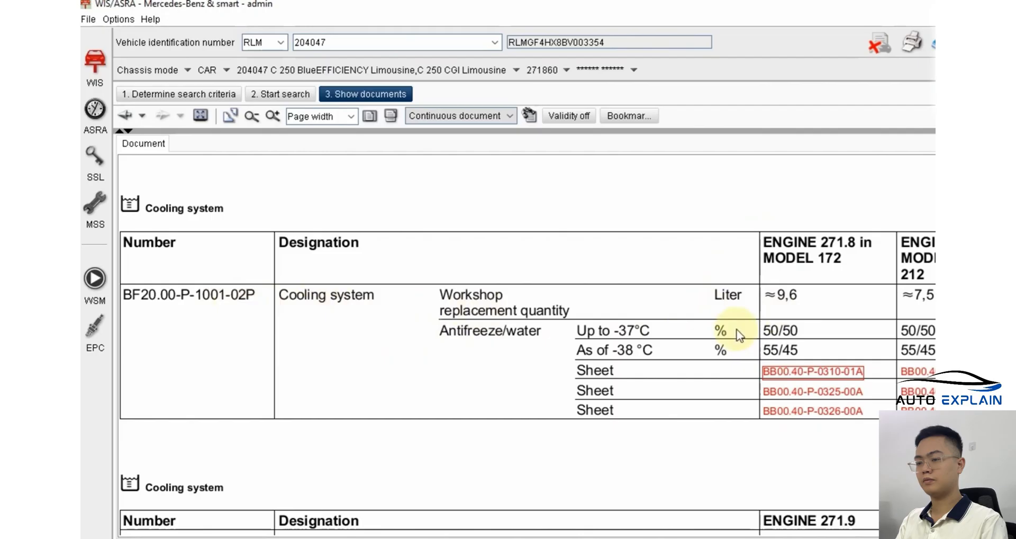
mouse_move(843, 303)
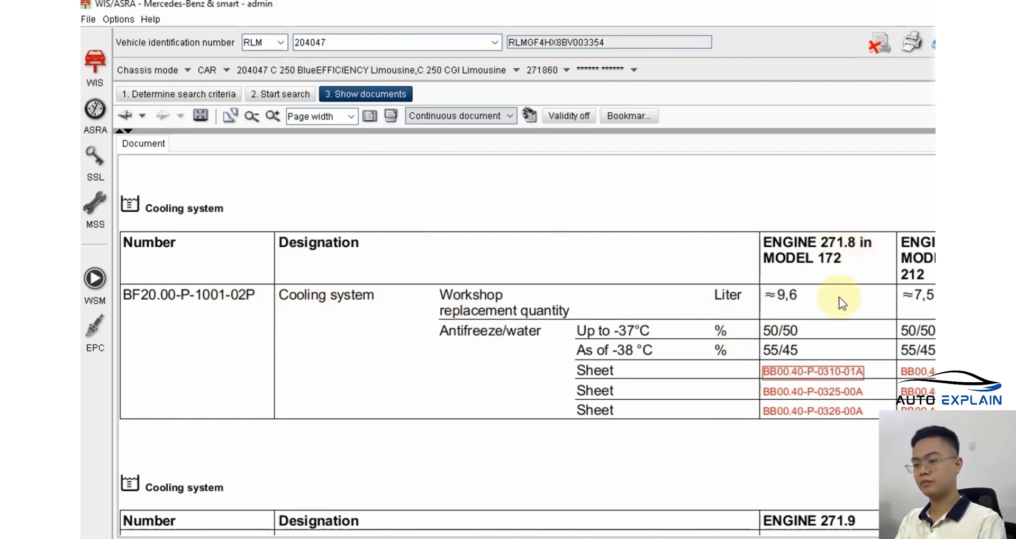
mouse_move(794, 305)
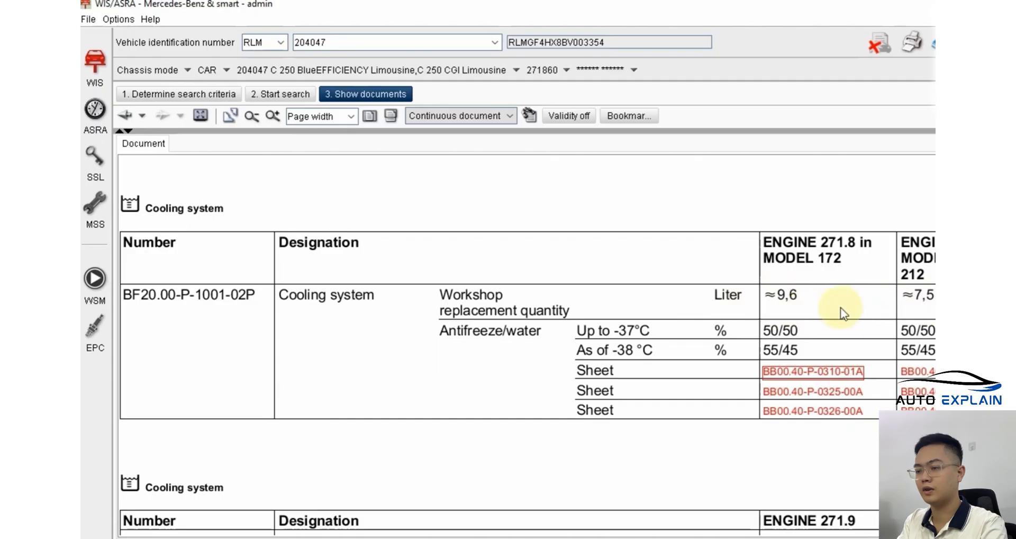
mouse_move(926, 301)
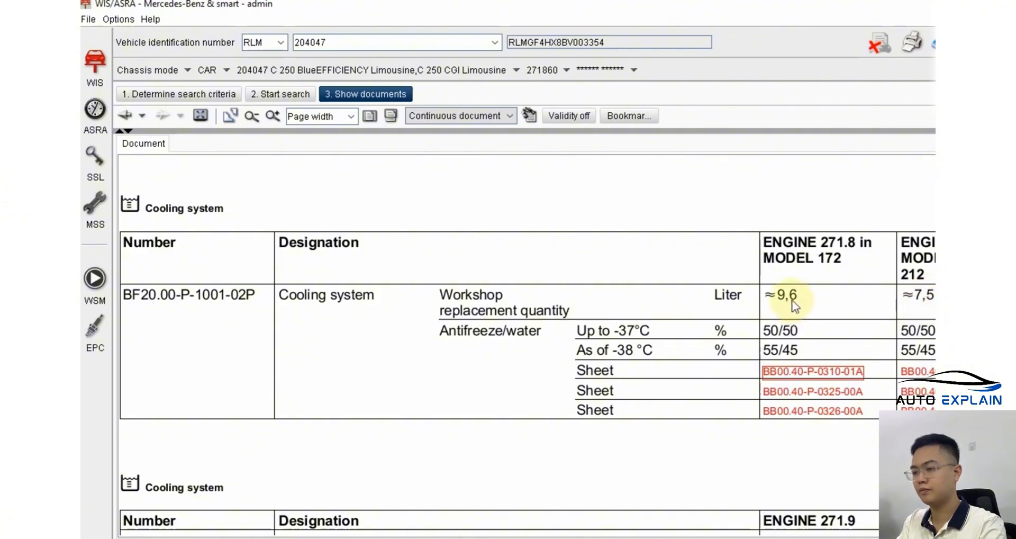
mouse_move(815, 299)
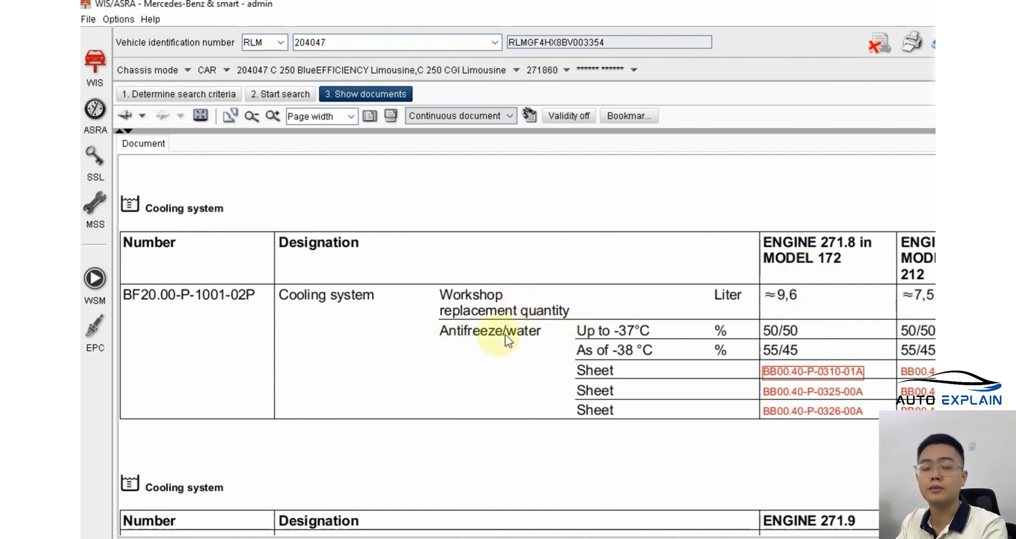
mouse_move(457, 337)
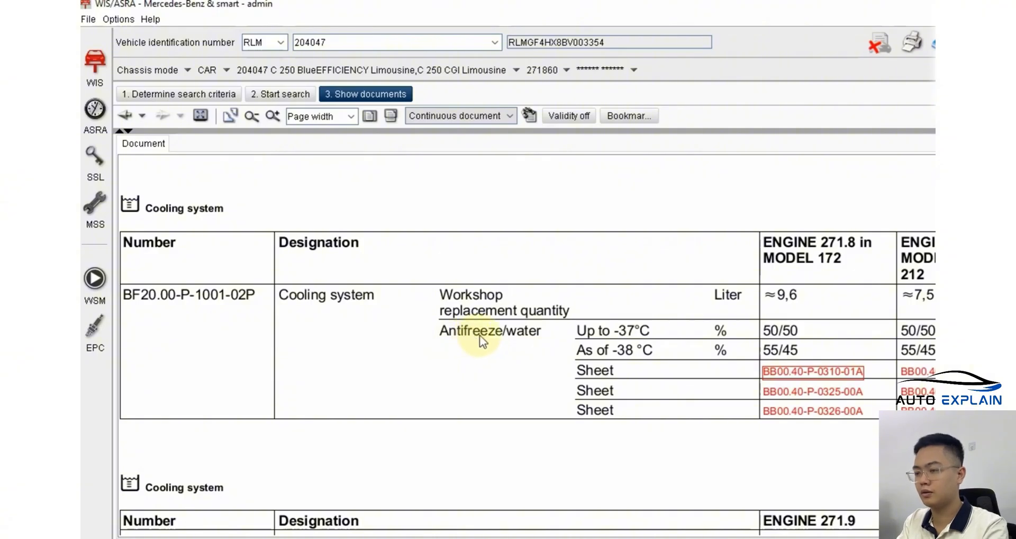
mouse_move(528, 340)
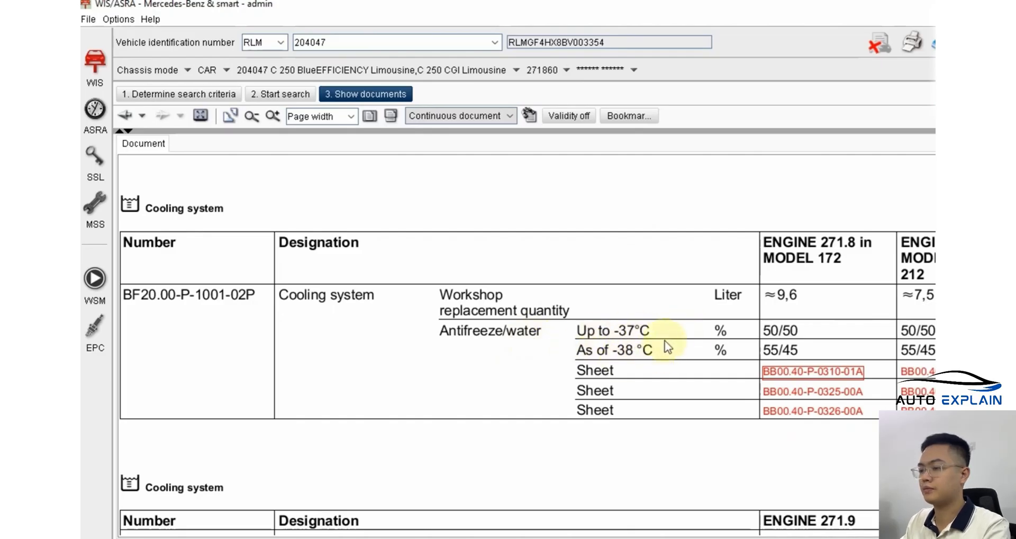
mouse_move(638, 334)
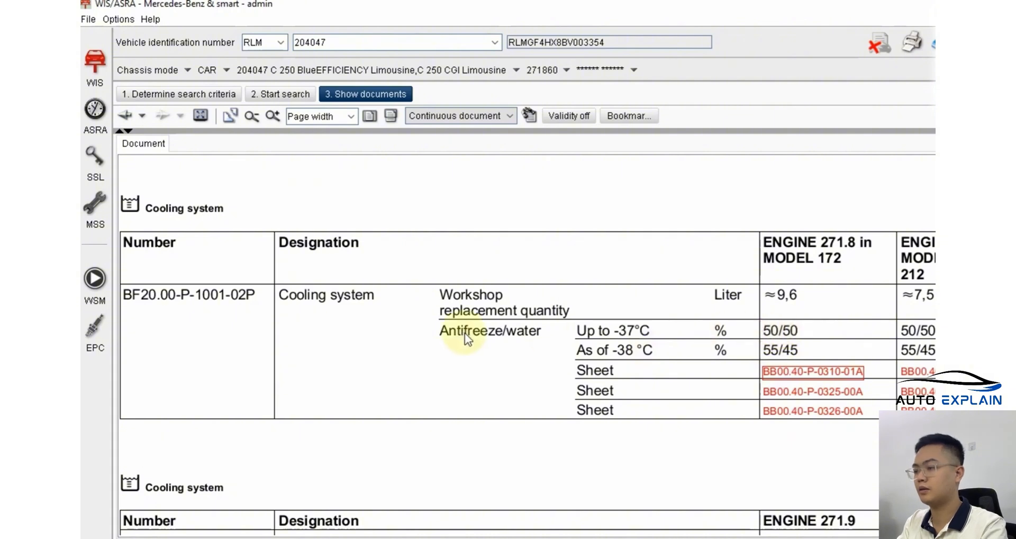
mouse_move(528, 340)
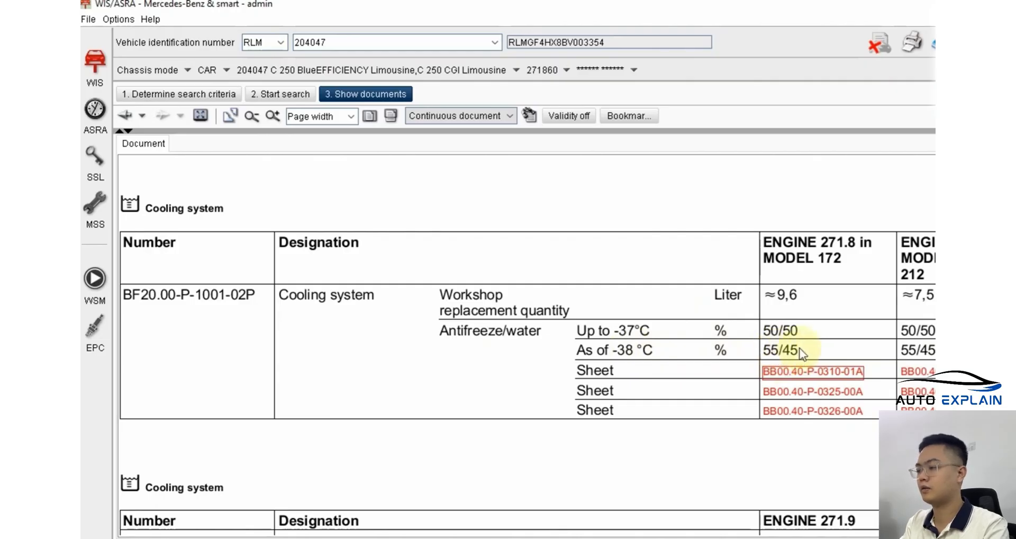
scroll(down, 3)
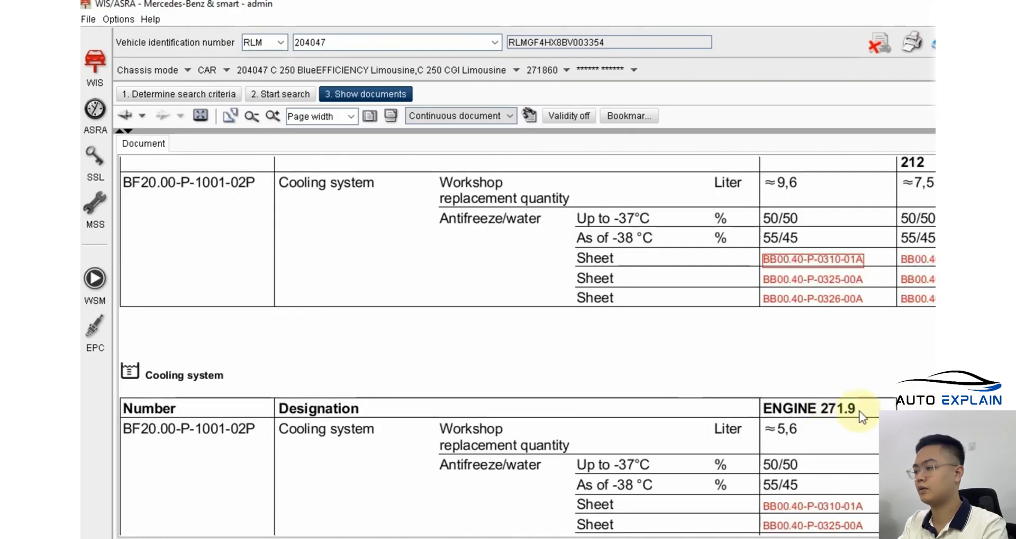
mouse_move(789, 435)
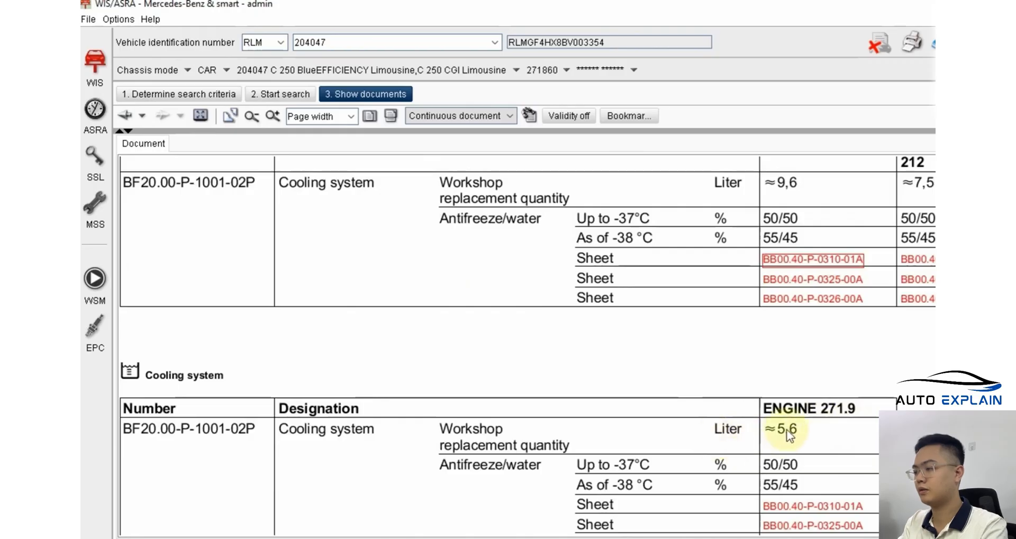
scroll(down, 3)
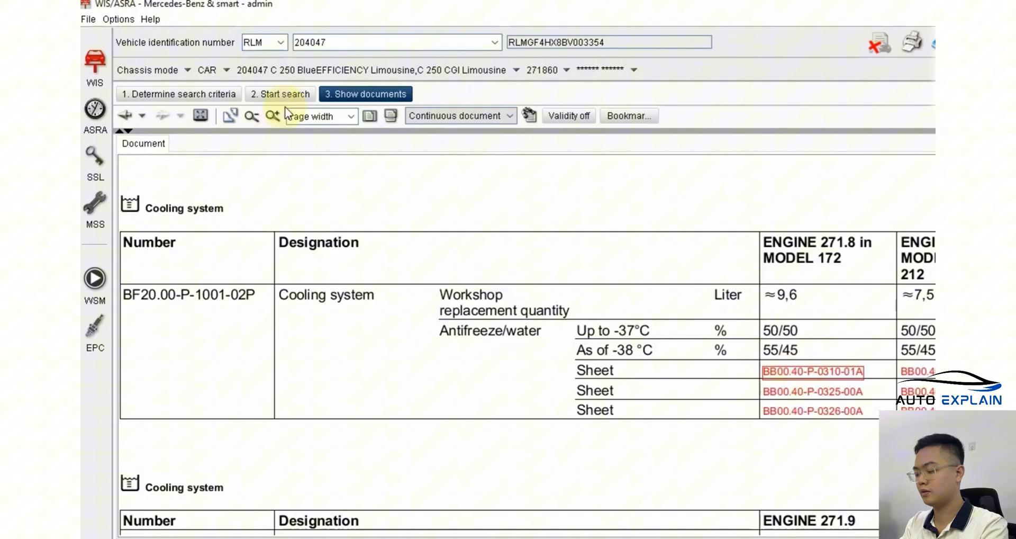
Step: Return to the found documents and browse the capacities and coolant thermostat entries
click(366, 94)
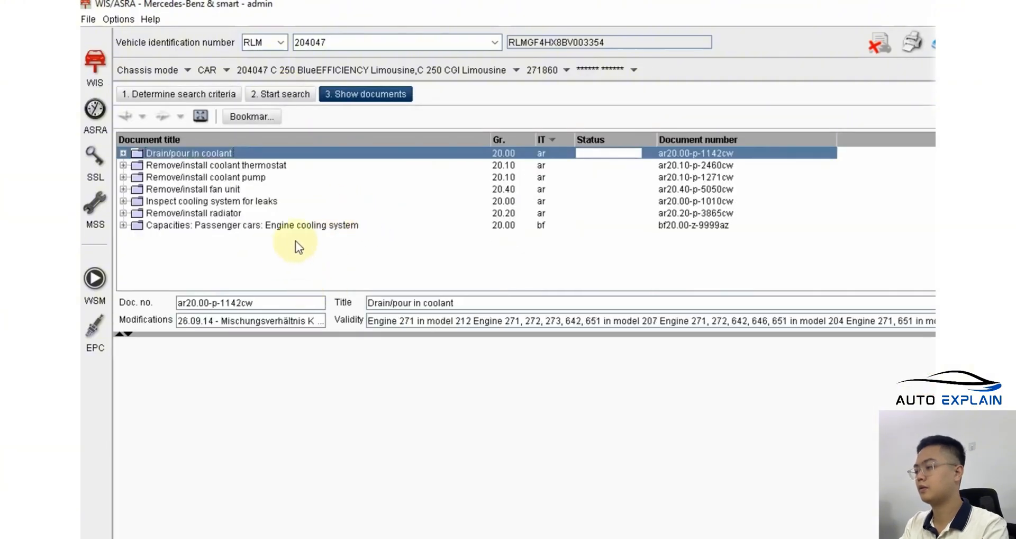
click(251, 225)
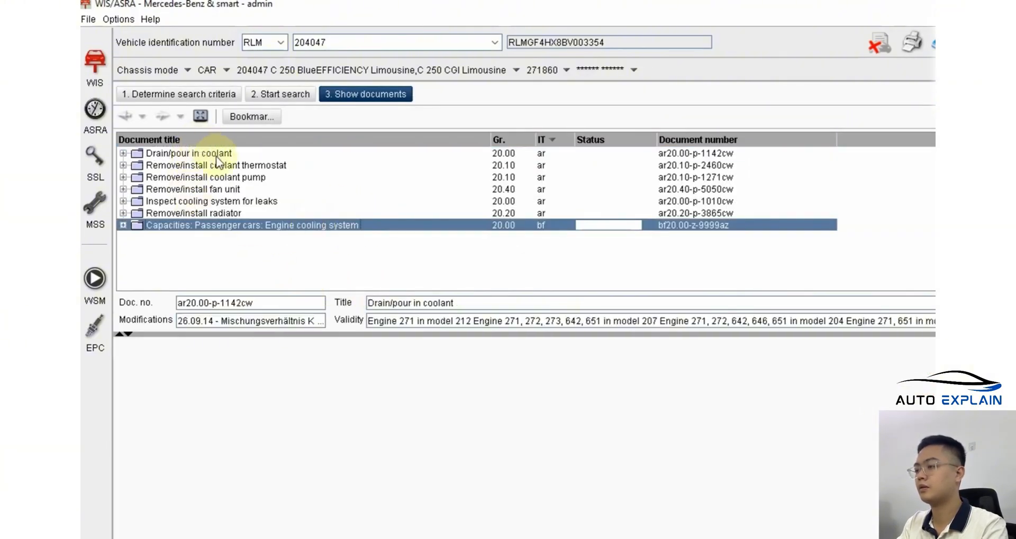
click(214, 165)
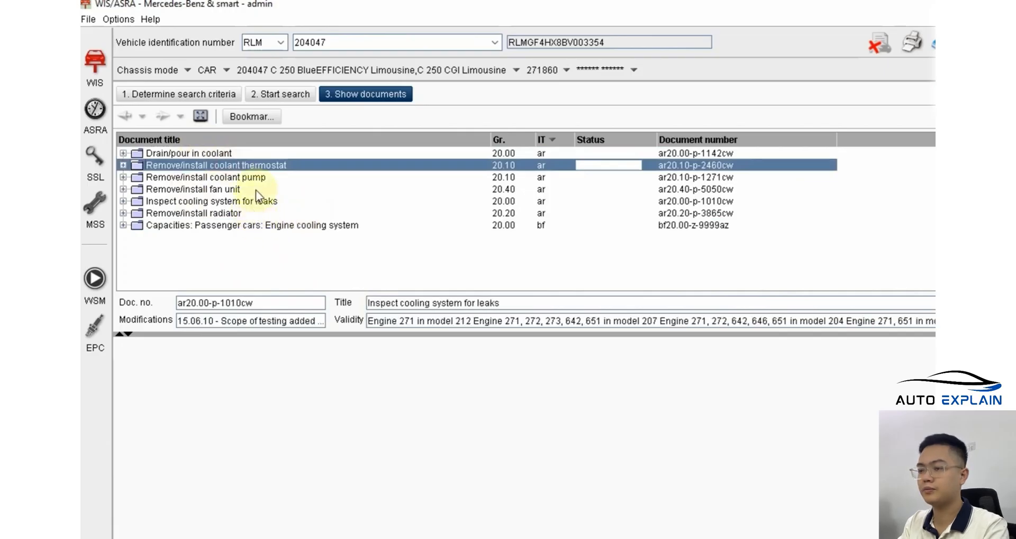
click(206, 177)
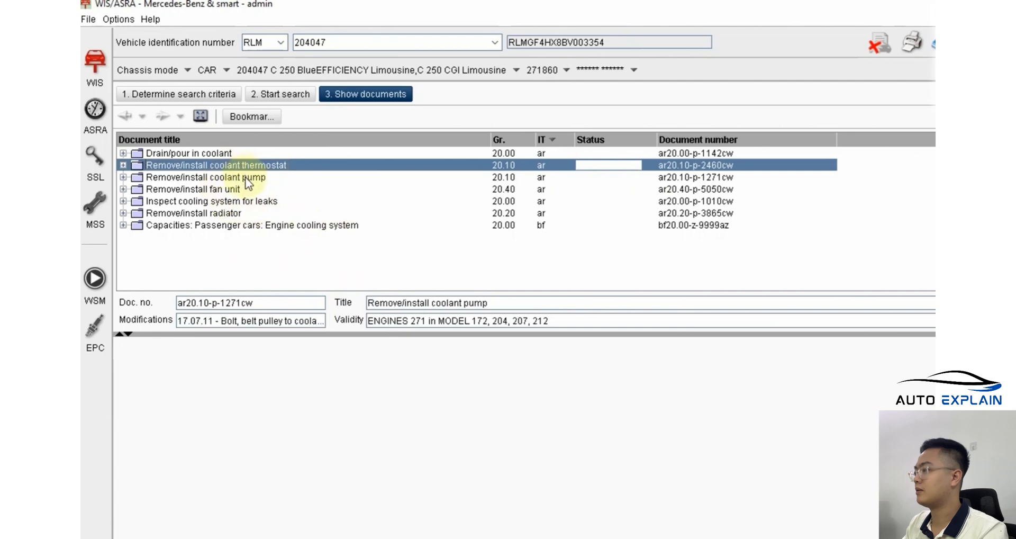
Step: Open Remove/install coolant pump, acknowledge its safety notice, and return to search criteria
double_click(206, 177)
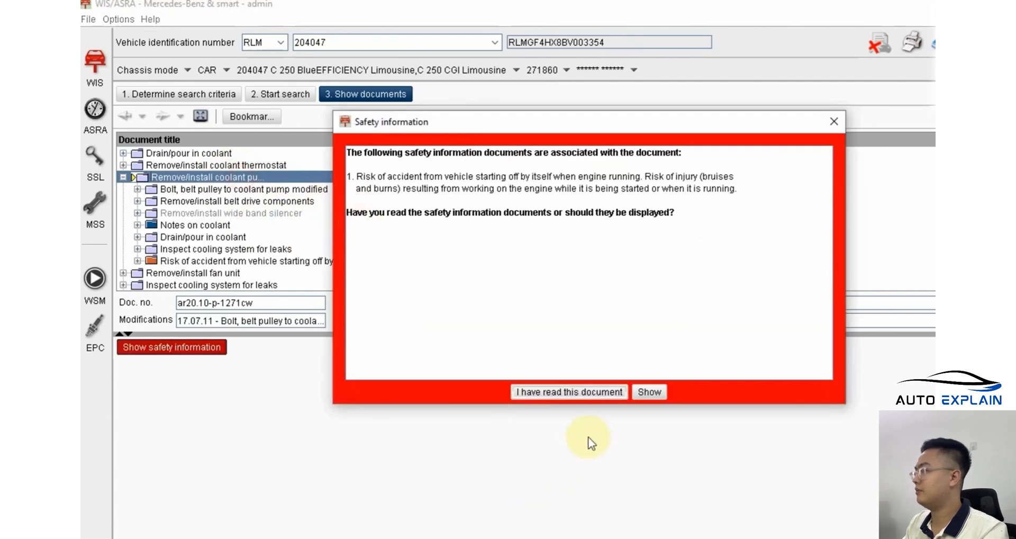
click(568, 392)
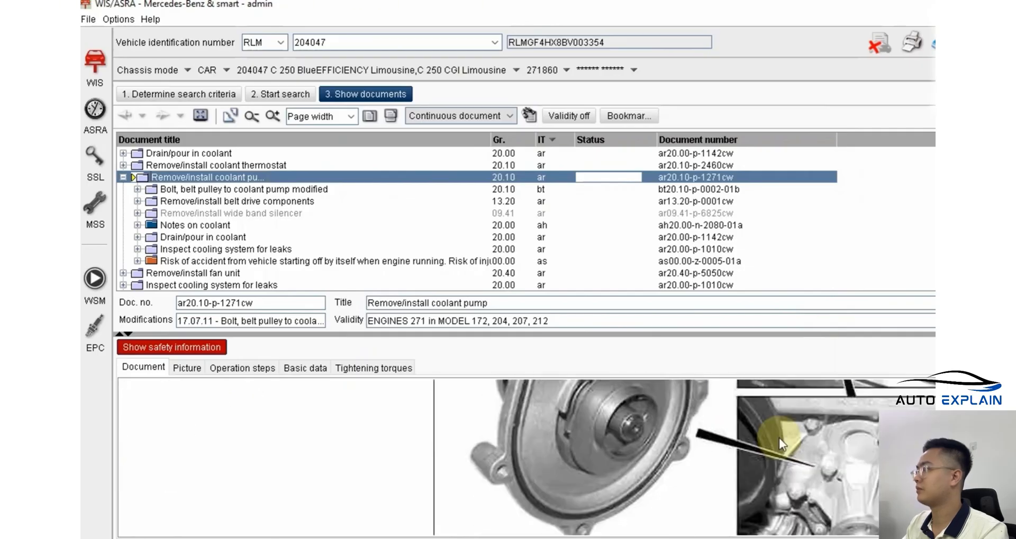
click(179, 93)
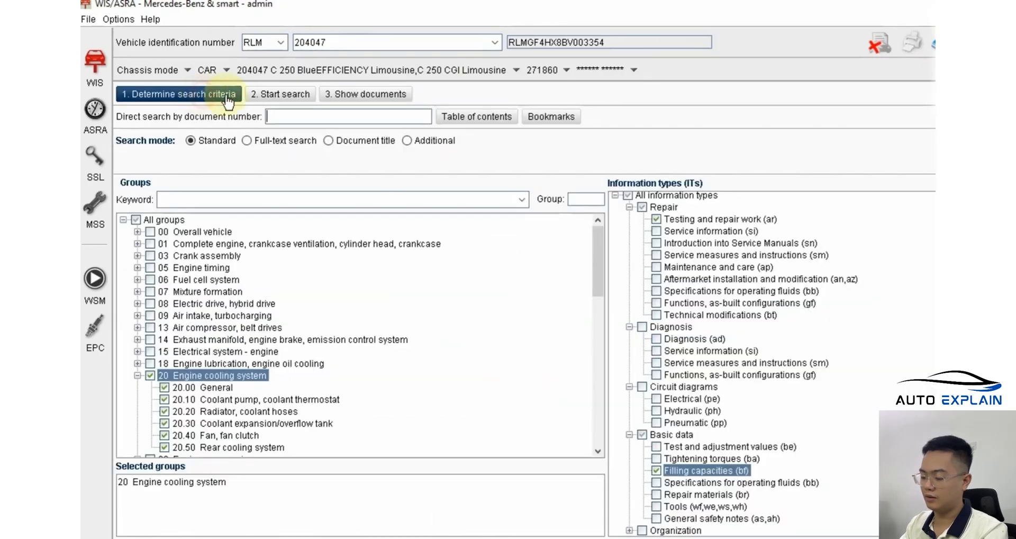
mouse_move(496, 383)
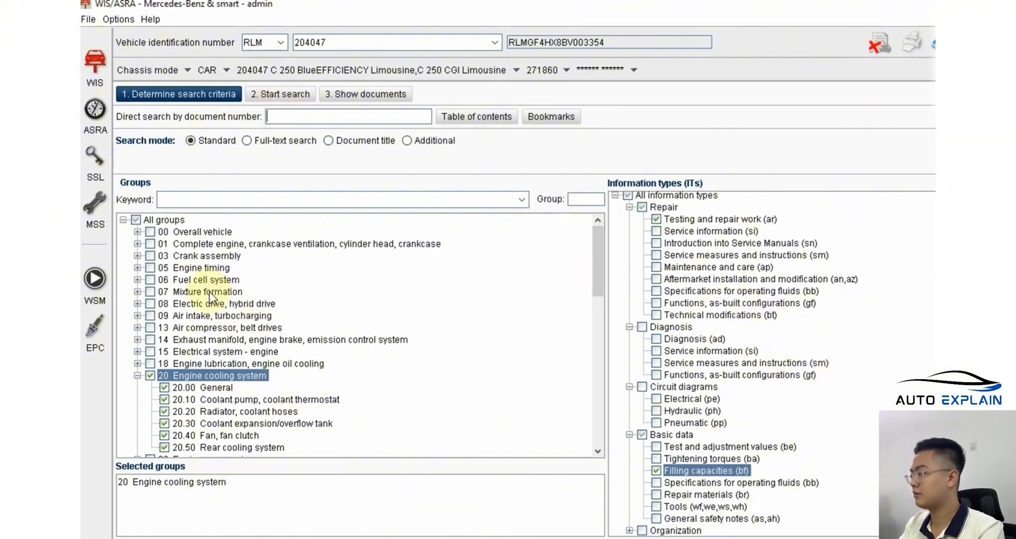
Step: Search only group 07 Mixture formation for 'Functions, as-built configurations (gf)' instead of Repair
click(137, 291)
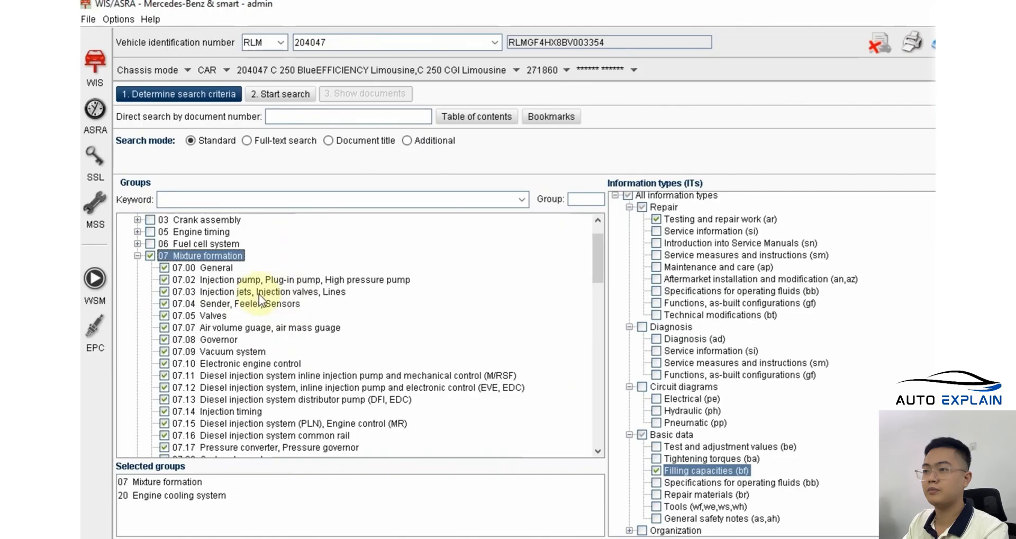
scroll(down, 3)
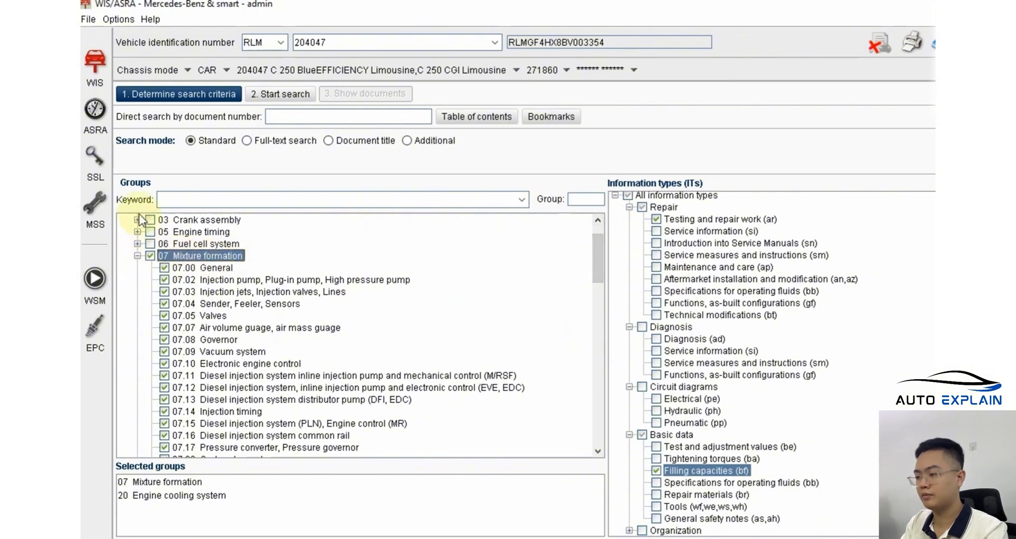
click(126, 220)
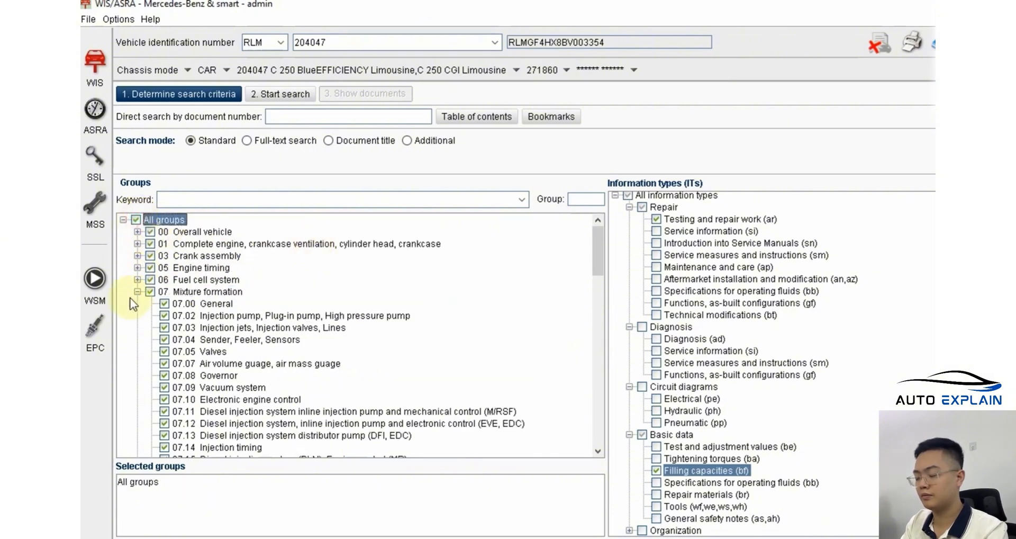
click(137, 219)
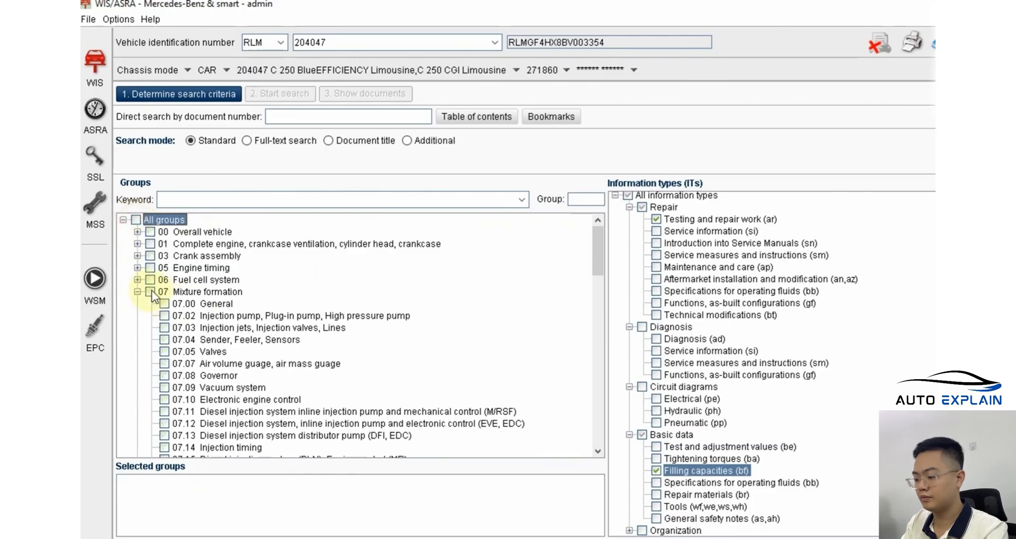
click(149, 291)
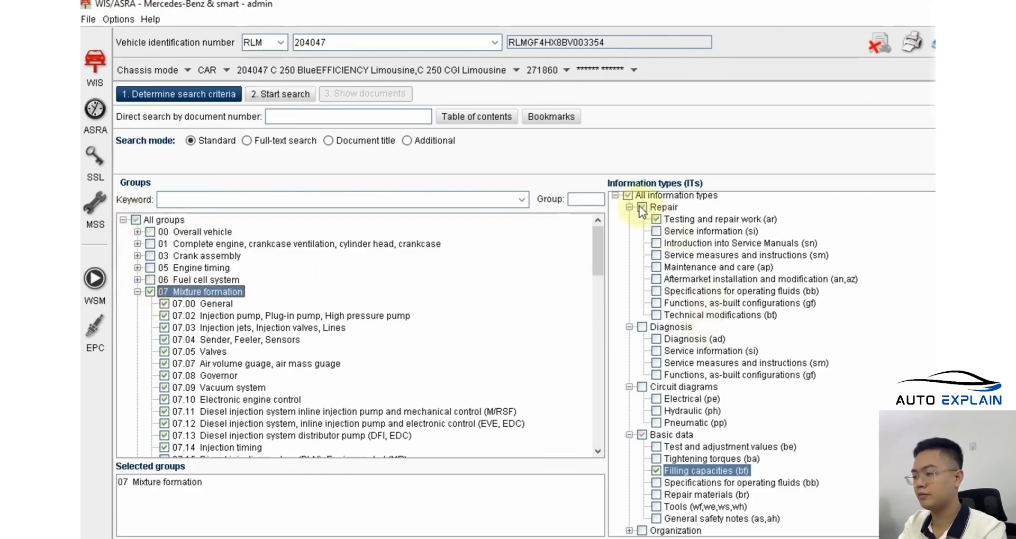
click(641, 207)
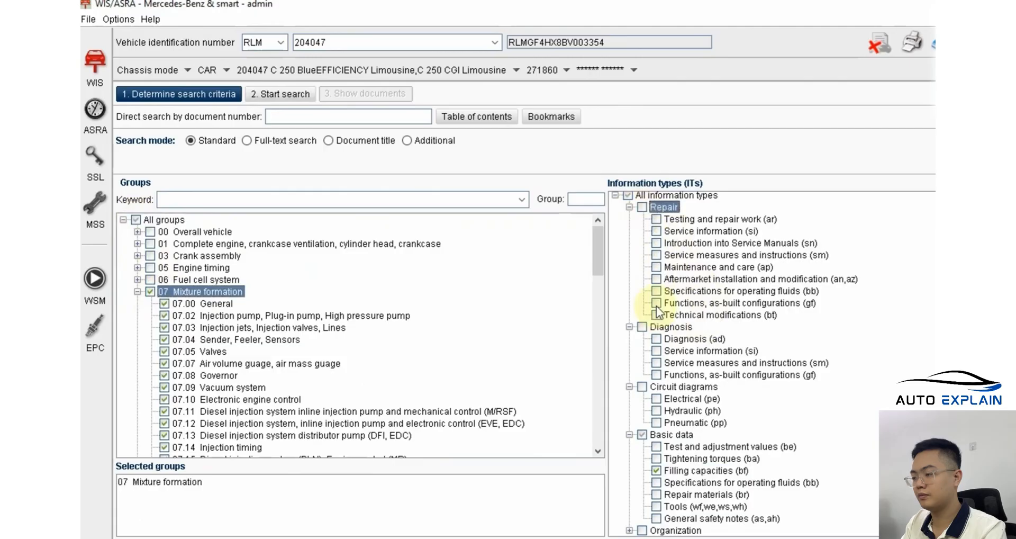
click(655, 303)
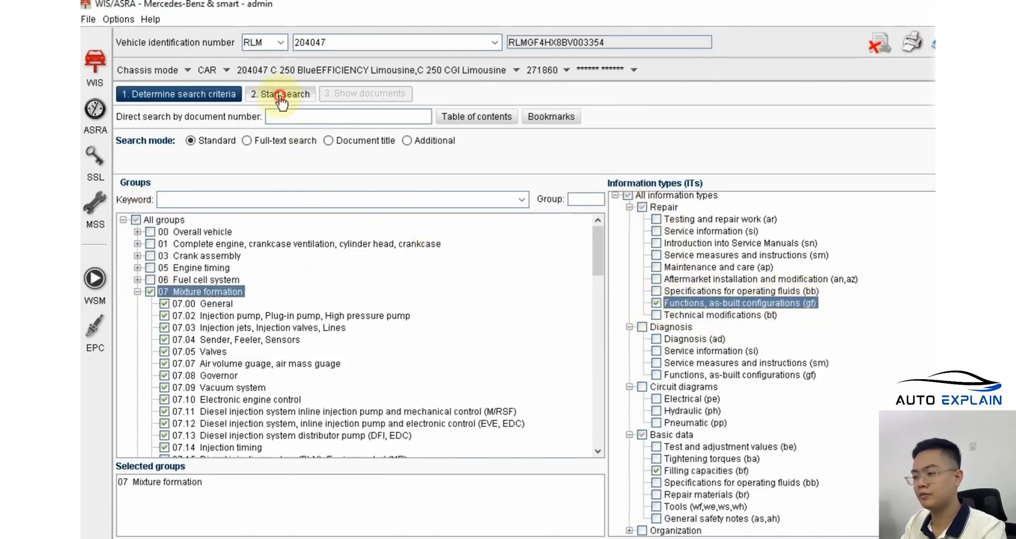
click(280, 93)
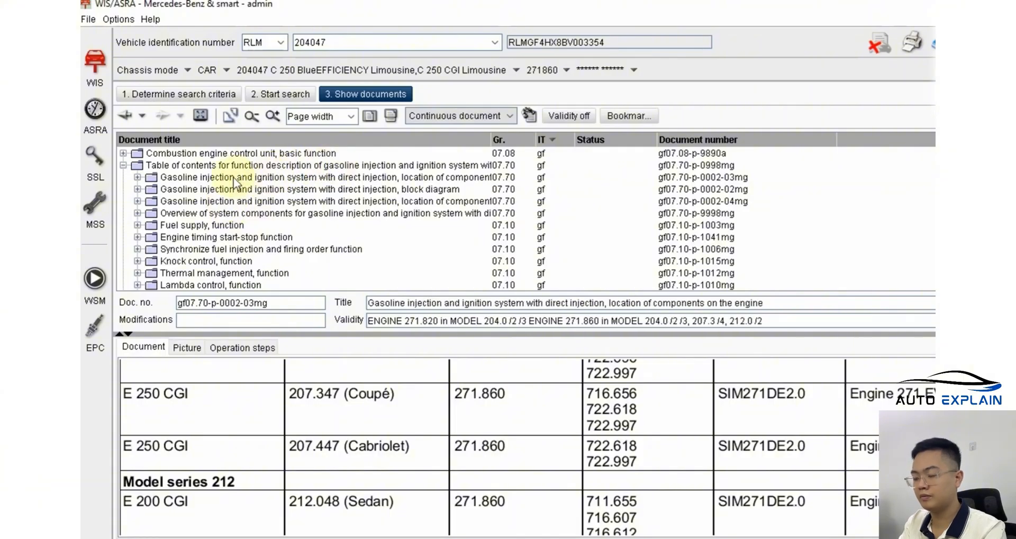
Step: Review the fuel supply, rpm control and camshaft results, then expand 'Thermal management, function'
click(337, 201)
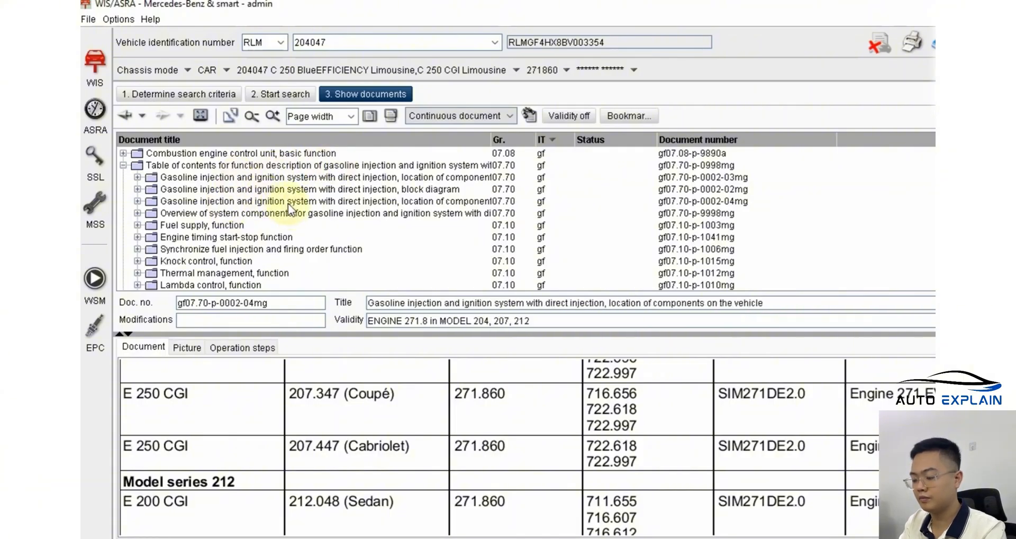
click(202, 225)
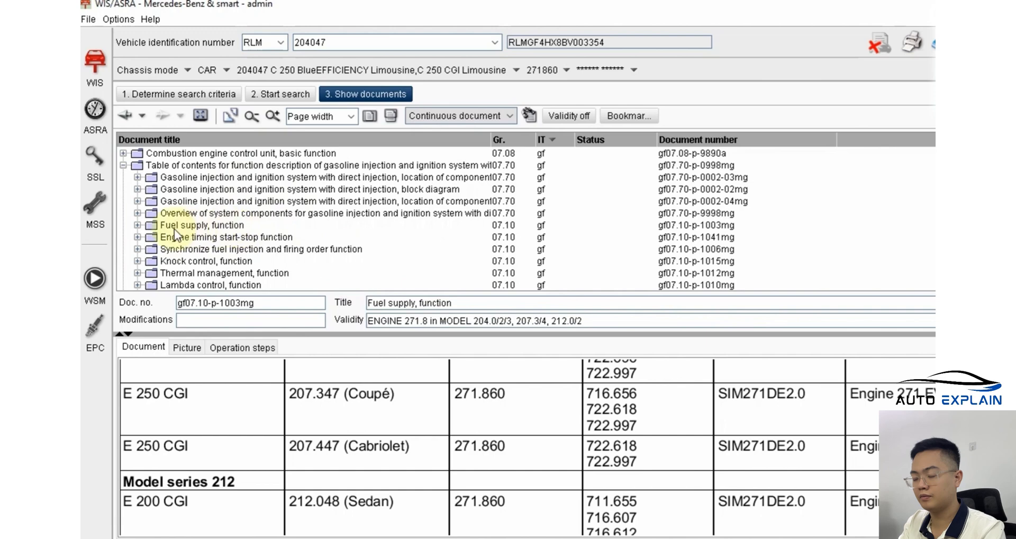
click(208, 225)
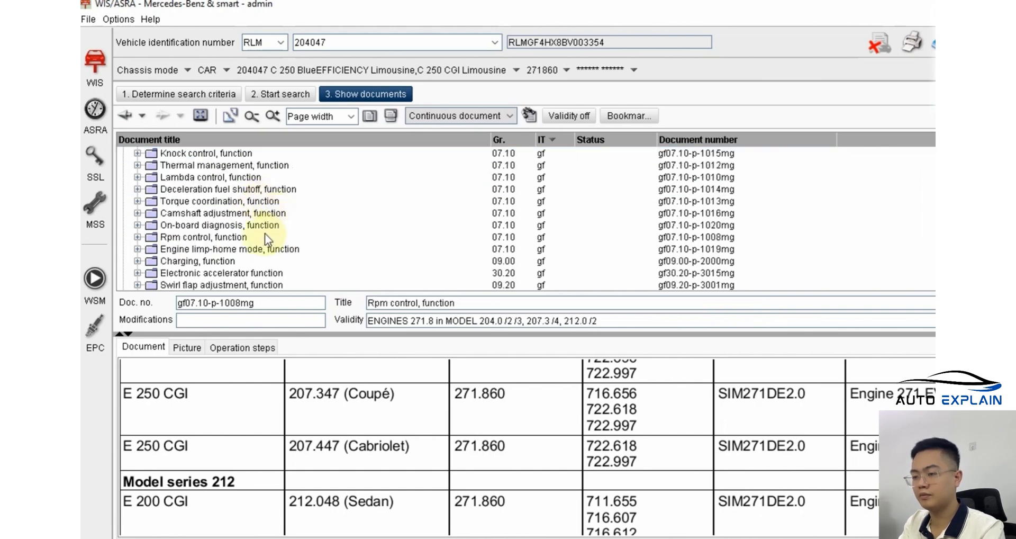
click(219, 213)
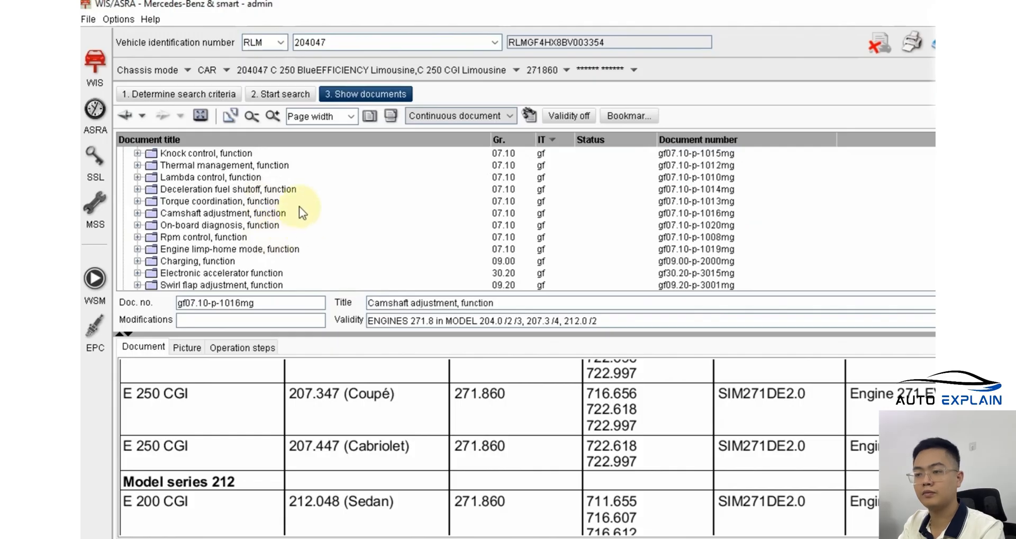
click(224, 165)
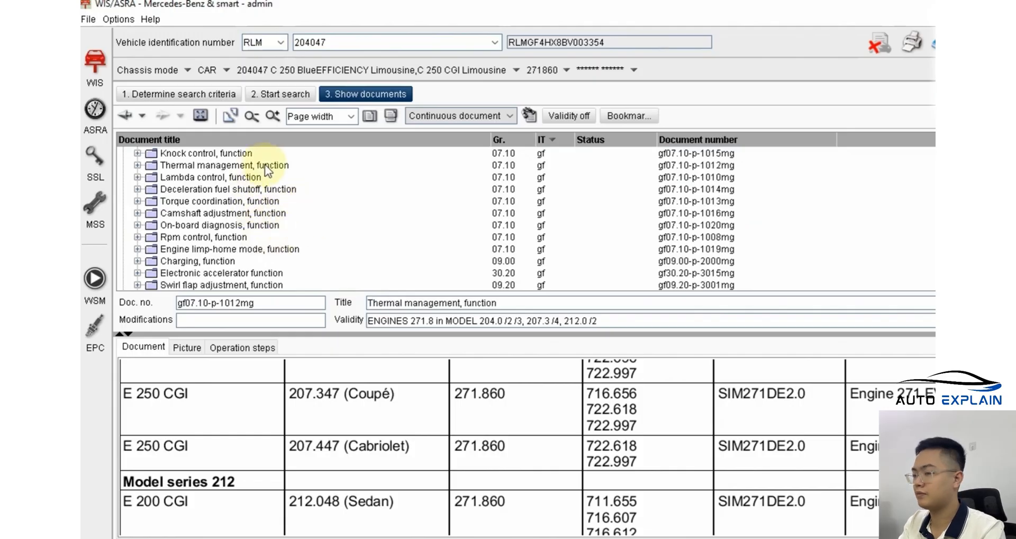
click(223, 165)
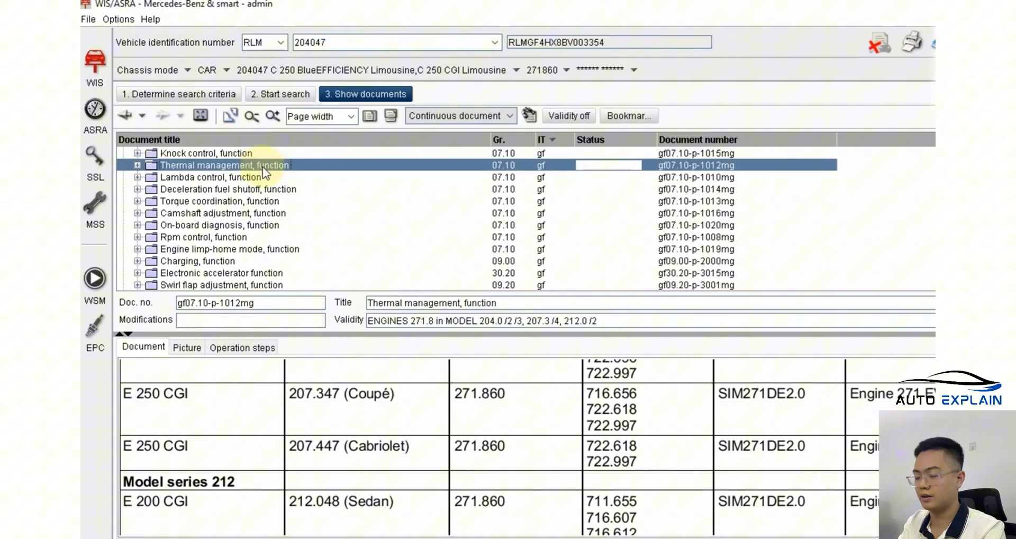
click(137, 164)
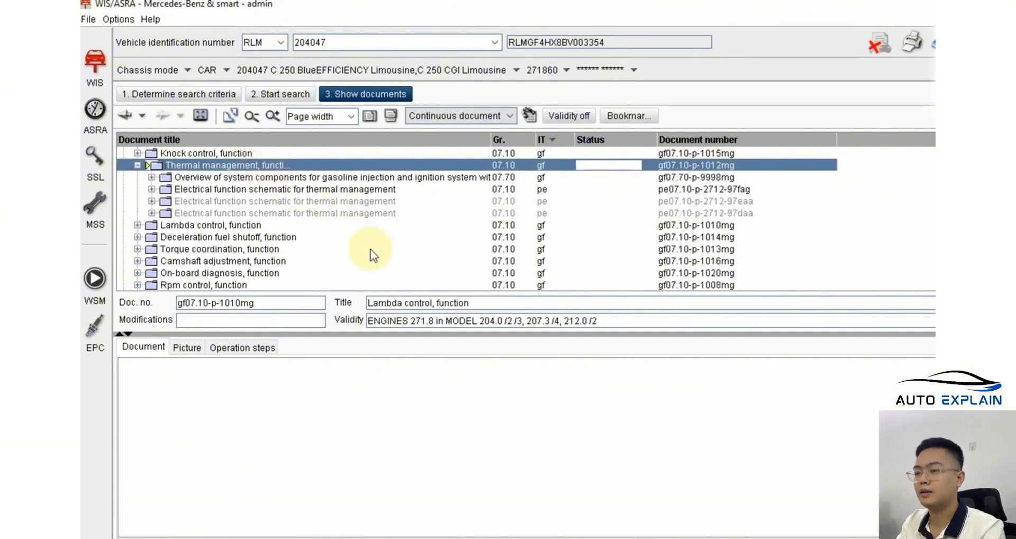
Step: Read 'Thermal management, function' and expand its electrical function schematic's wiring diagrams
double_click(227, 165)
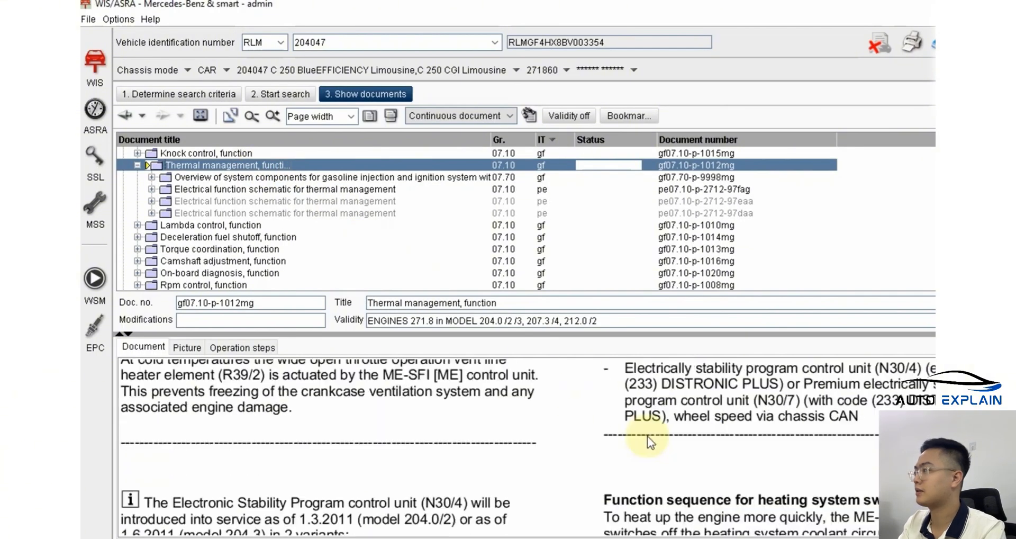
scroll(down, 3)
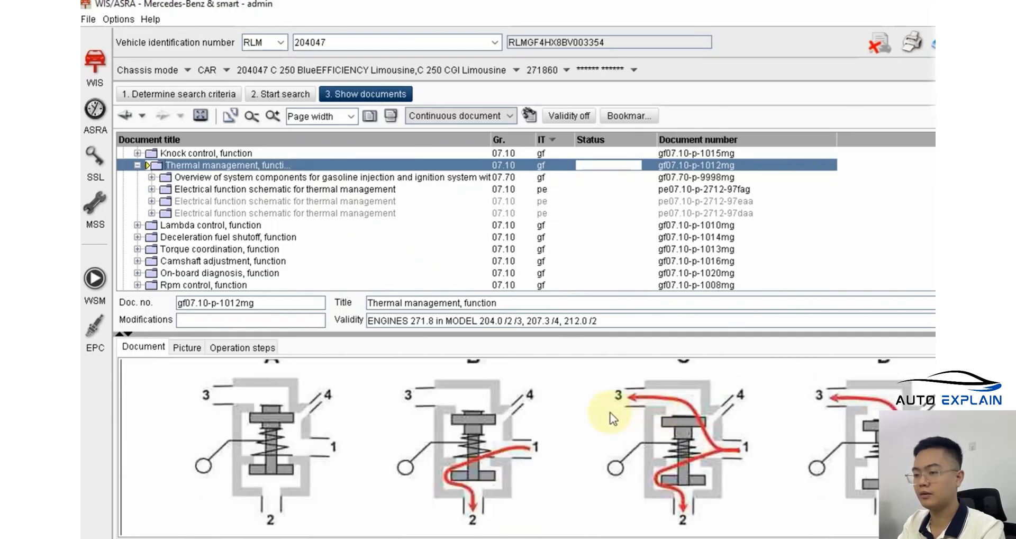
scroll(down, 3)
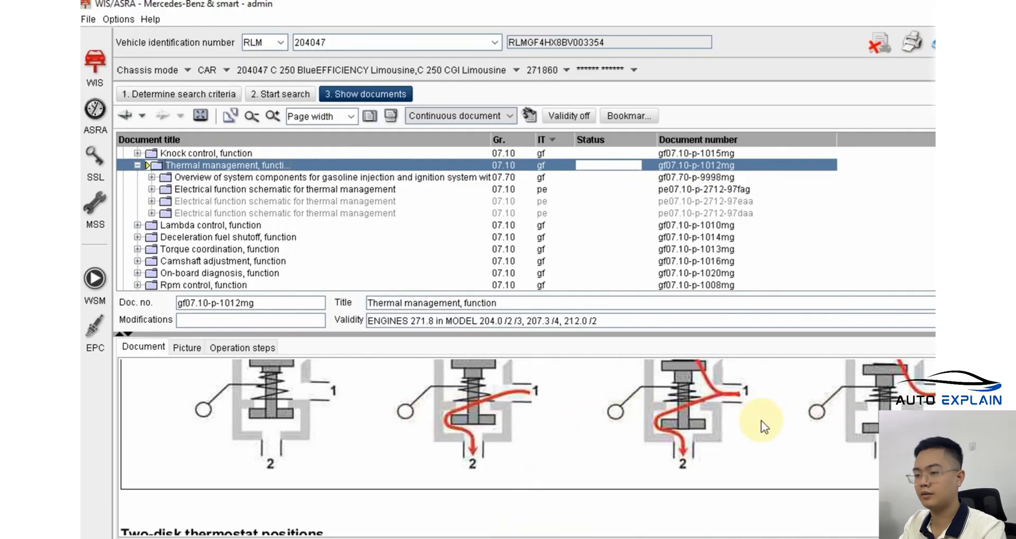
click(283, 188)
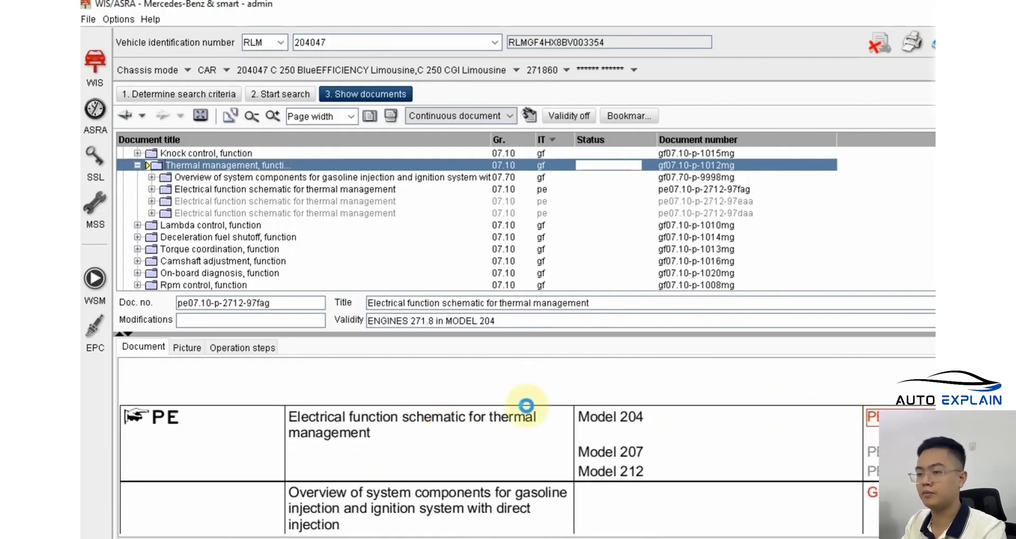
click(151, 188)
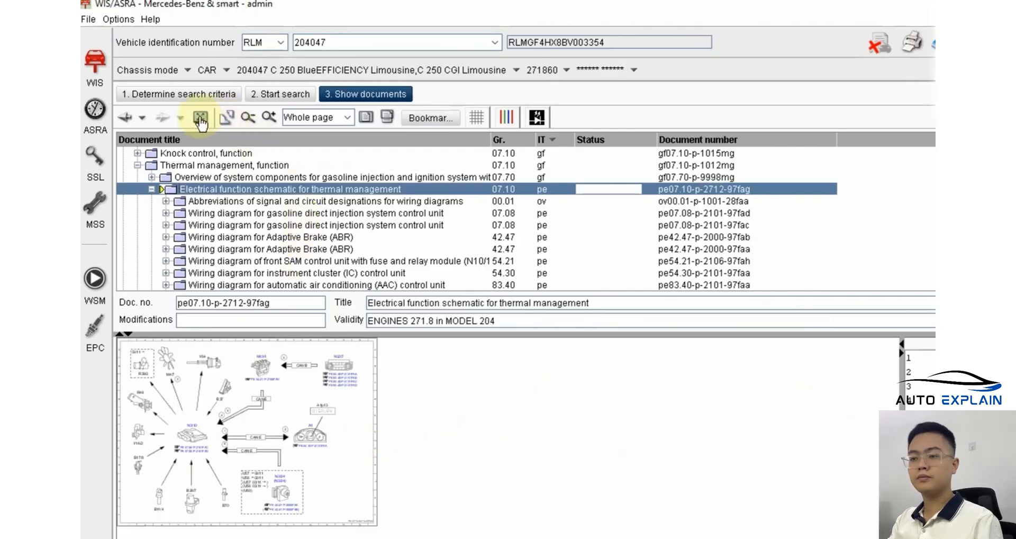
Step: View the thermal management schematic at full size, then return to search criteria
click(200, 117)
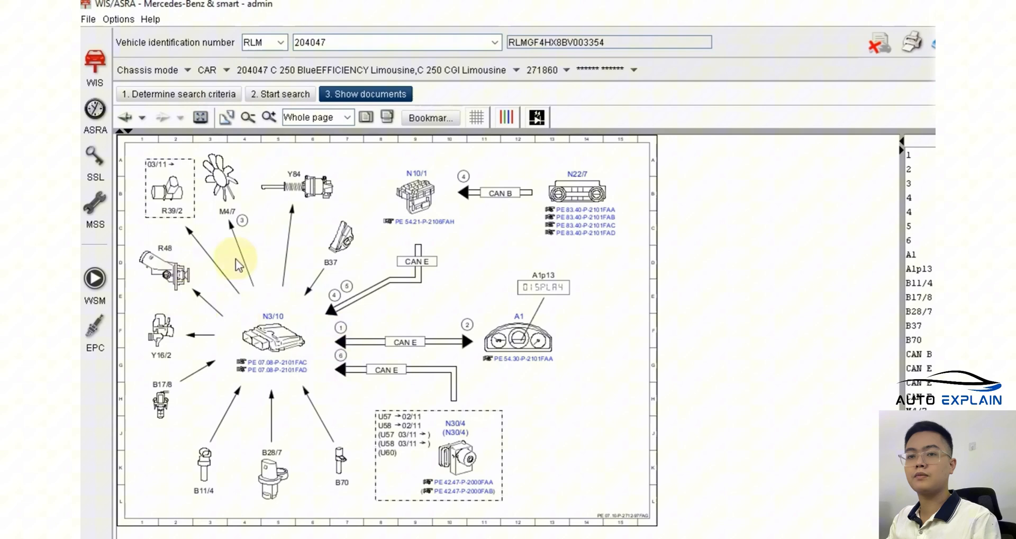
mouse_move(384, 305)
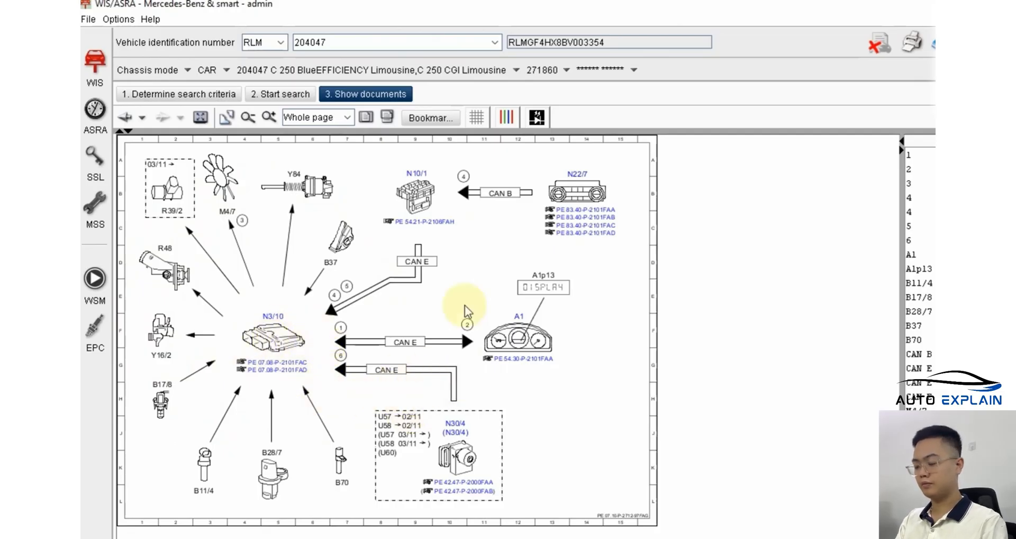
mouse_move(470, 198)
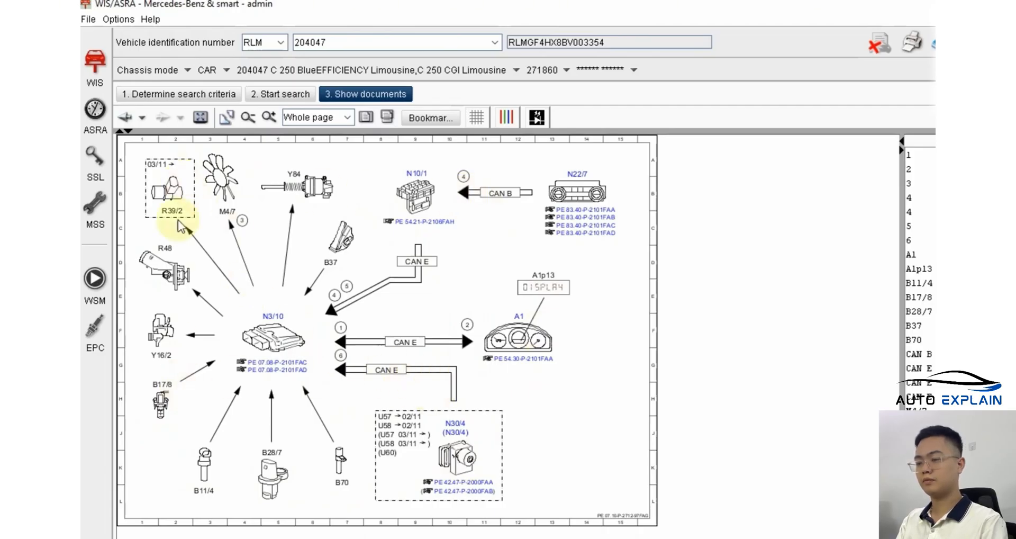
mouse_move(569, 426)
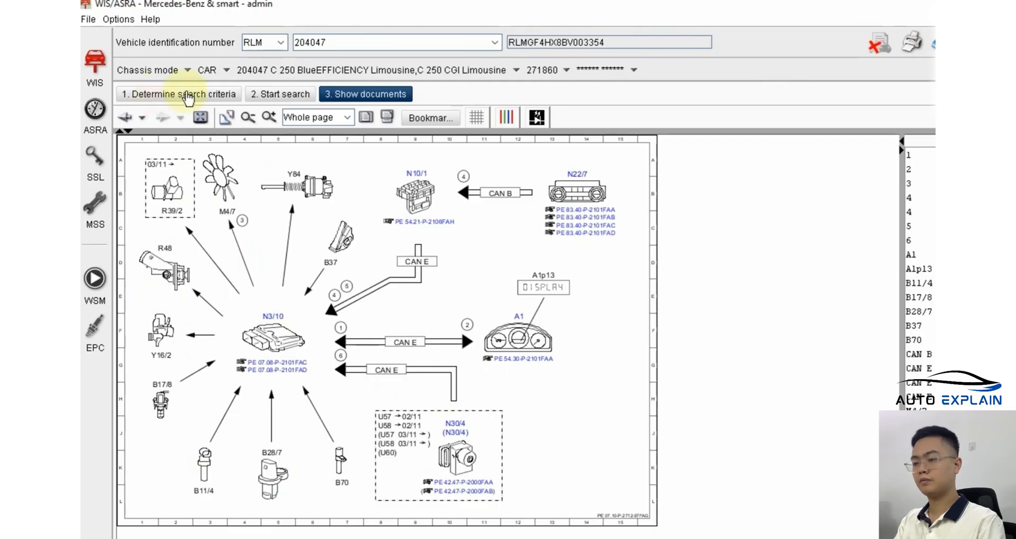
click(179, 93)
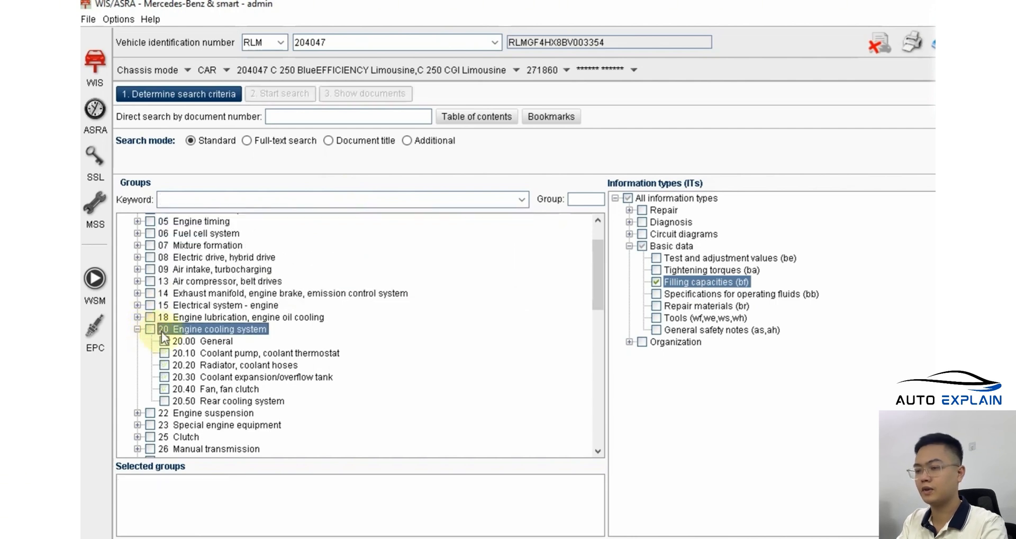
Step: Select group 20 Engine cooling system for the filling capacities search
click(150, 329)
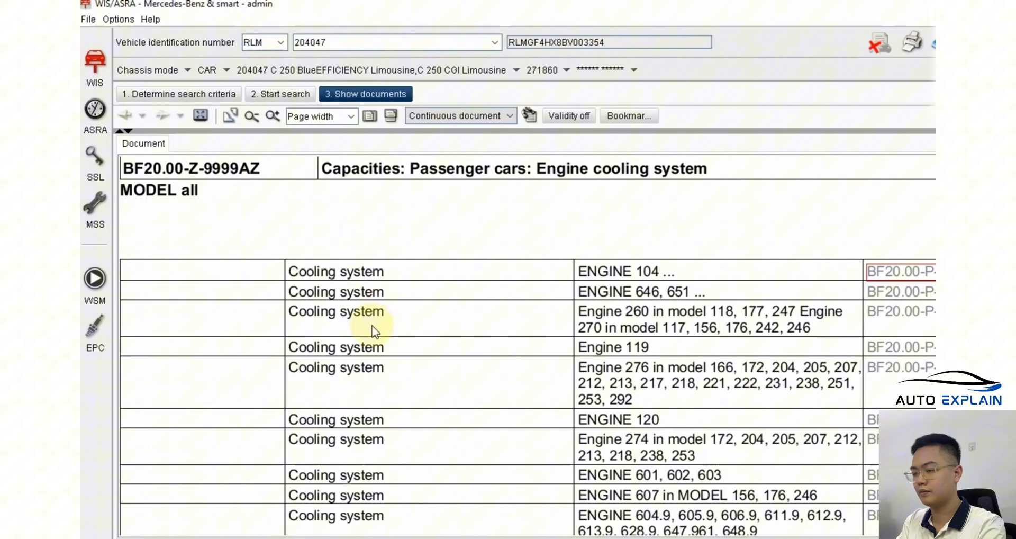
mouse_move(525, 369)
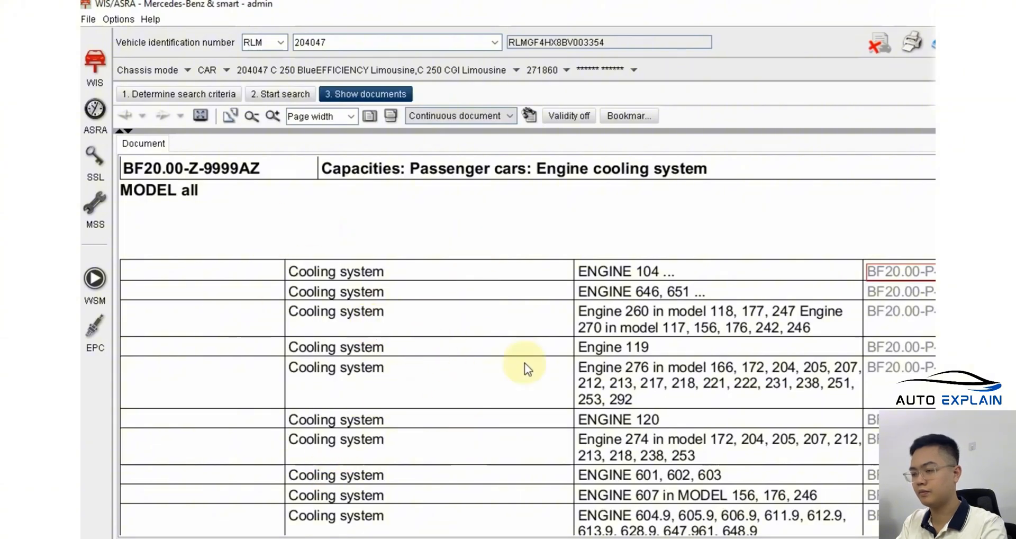
scroll(down, 3)
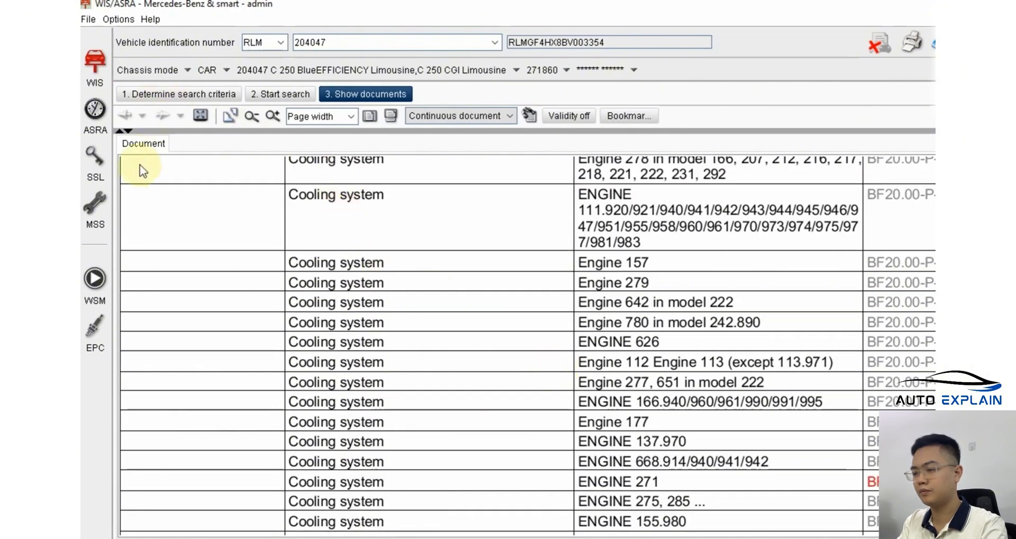
scroll(down, 3)
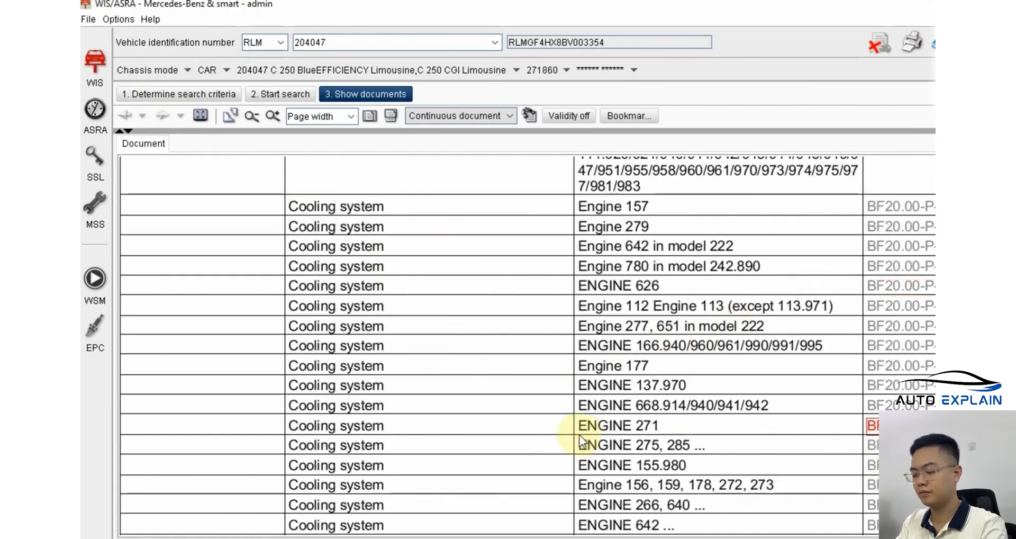
mouse_move(699, 308)
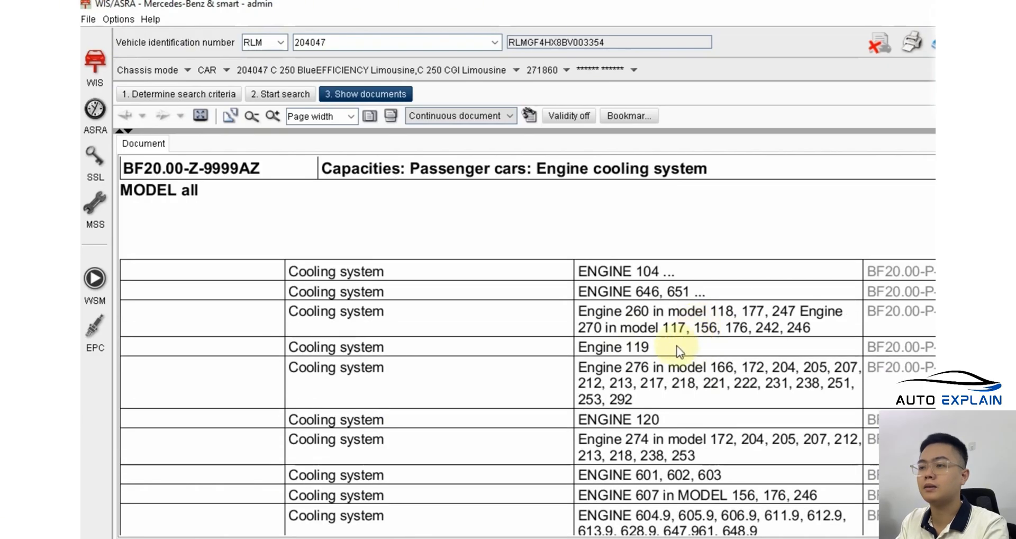
mouse_move(597, 243)
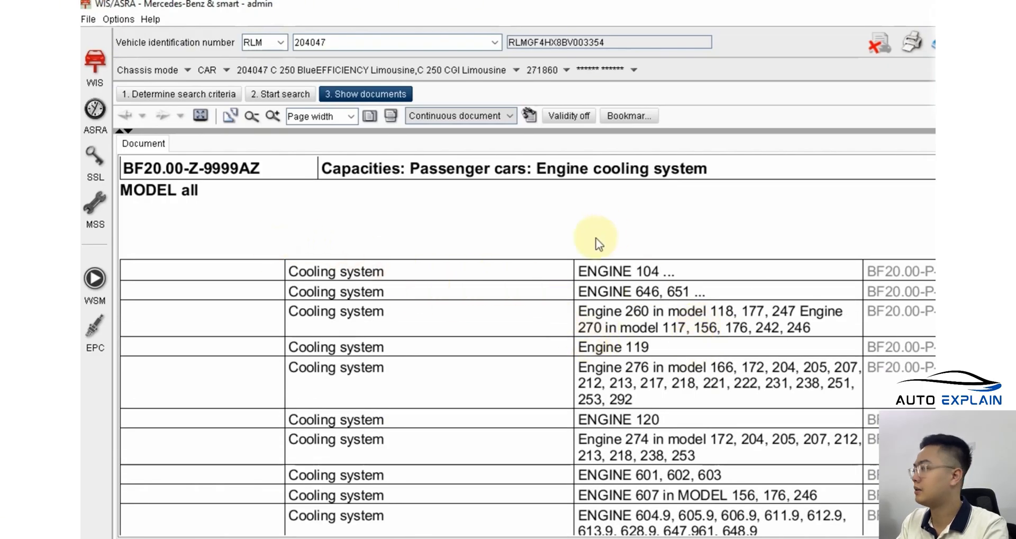
click(627, 116)
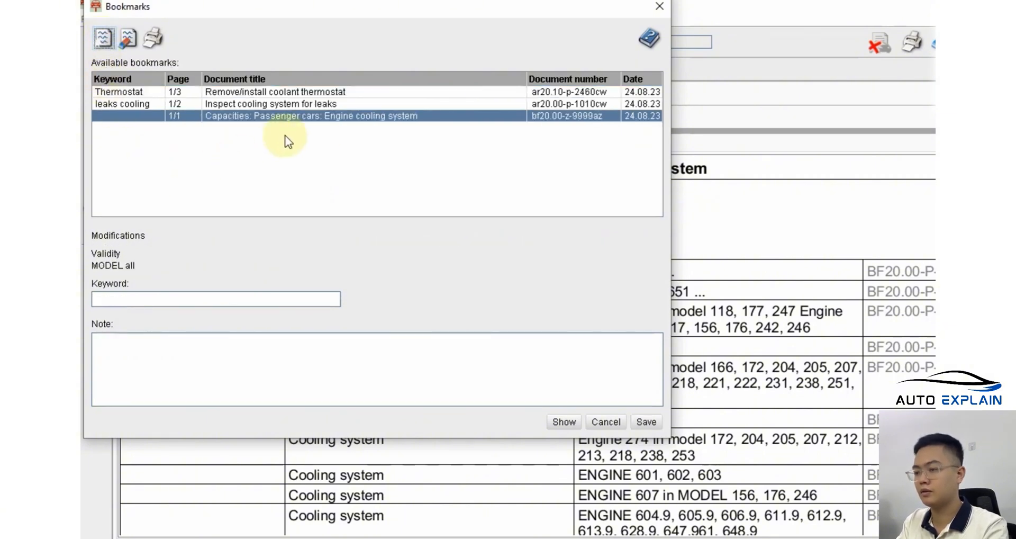
mouse_move(405, 123)
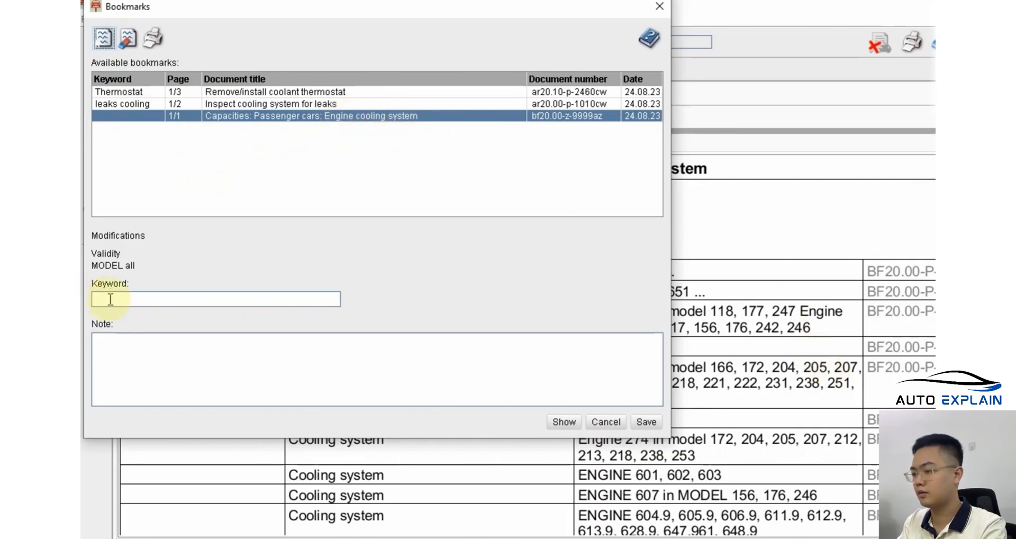
Step: Enter Vietnamese bookmark keyword and note, e.g. 'lượng nước đổ vào độ', 'số kỹ thuật'
text(lượng nước mát động cơ)
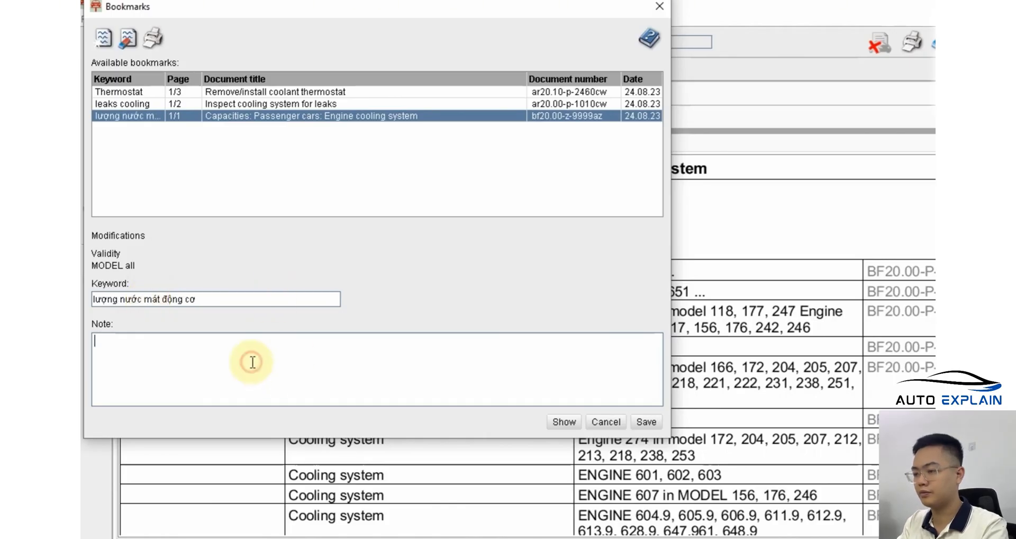
text(tòa)
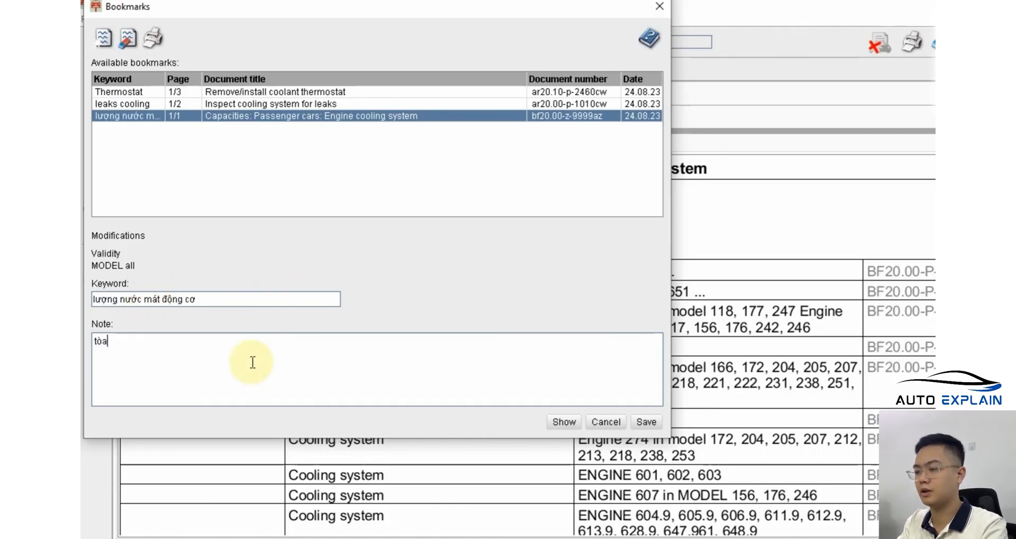
text(lượng nước đổ vào động cơ cho đủ theo thống)
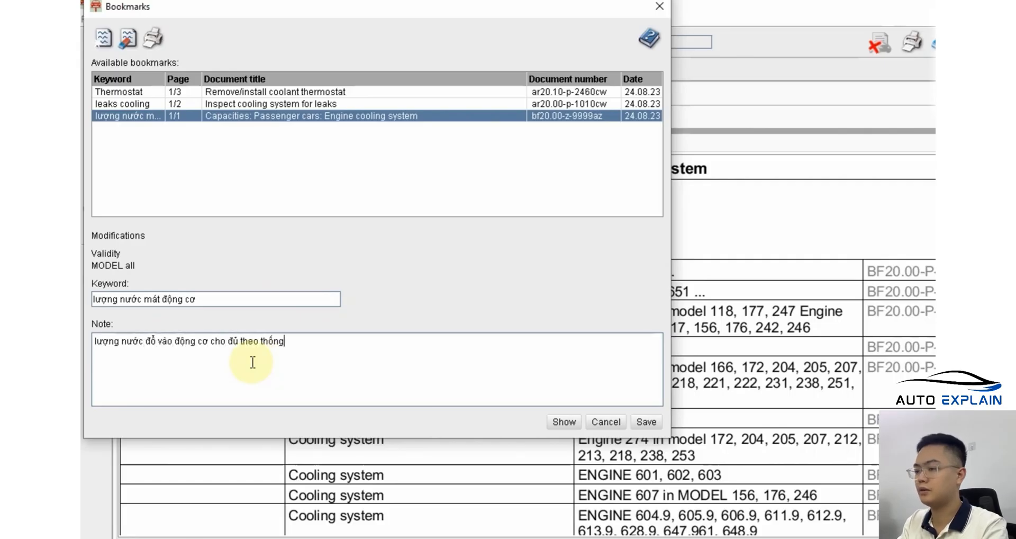
text(số kỹ thuật)
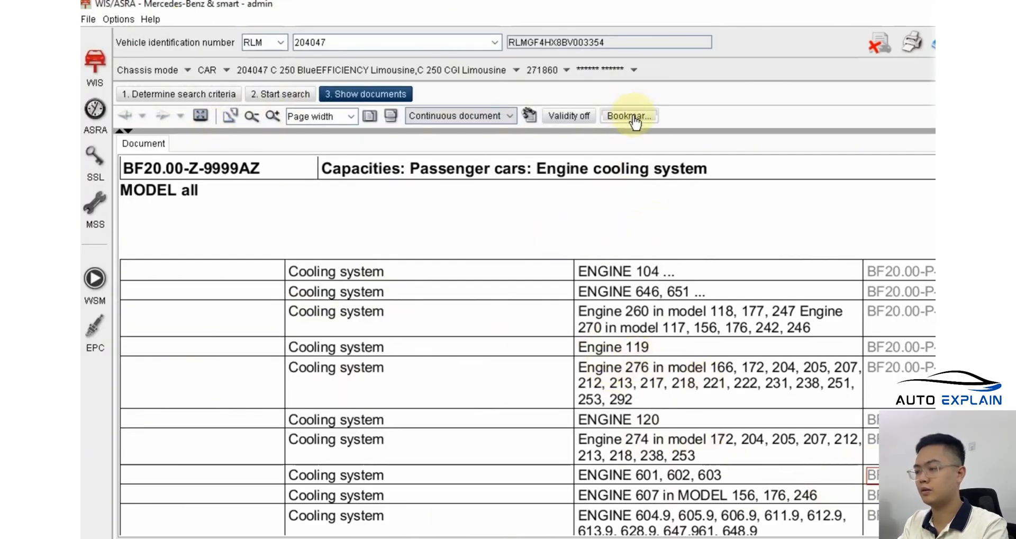
Step: Show the Thermostat bookmark and acknowledge the coolant thermostat document's safety notice
click(628, 116)
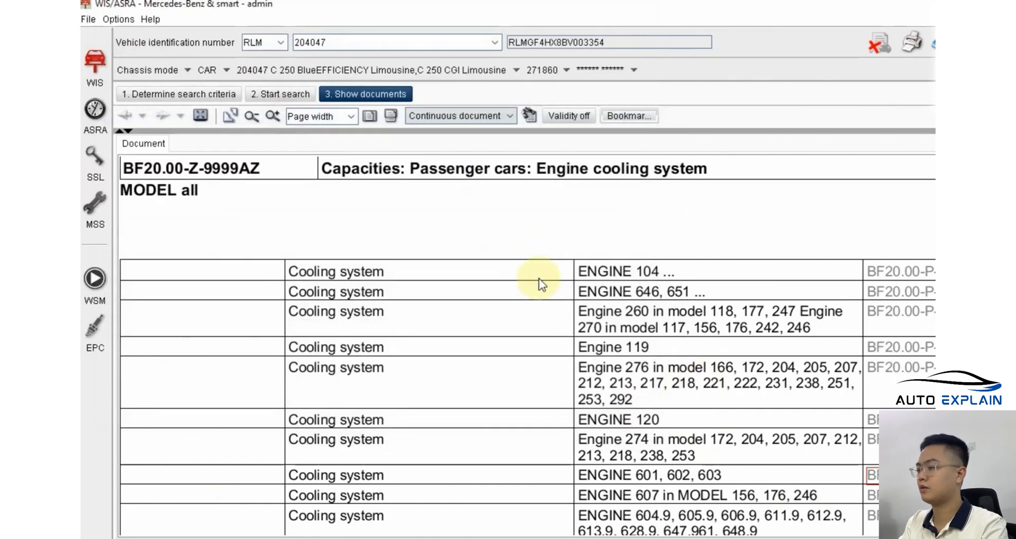
click(627, 115)
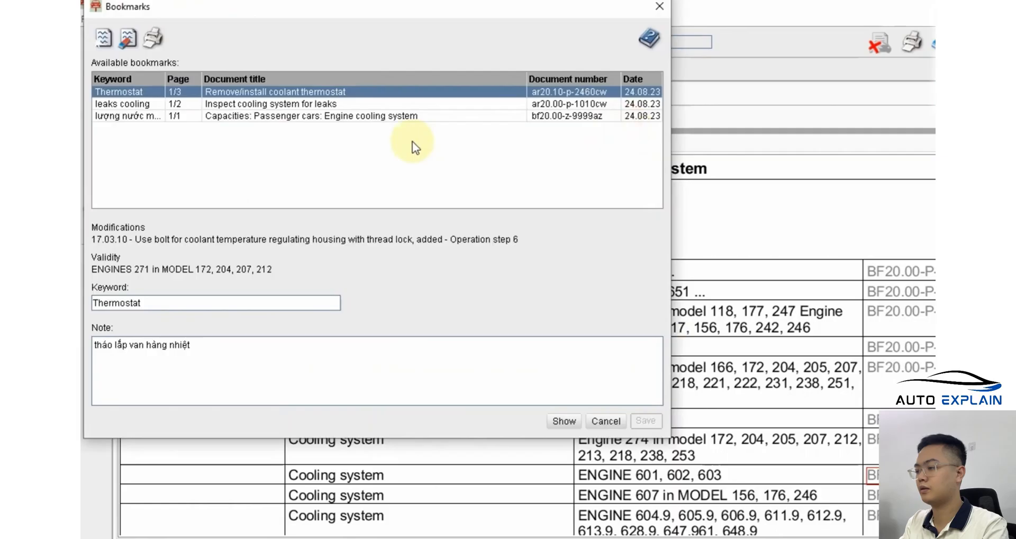
mouse_move(243, 98)
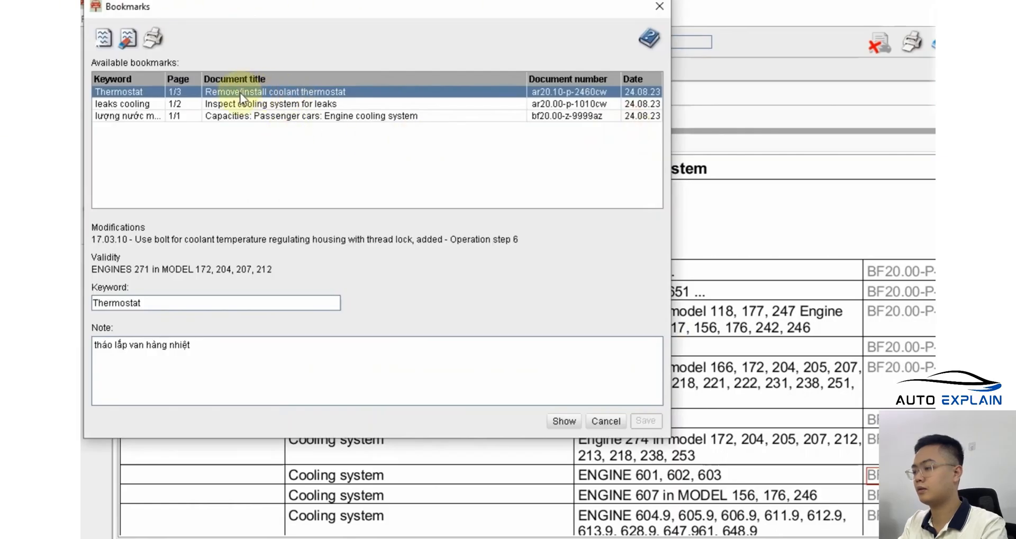
mouse_move(321, 98)
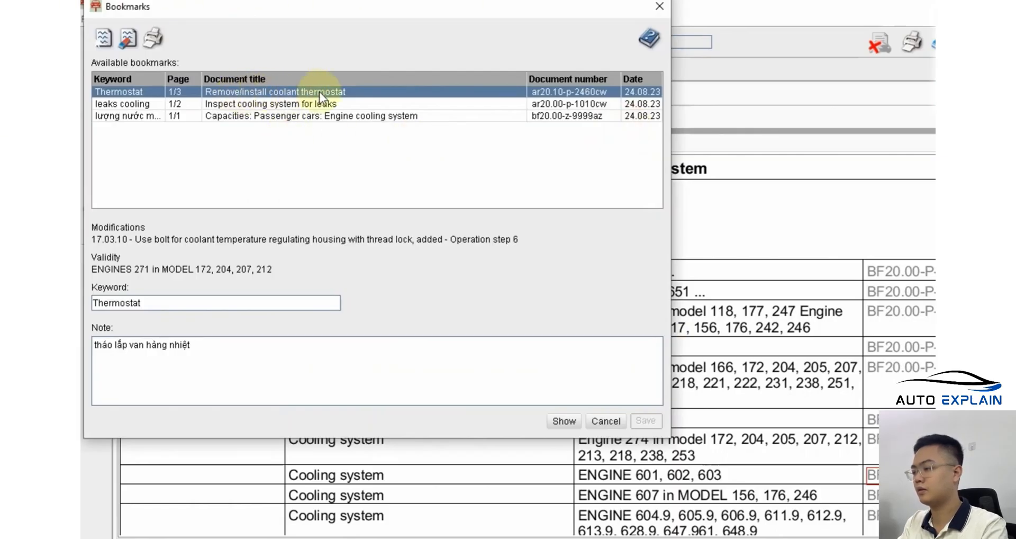
click(563, 421)
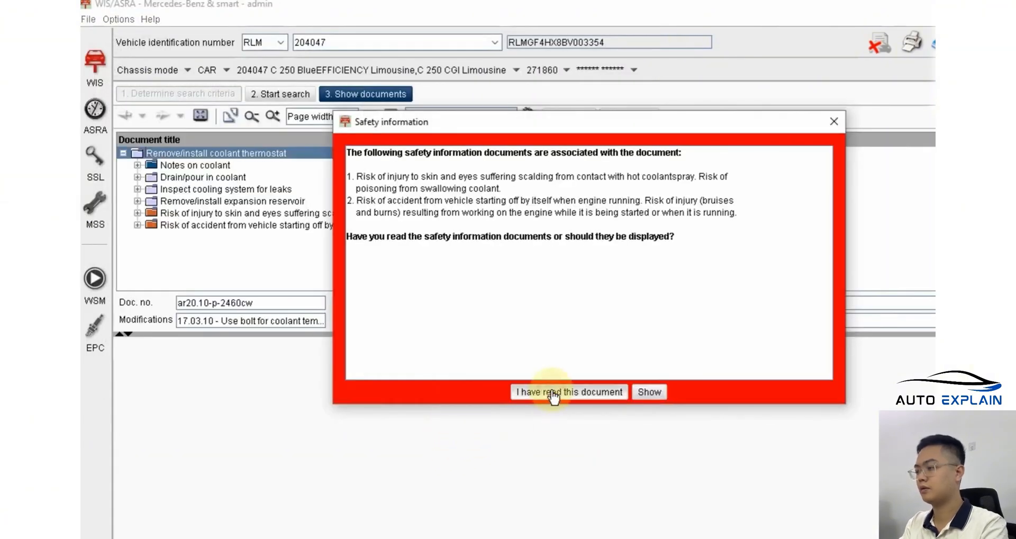
click(569, 391)
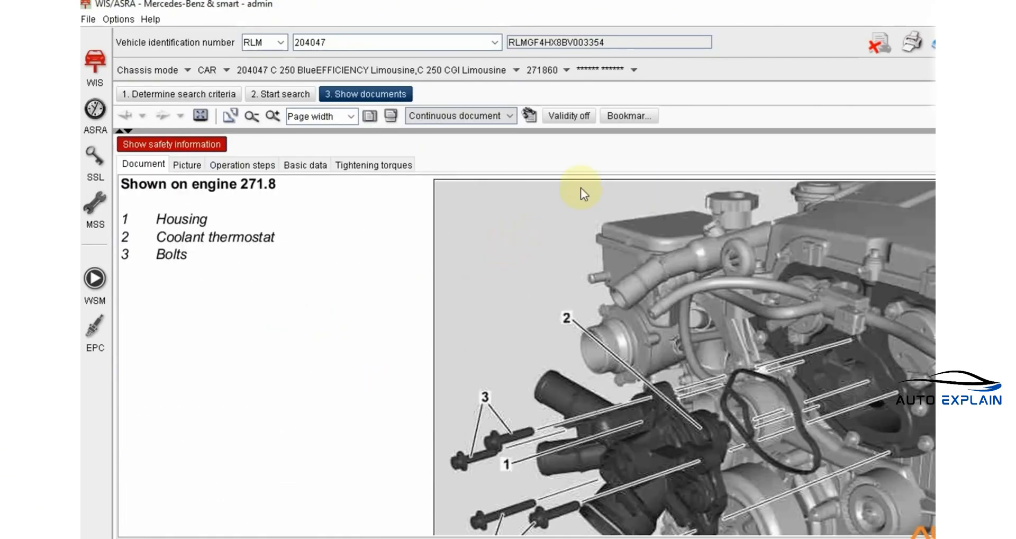
Step: Review the 'leaks cooling' bookmark in the Bookmarks list, then close the list
click(628, 115)
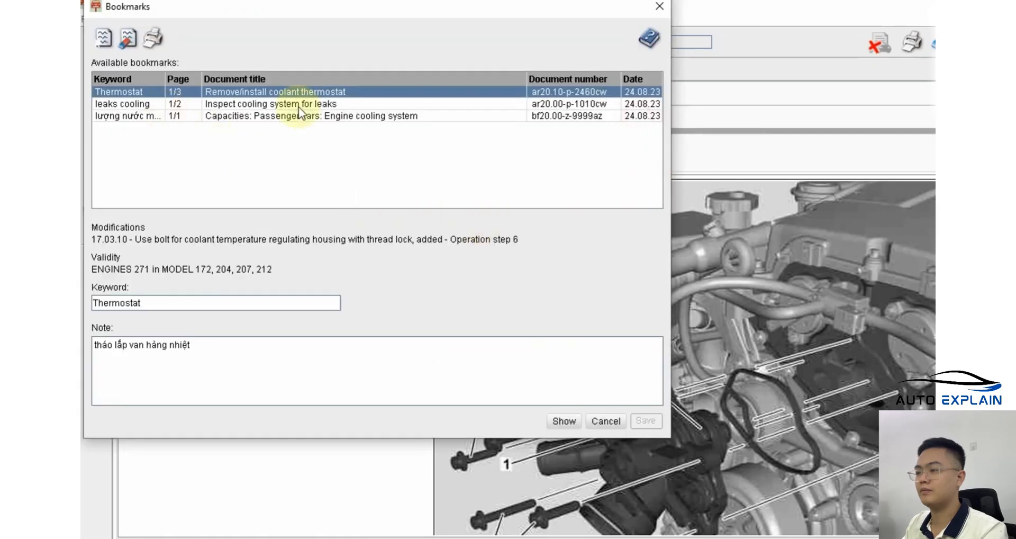
click(272, 104)
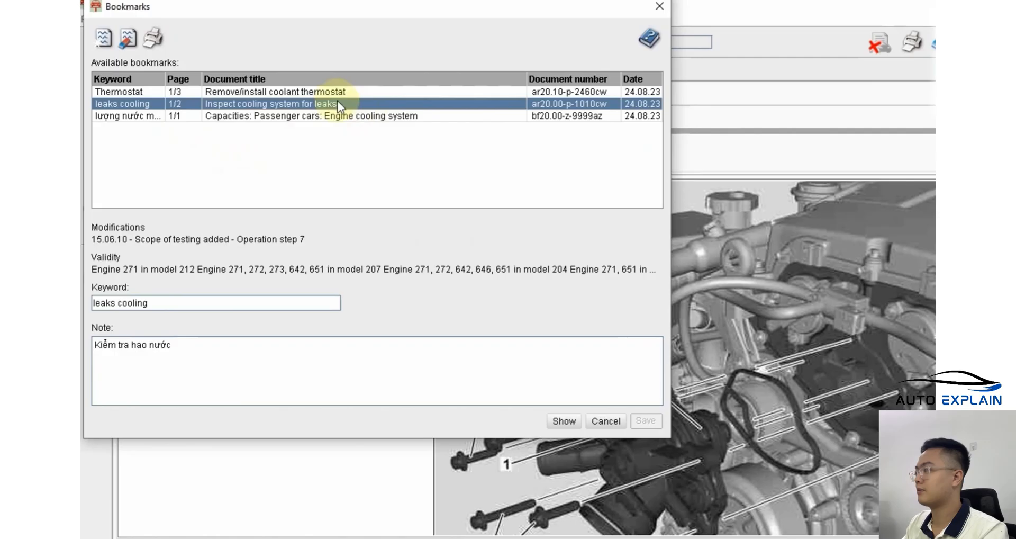
mouse_move(321, 116)
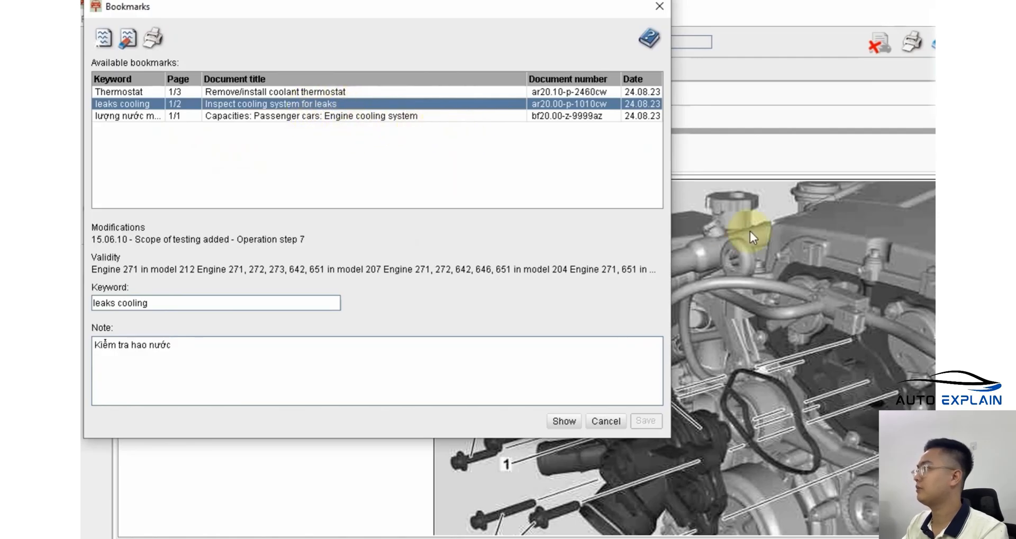
click(604, 421)
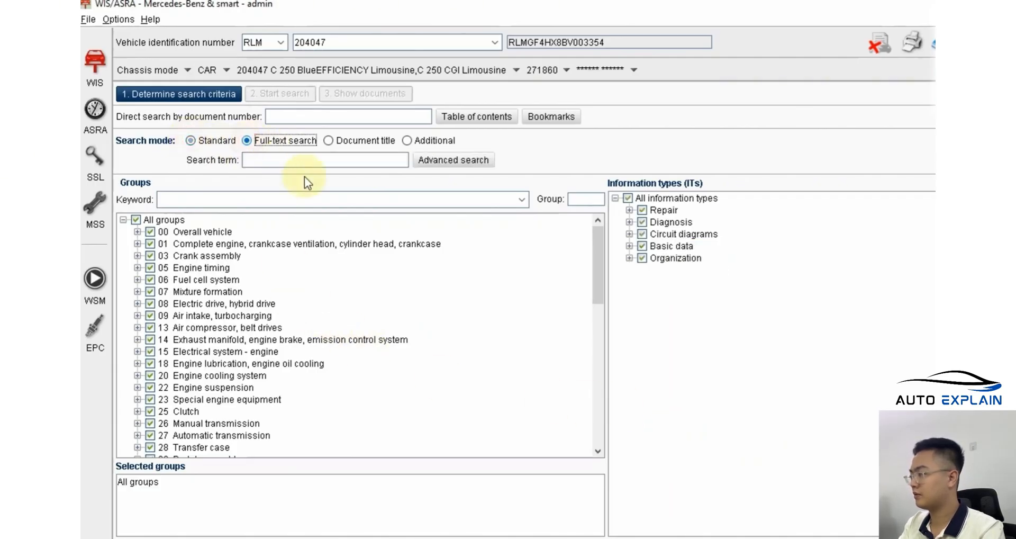
Step: Enter the full-text term N3/10 and limit information types to Circuit diagrams > Electrical (pe)
click(324, 160)
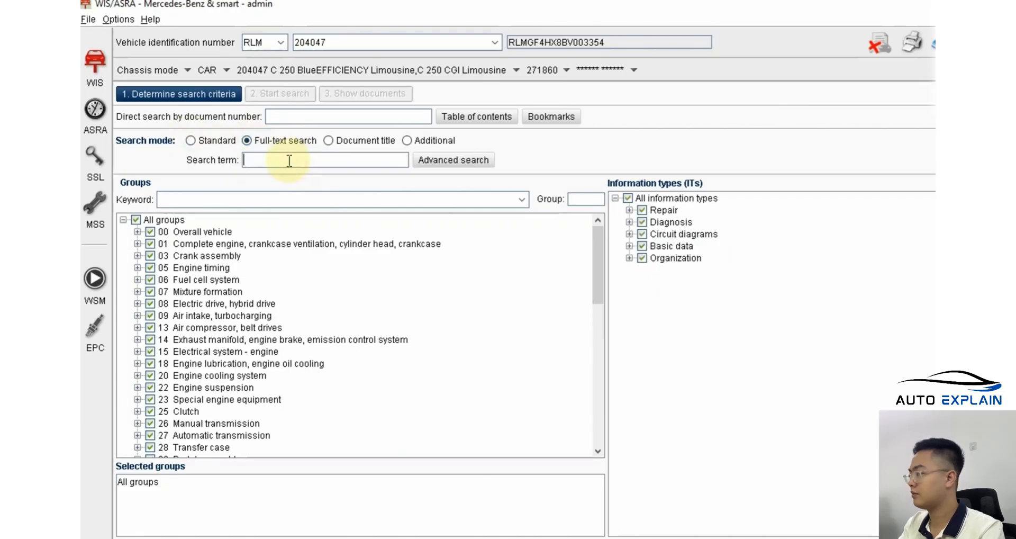
text(N3/10)
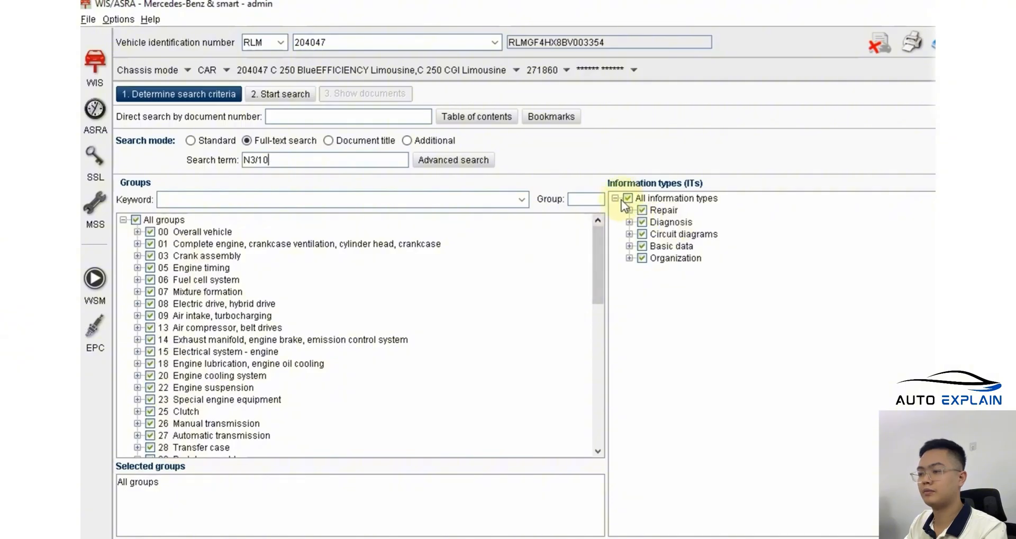
click(615, 198)
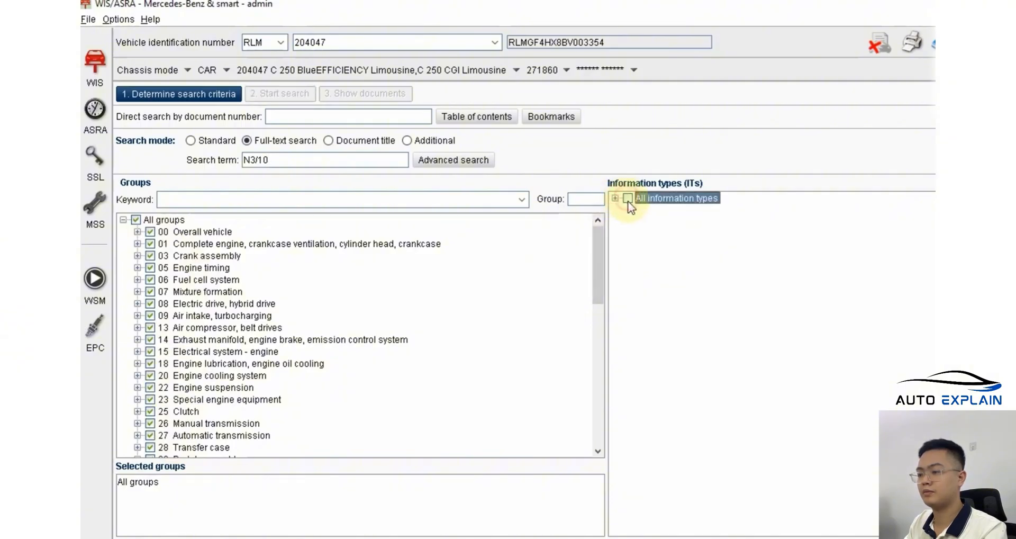
click(615, 198)
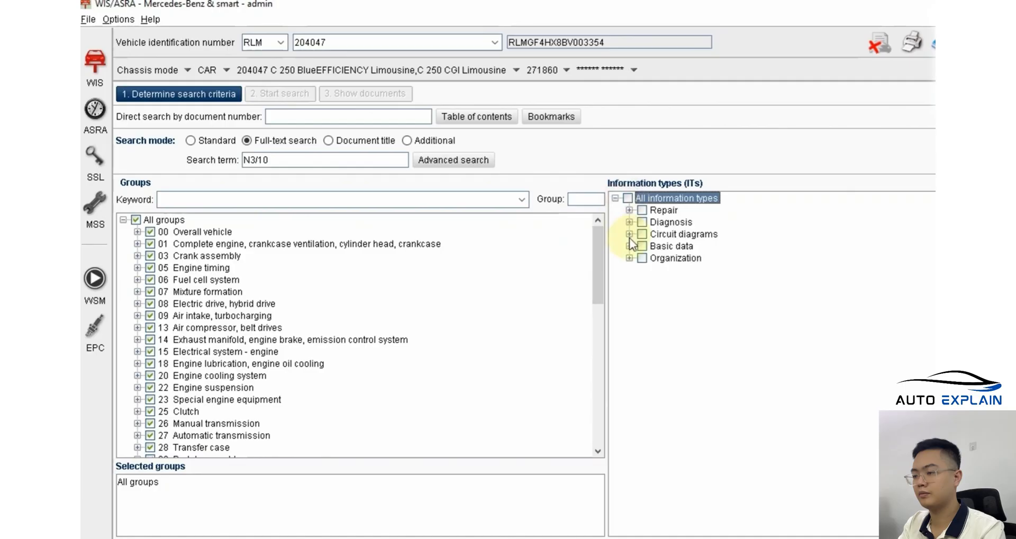
click(628, 234)
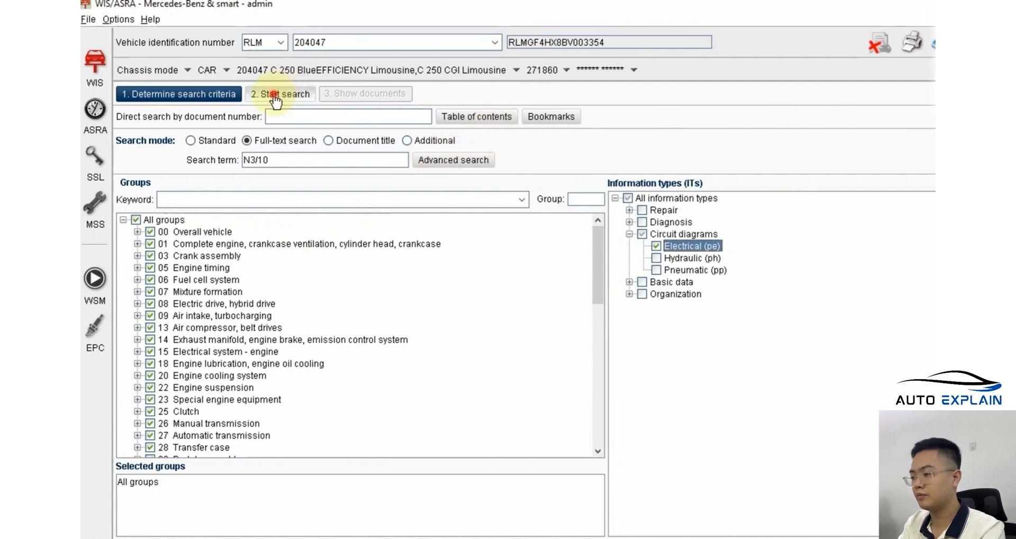
Step: Run the N3/10 search and open a 'Wiring diagram for … control unit' result
click(280, 93)
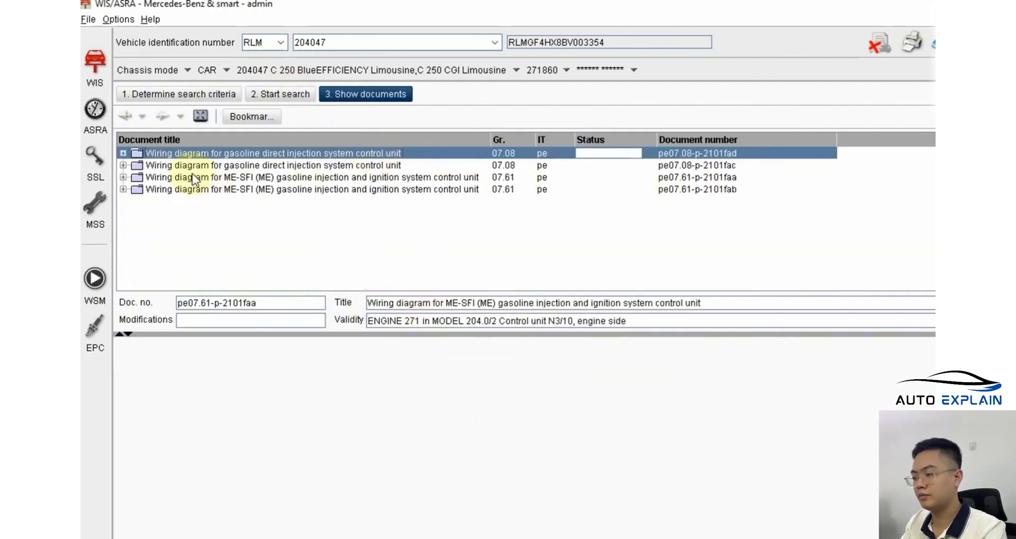
click(272, 153)
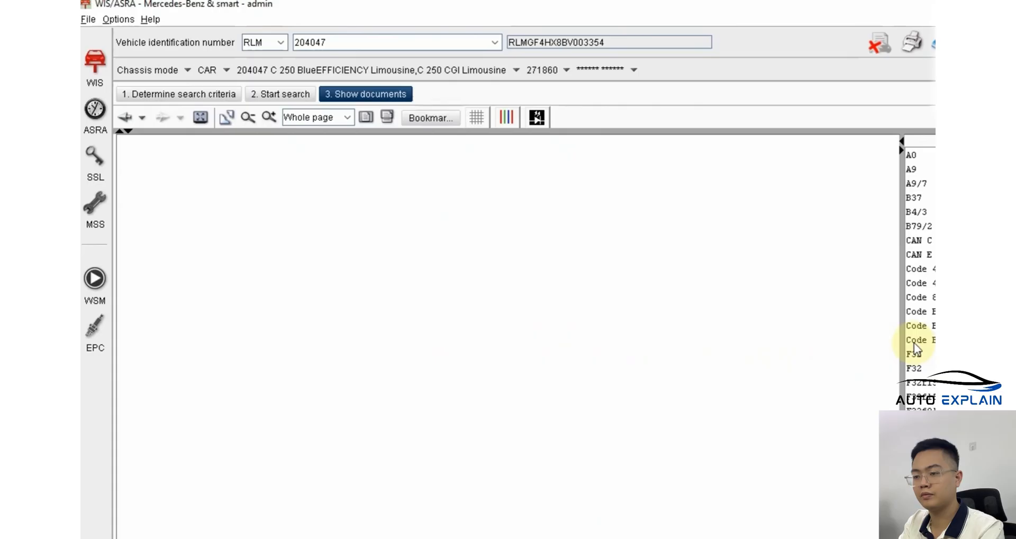
click(916, 340)
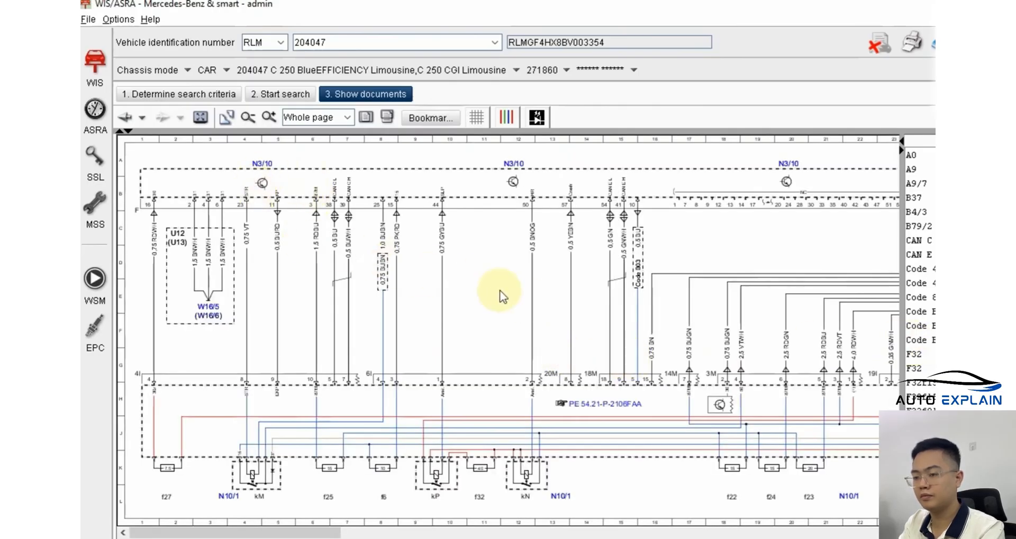
mouse_move(460, 342)
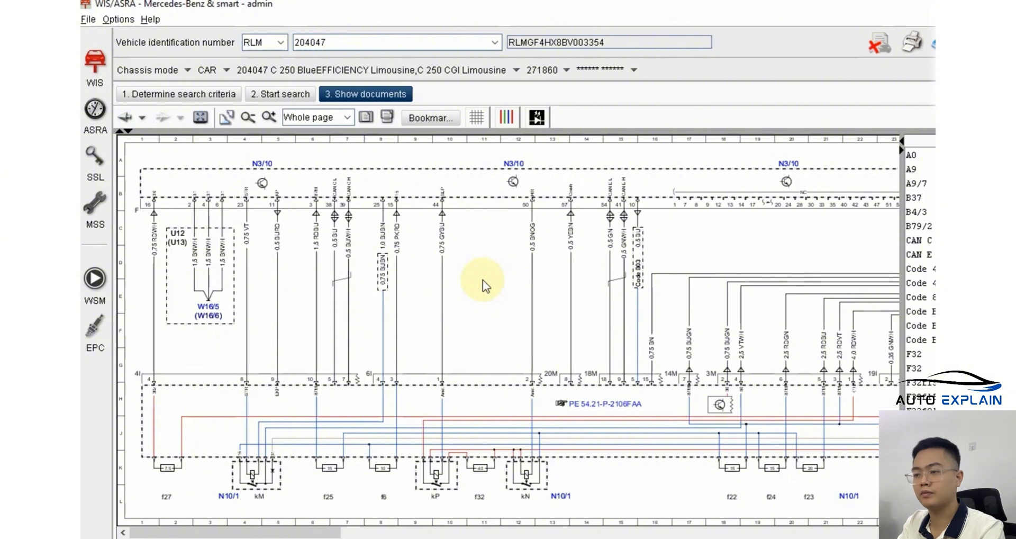
mouse_move(512, 285)
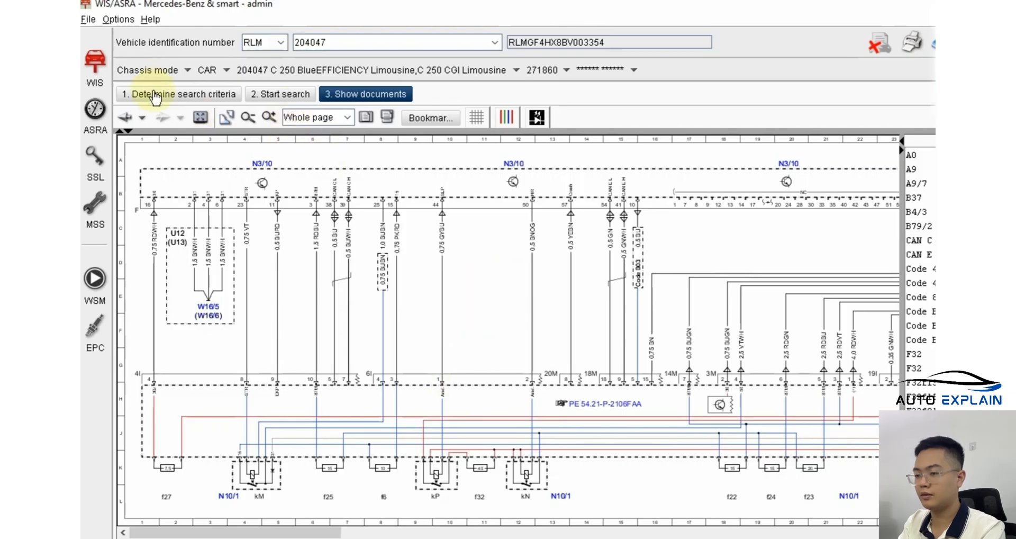
Step: Clear the N3/10 search term and select group 42 Brakes via keyword 'brake' and ABR
click(180, 93)
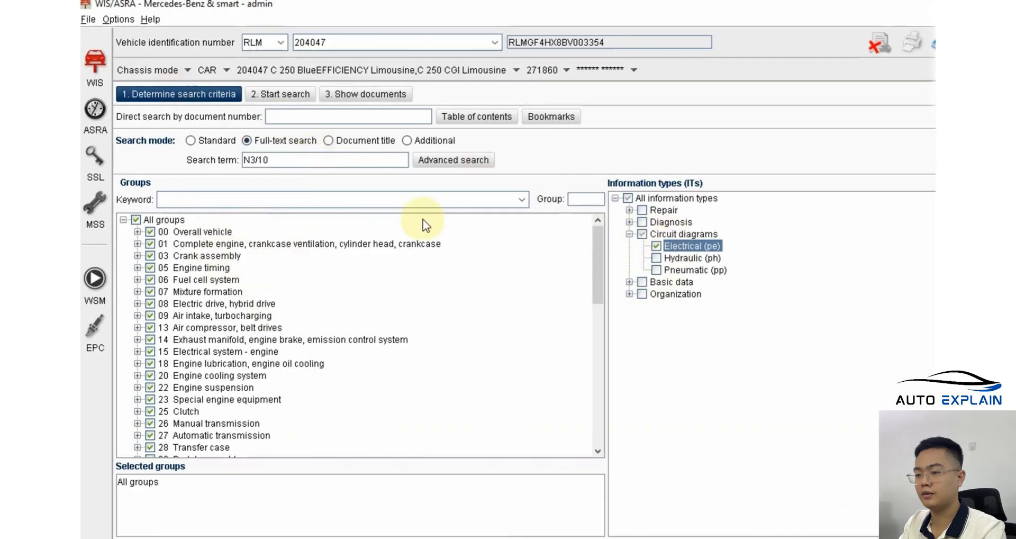
mouse_move(337, 191)
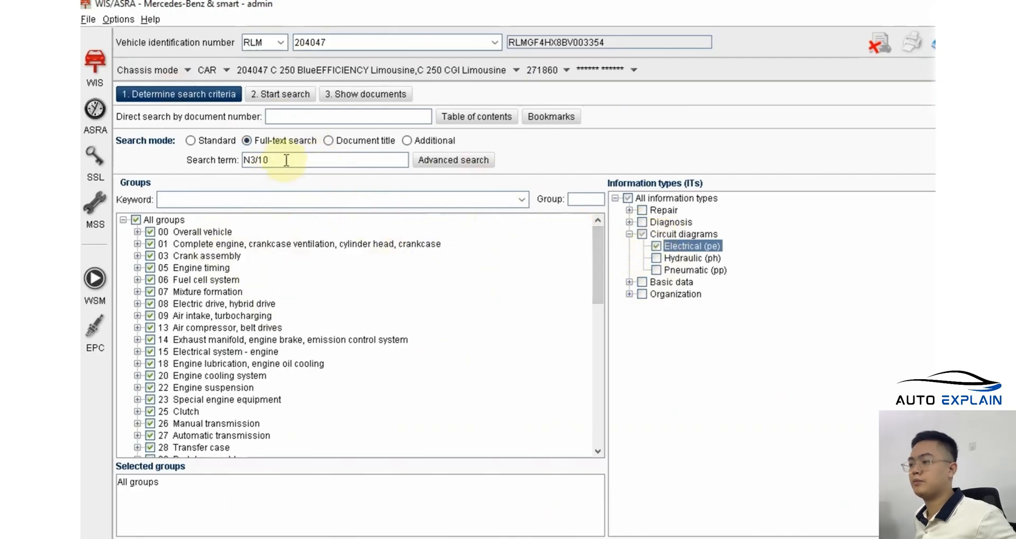
double_click(252, 160)
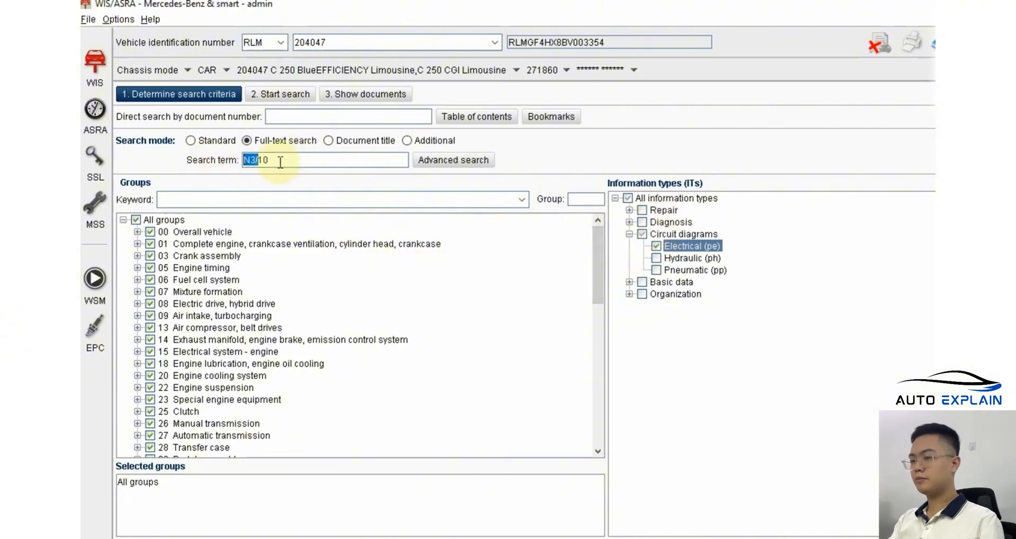
text(N3/1)
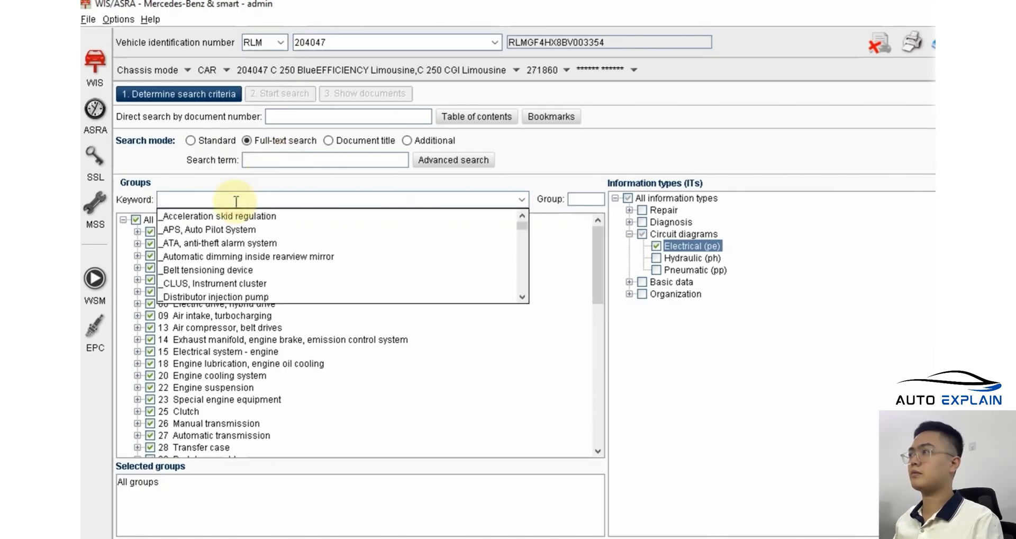
text(bra)
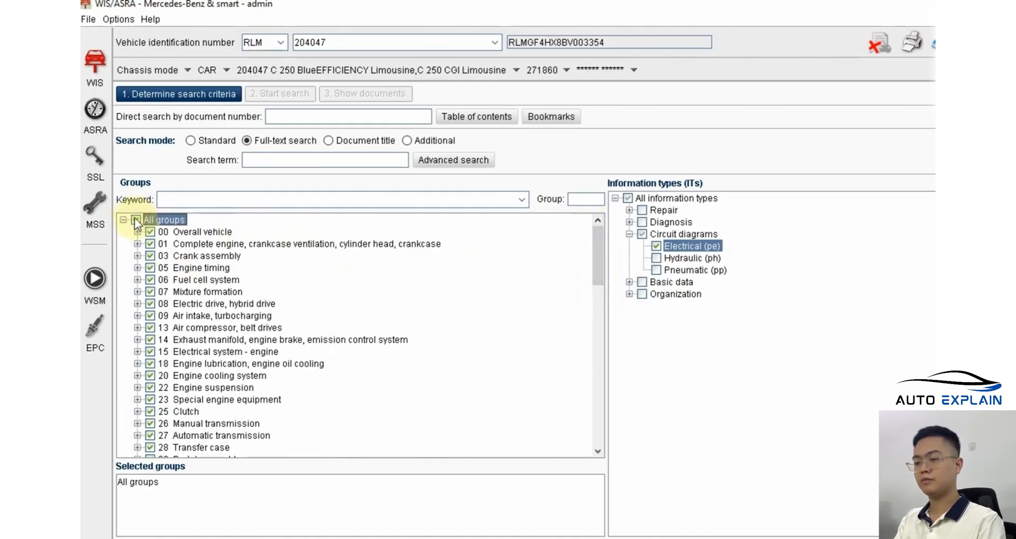
text(b)
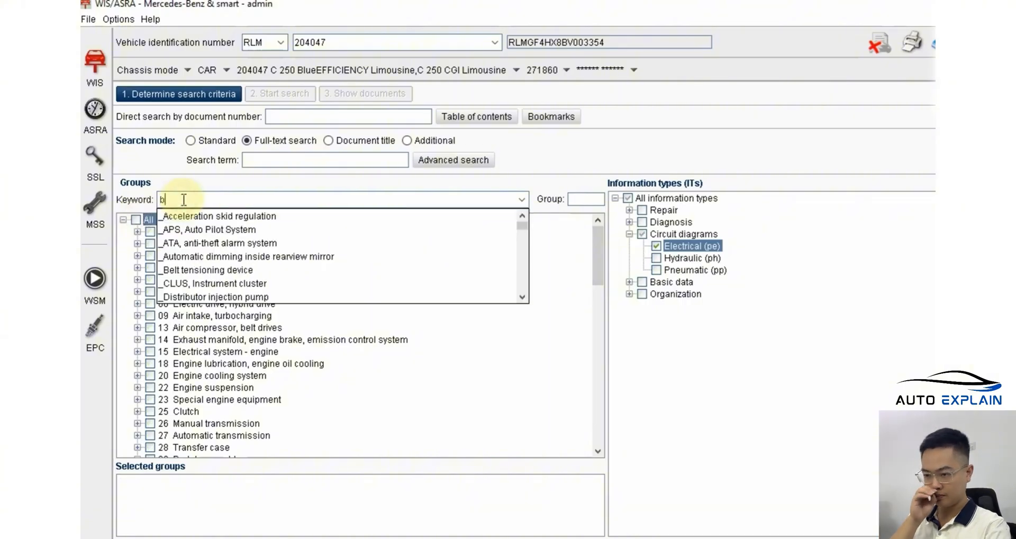
text(rake)
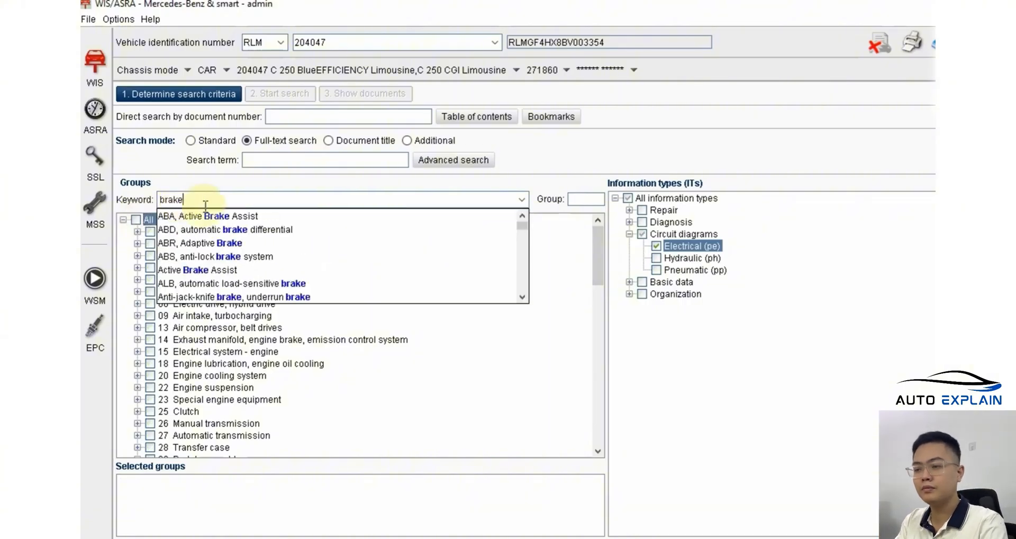
click(184, 450)
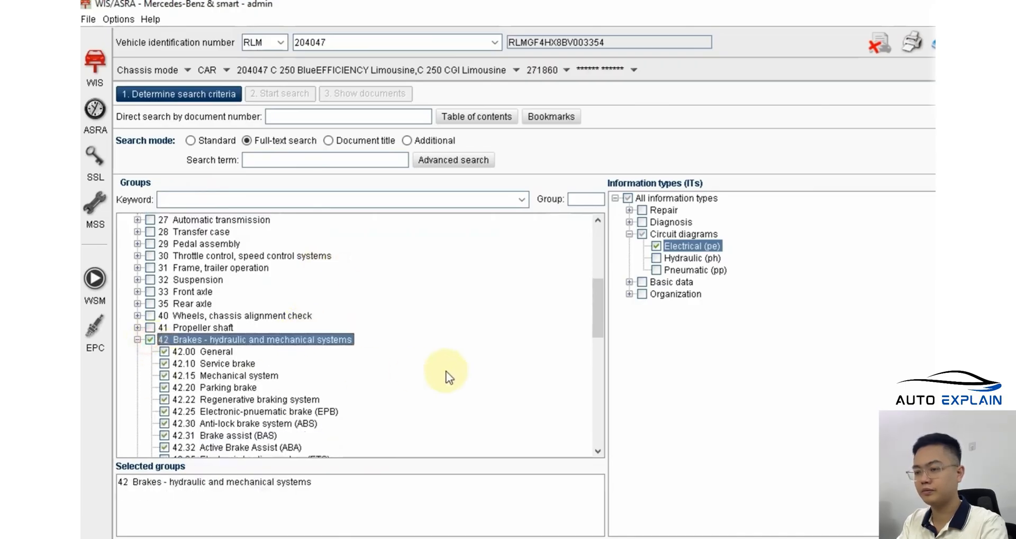
Step: Clear the information type selection and switch to standard search mode
scroll(down, 3)
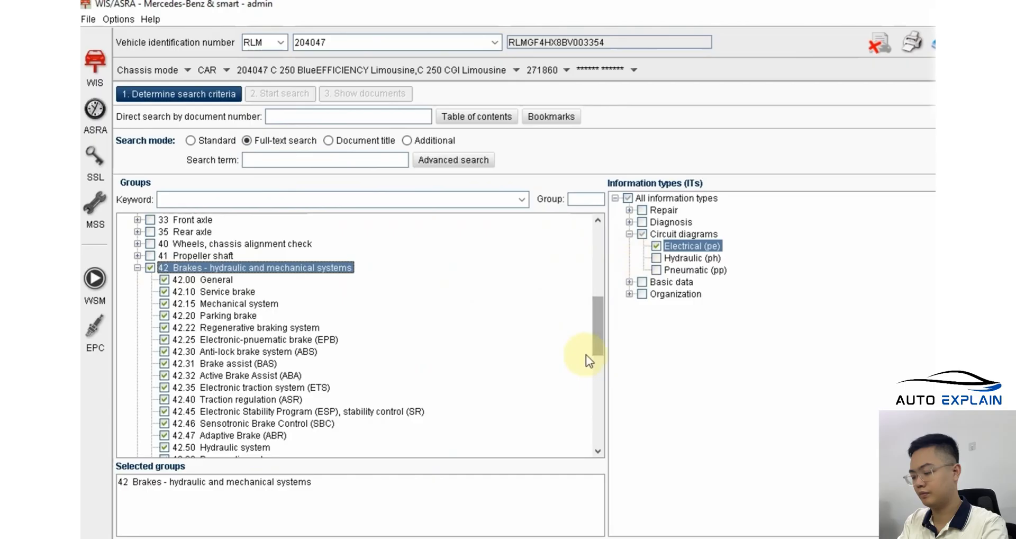
scroll(down, 3)
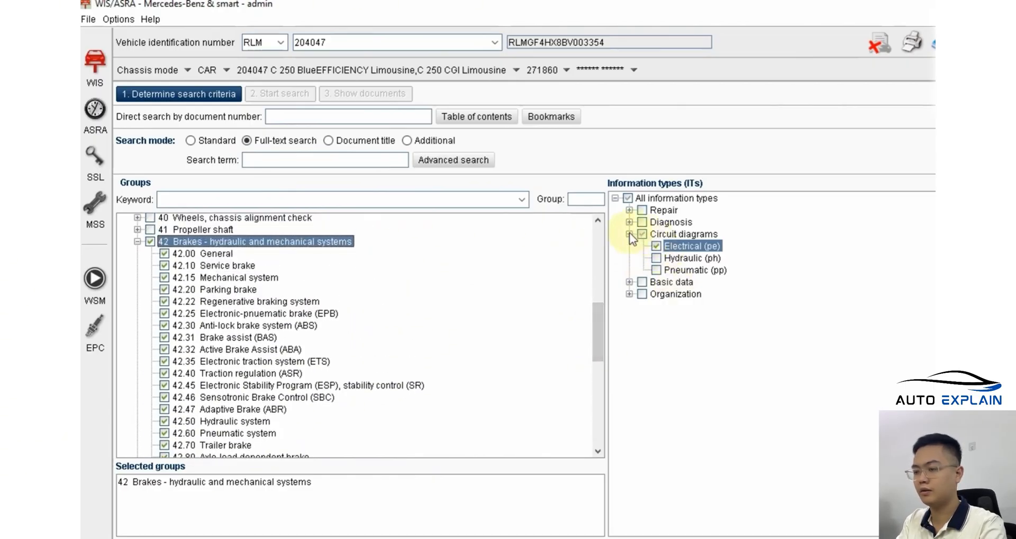
click(630, 234)
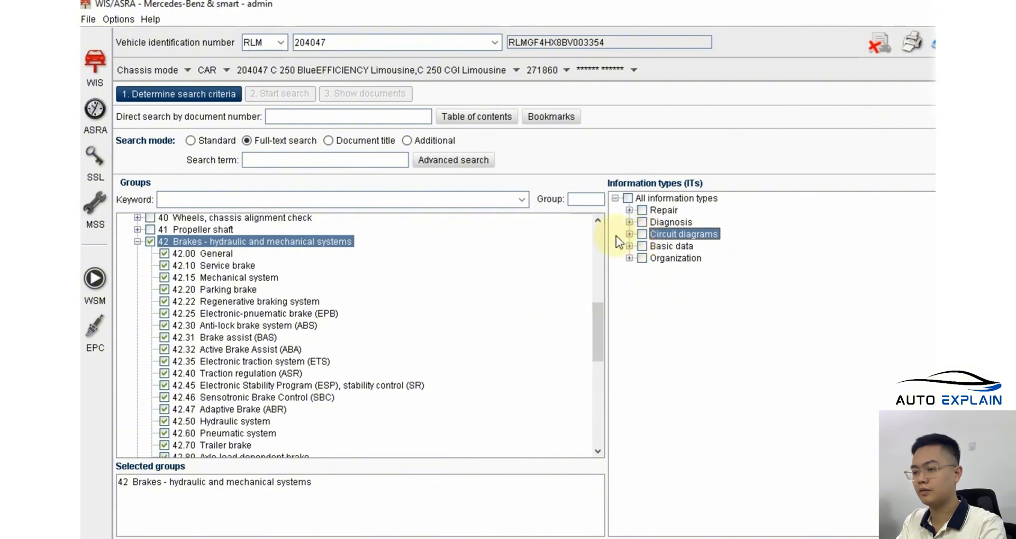
click(190, 140)
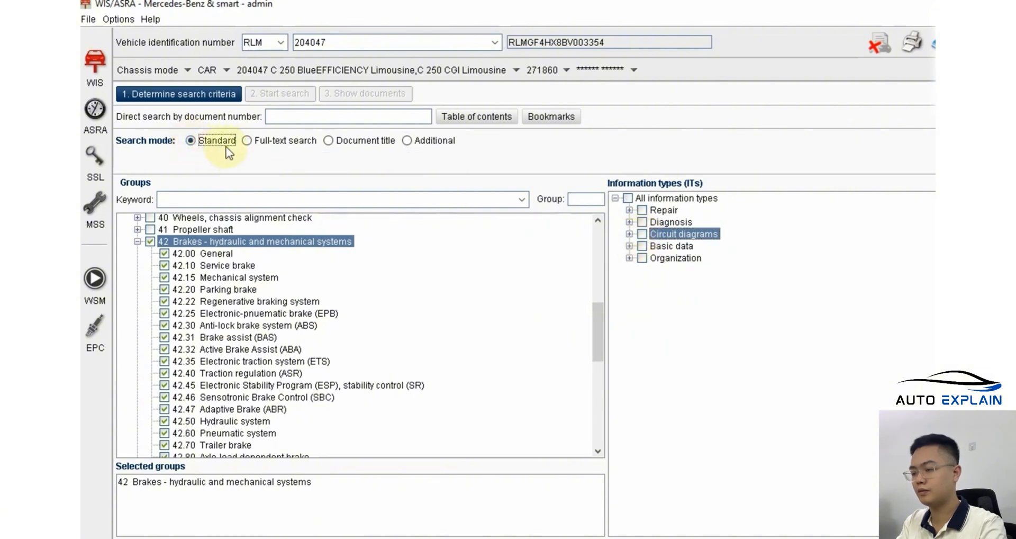
click(629, 233)
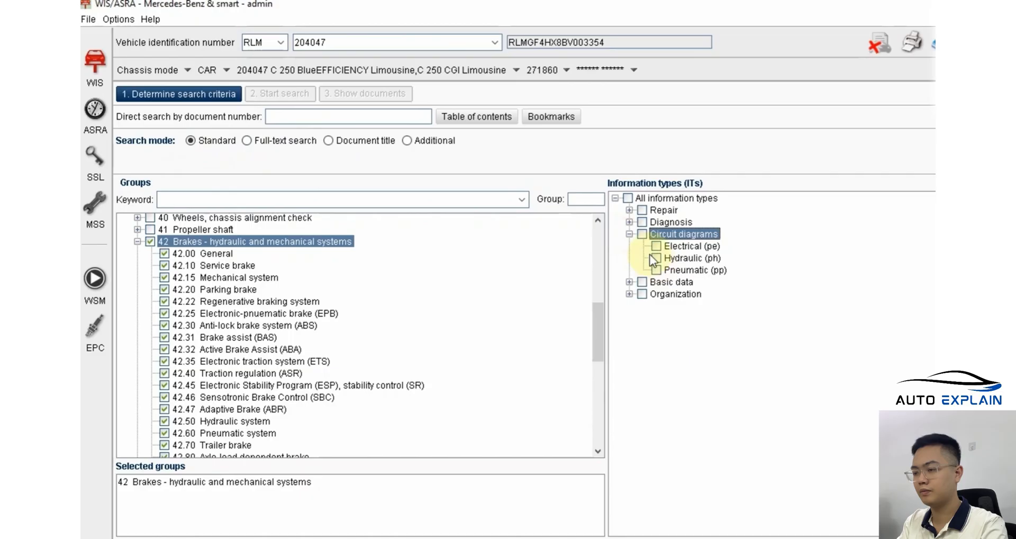
Step: Search electrical circuit diagrams and open 'Wiring diagram for Adaptive Brake (ABR)'
click(280, 93)
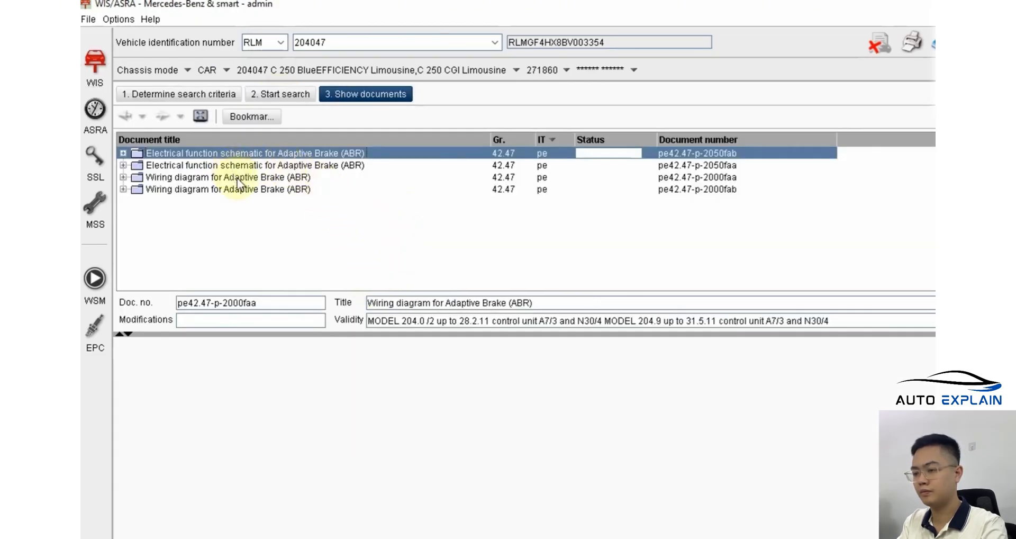
click(228, 176)
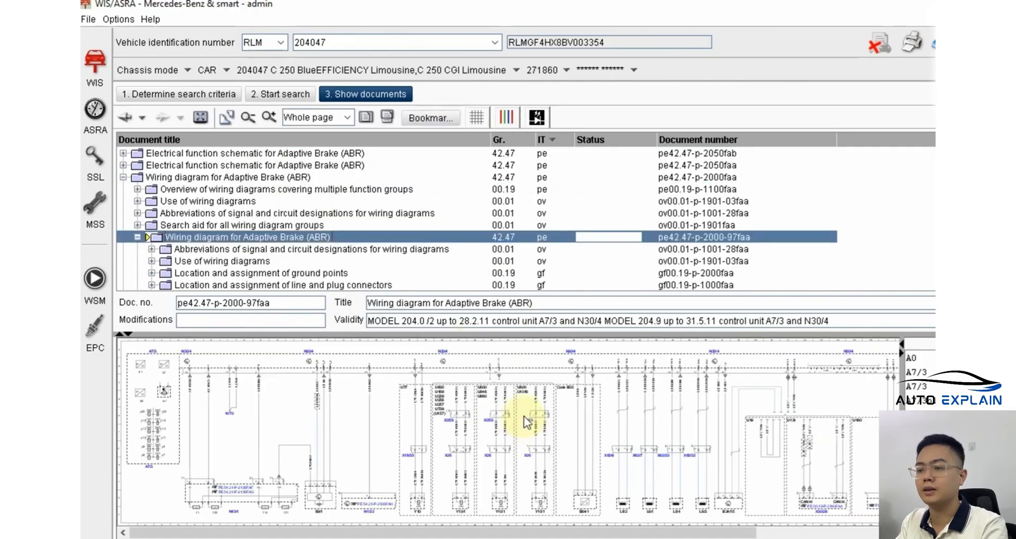
mouse_move(689, 433)
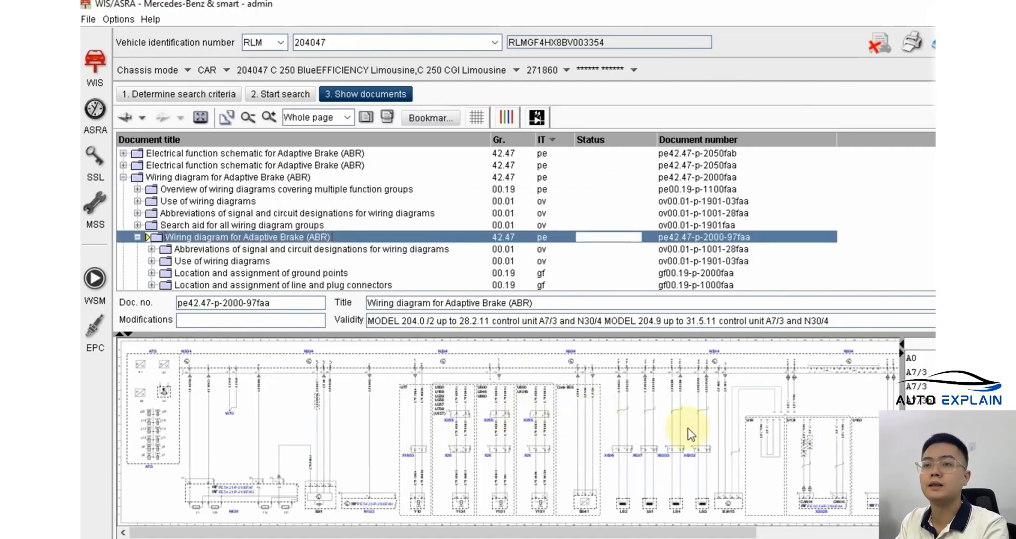
mouse_move(569, 421)
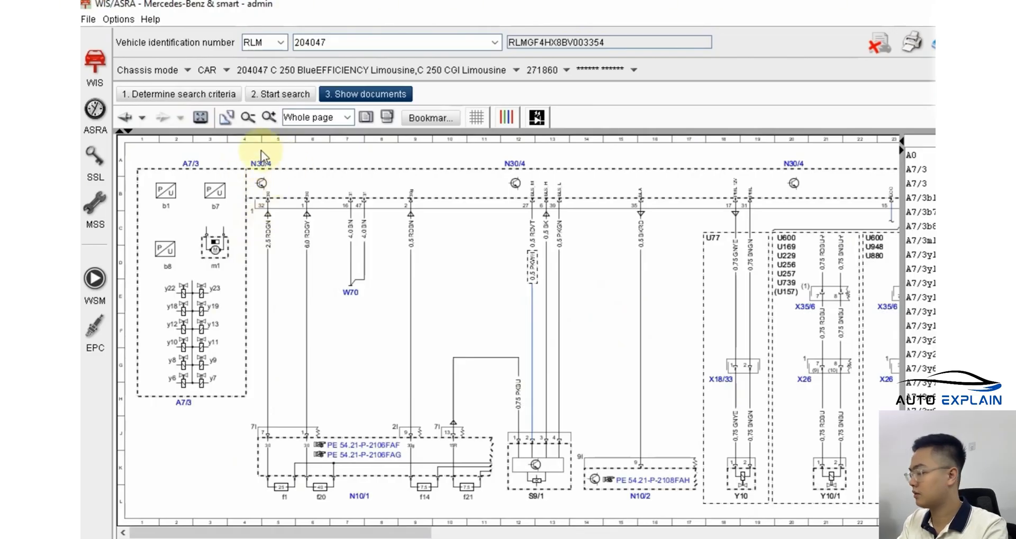
mouse_move(488, 274)
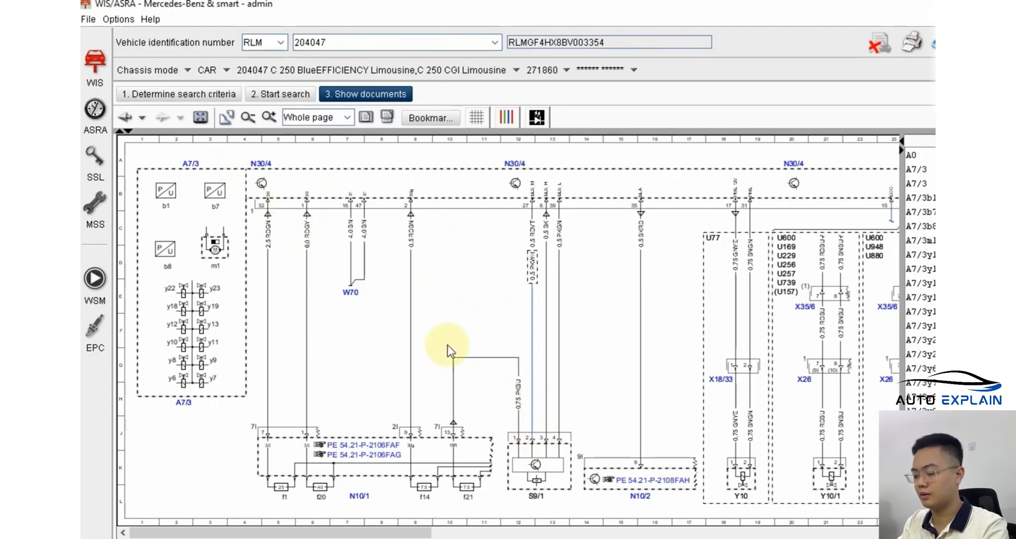
mouse_move(509, 318)
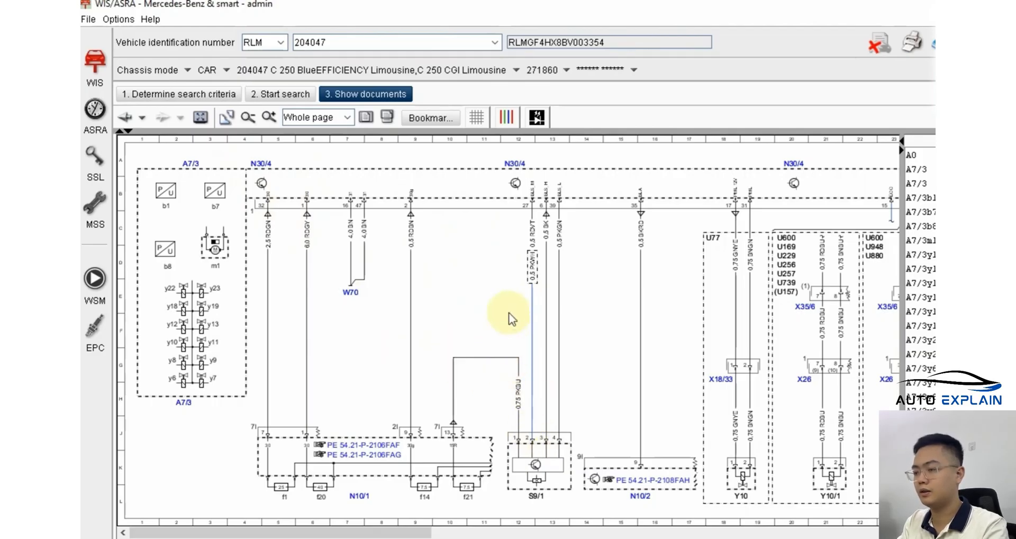
mouse_move(505, 269)
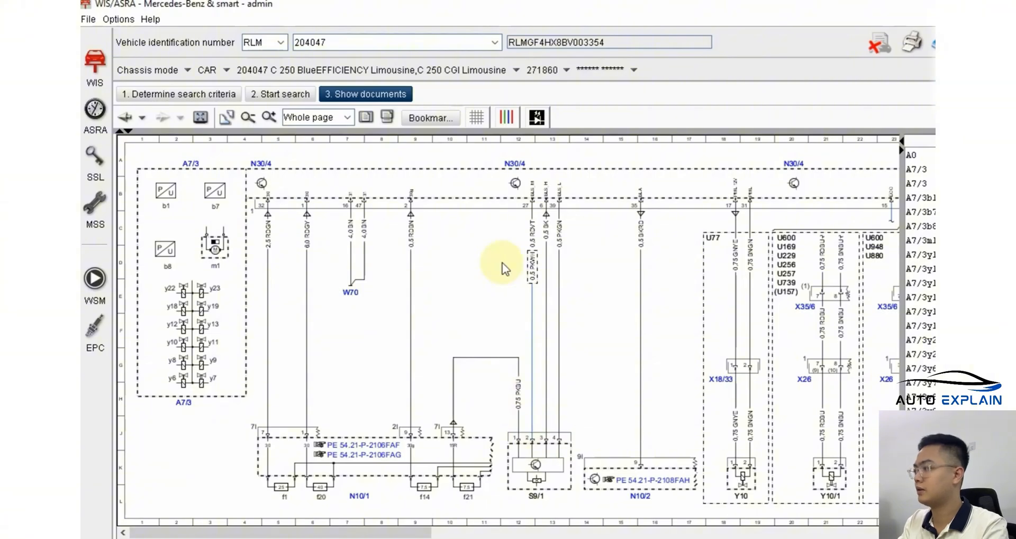